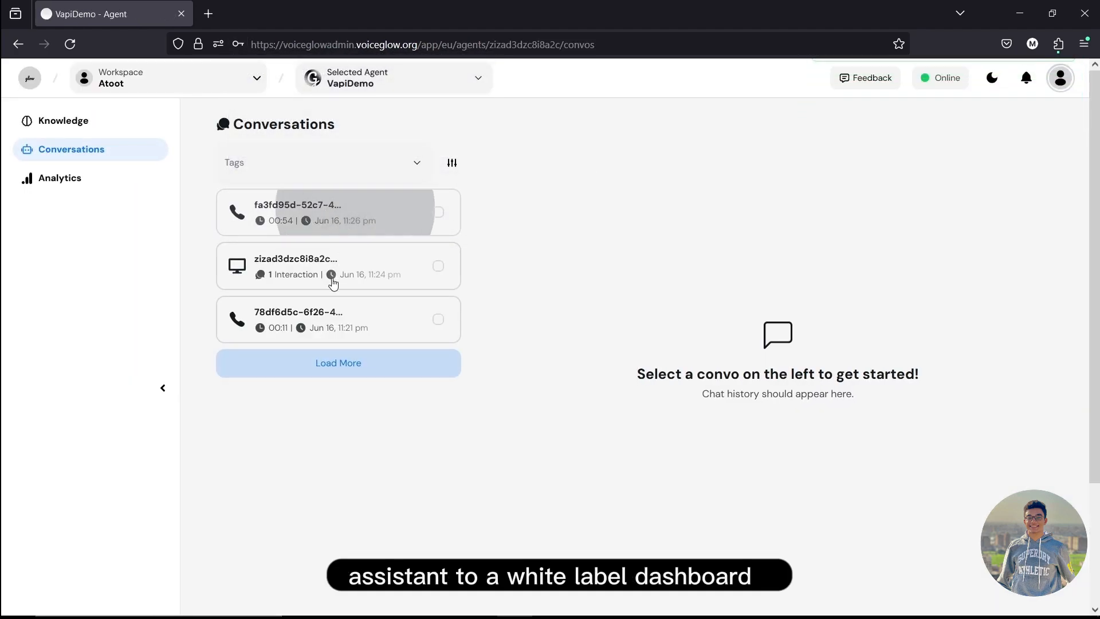
View the latest call conversation, then manage the Atoot client and view its organisation details
{"action": "left_click", "coordinate": [323, 212]}
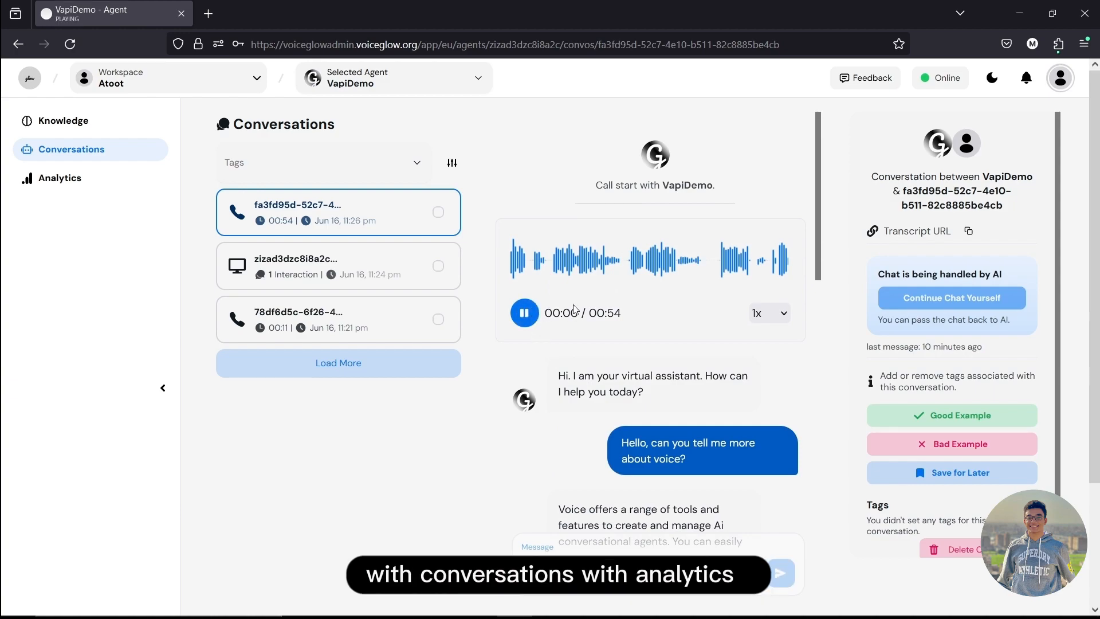
{"action": "left_click", "coordinate": [59, 178]}
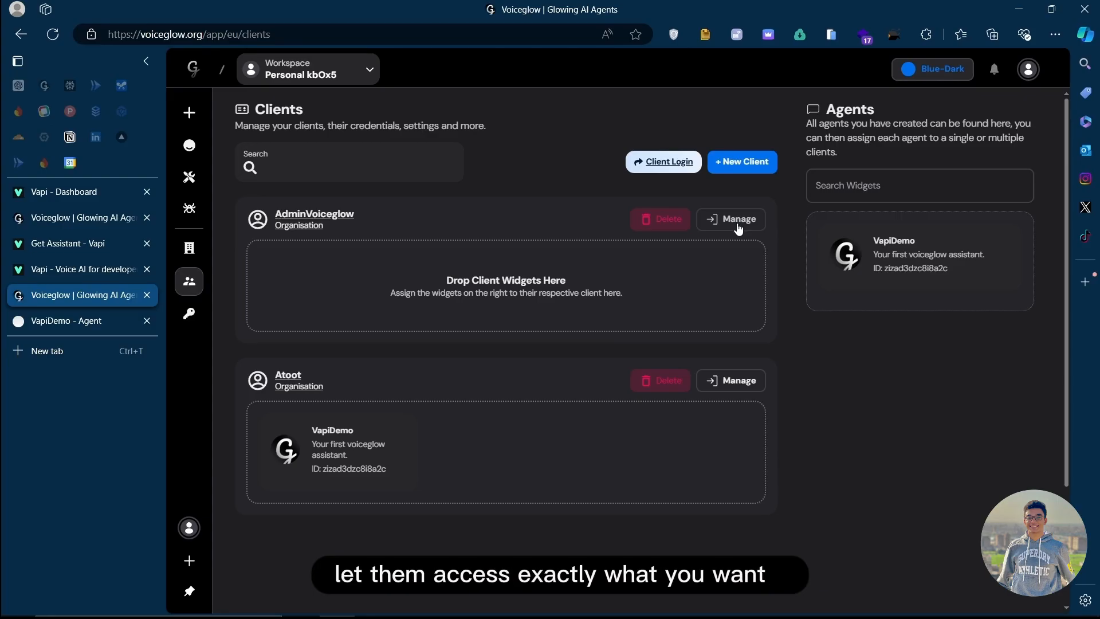
{"action": "left_click", "coordinate": [730, 379]}
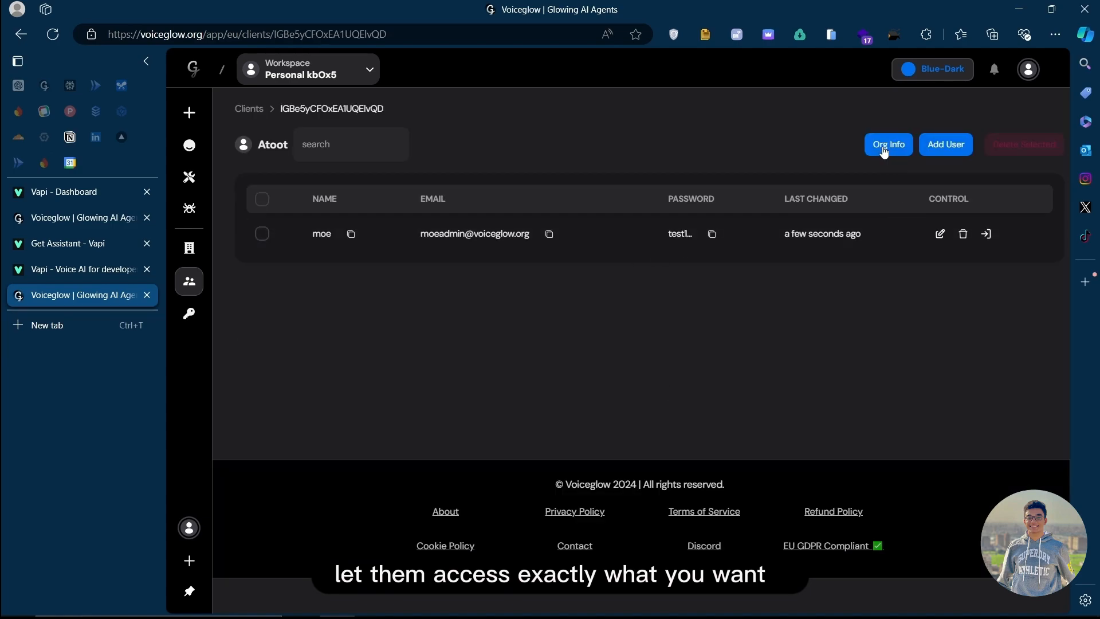
{"action": "left_click", "coordinate": [887, 144]}
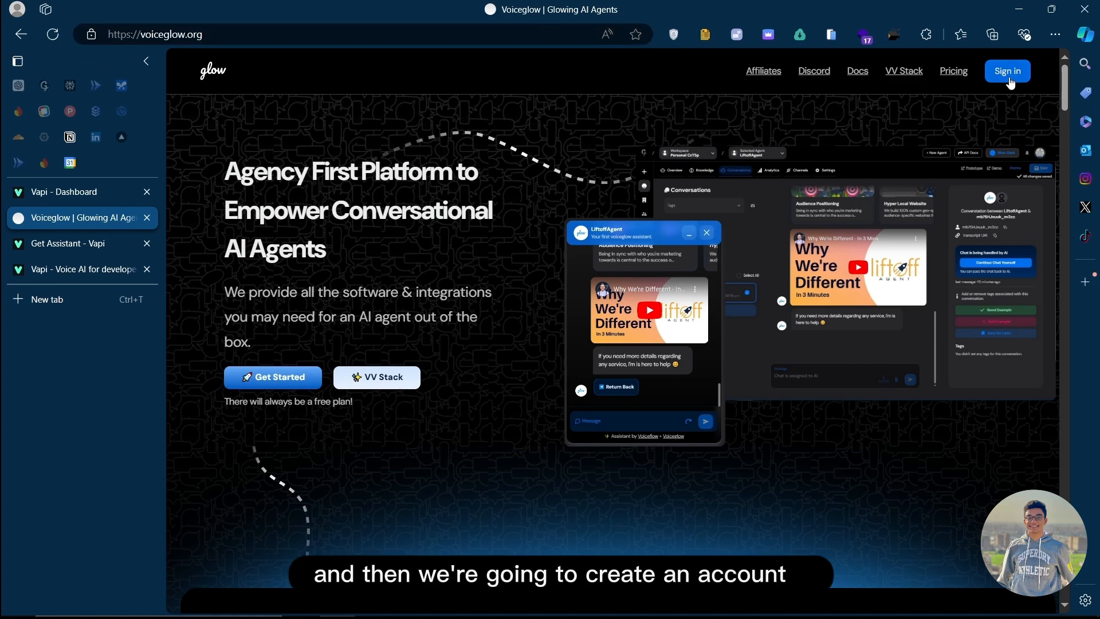
Sign in with the email account in the Europe region to reach the Agents page
{"action": "left_click", "coordinate": [1005, 71]}
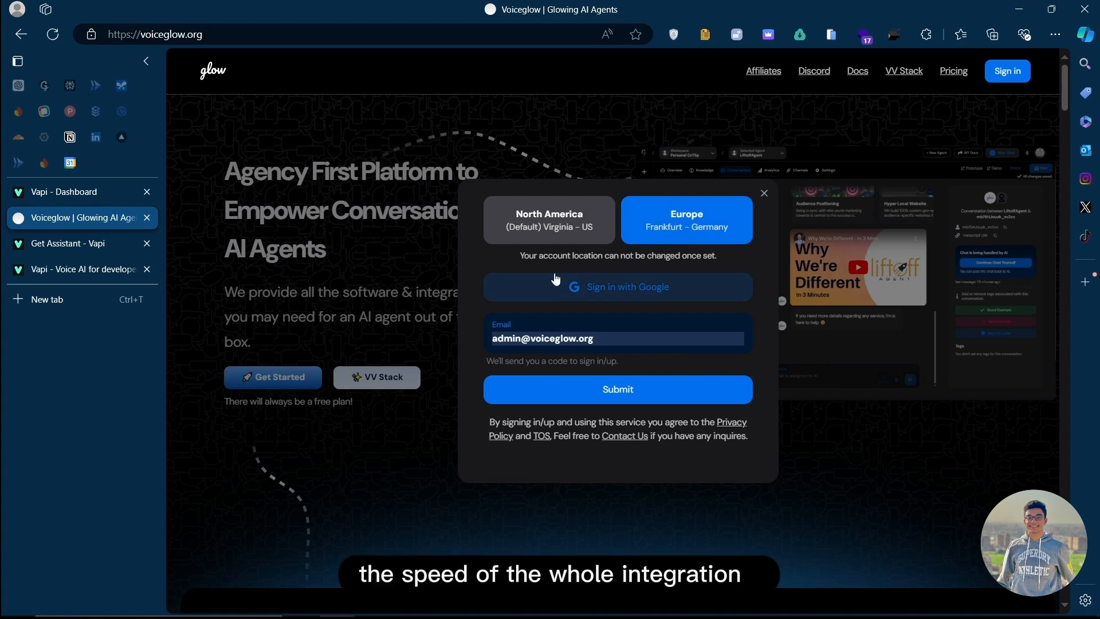
{"action": "left_click", "coordinate": [616, 389]}
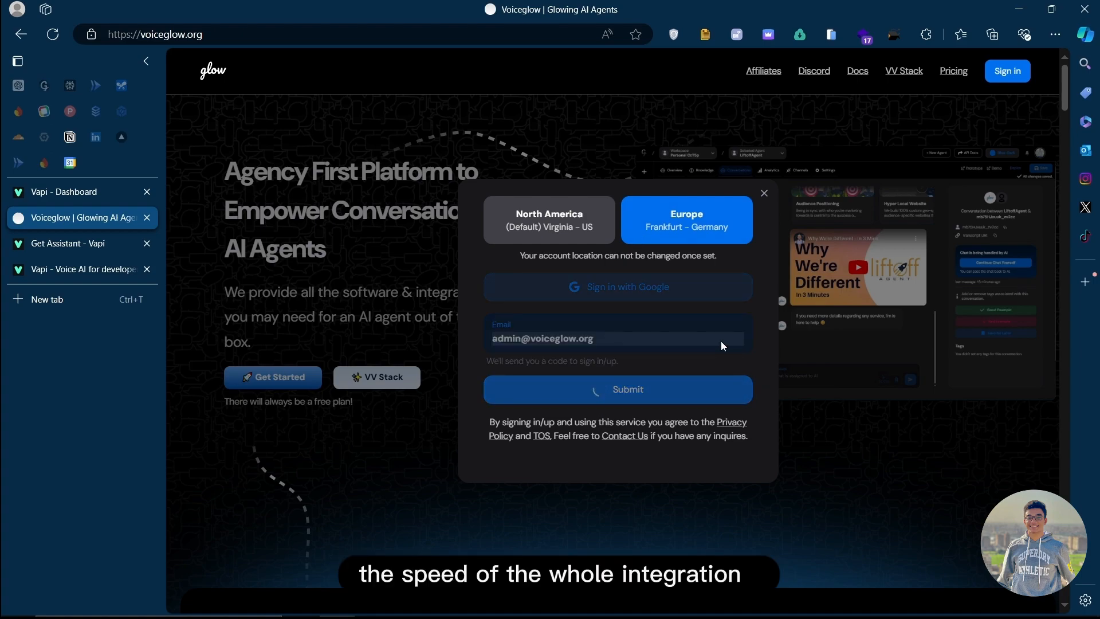
{"action": "left_click", "coordinate": [616, 390]}
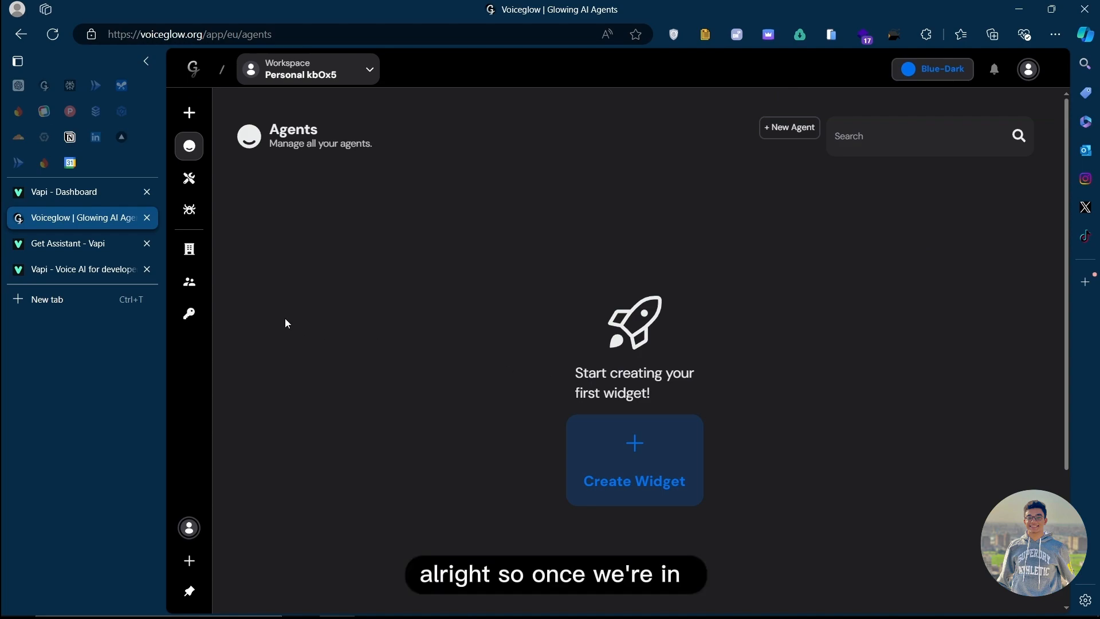
Copy the public API key from the Vapi org settings into the workspace credentials
{"action": "left_click", "coordinate": [189, 313]}
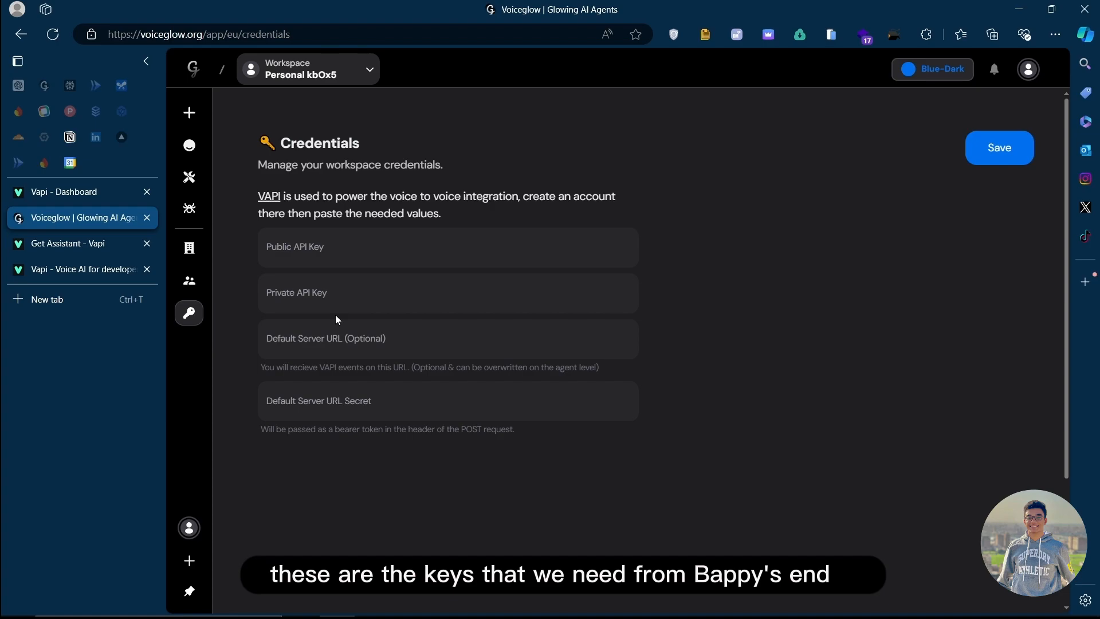
{"action": "mouse_move", "coordinate": [95, 208]}
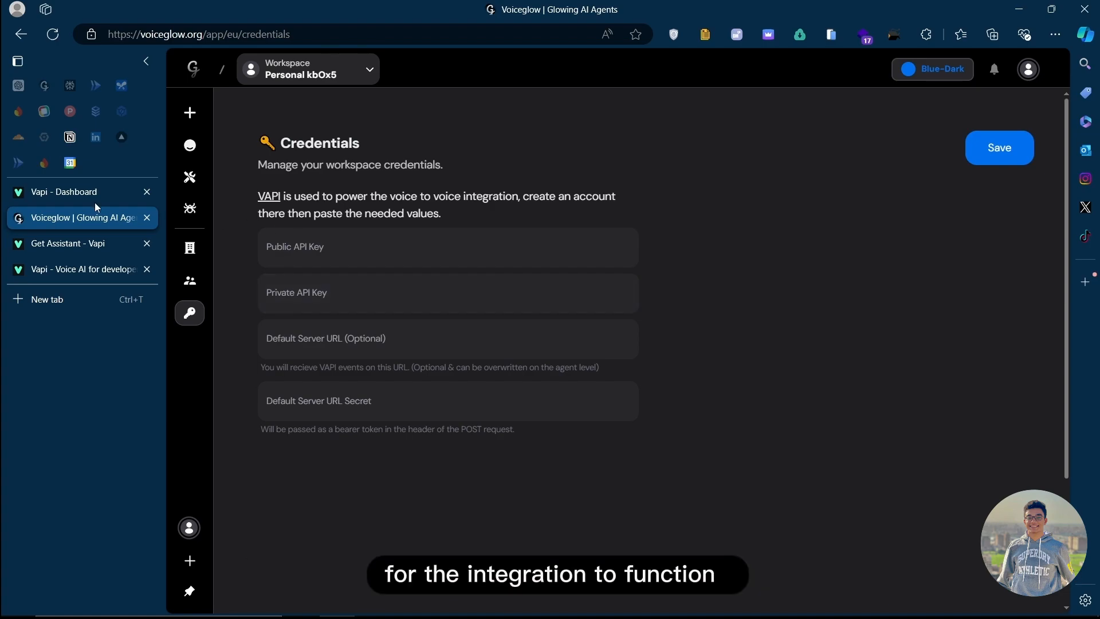
{"action": "left_click", "coordinate": [63, 191]}
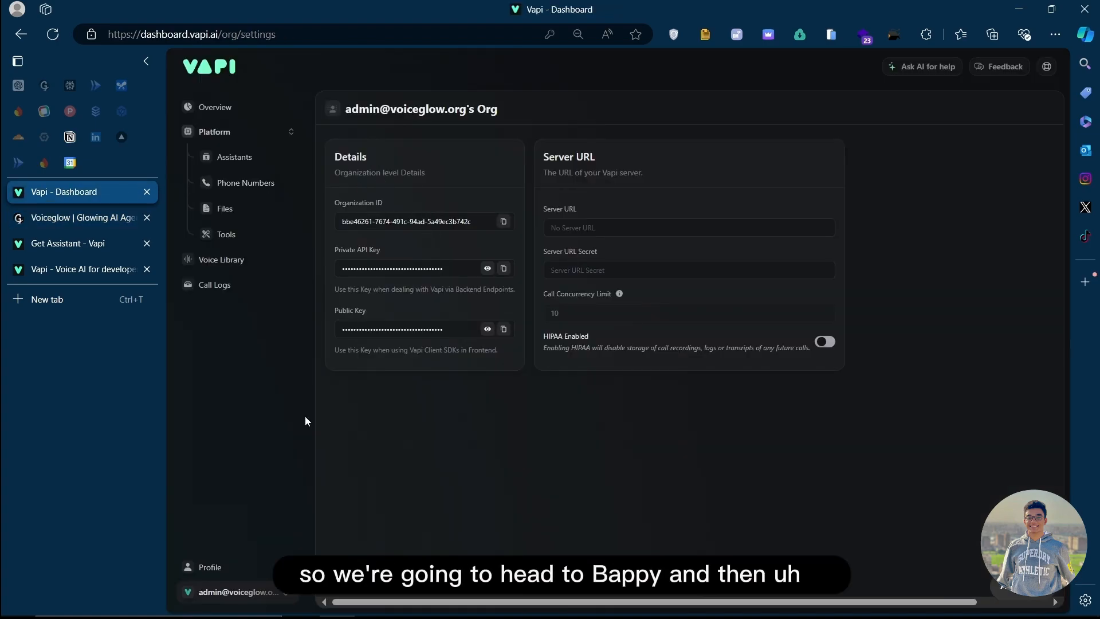
{"action": "left_click", "coordinate": [211, 567]}
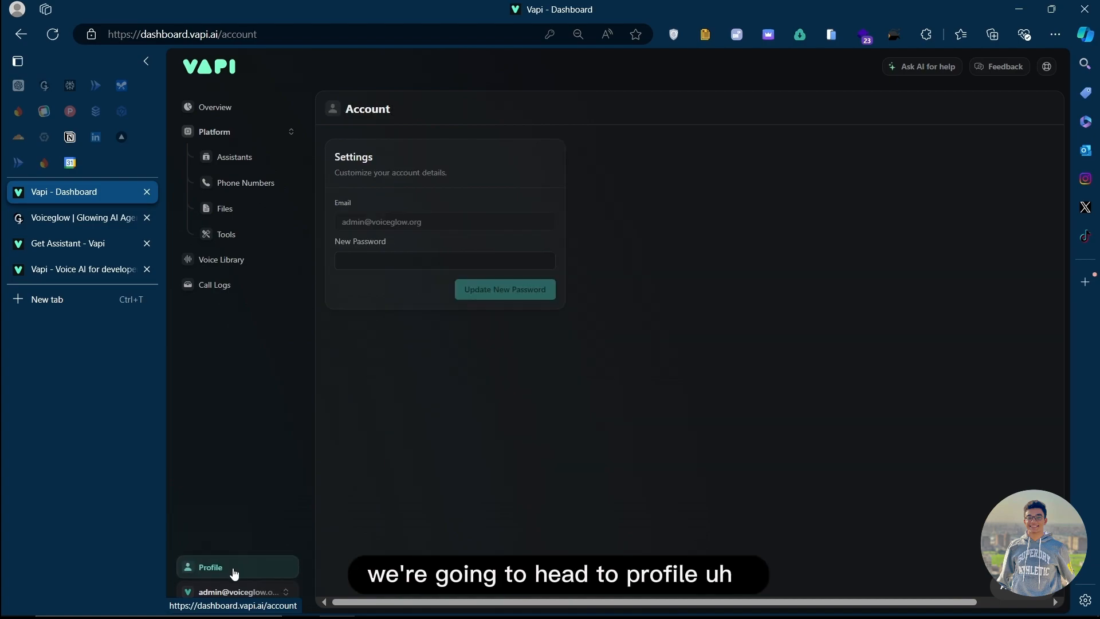
{"action": "left_click", "coordinate": [211, 567]}
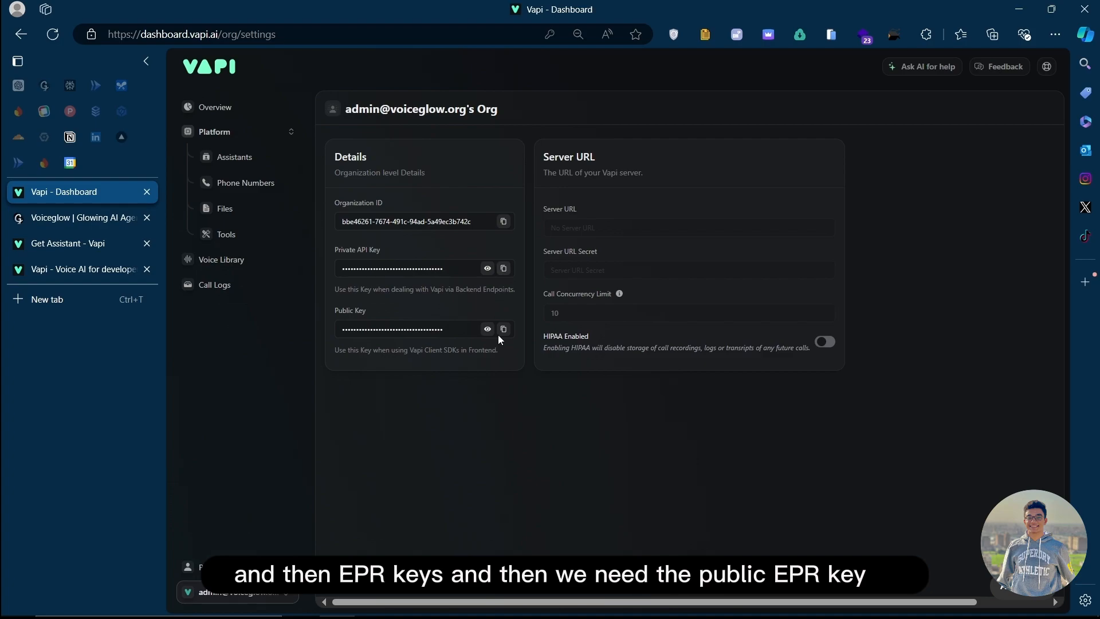
{"action": "left_click", "coordinate": [82, 218]}
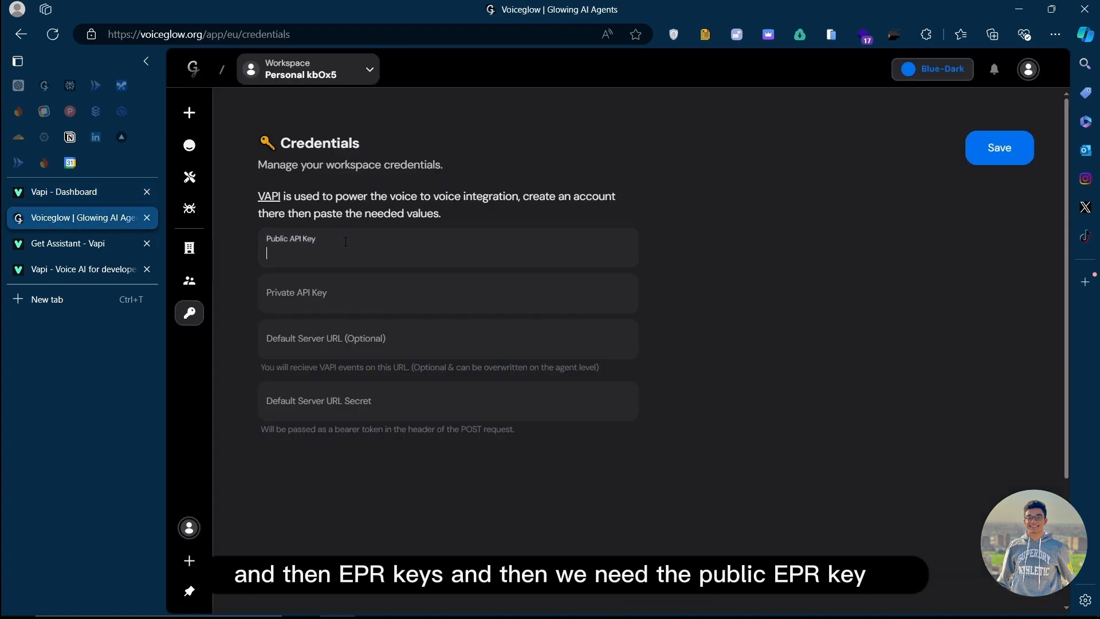
{"action": "left_click", "coordinate": [63, 191]}
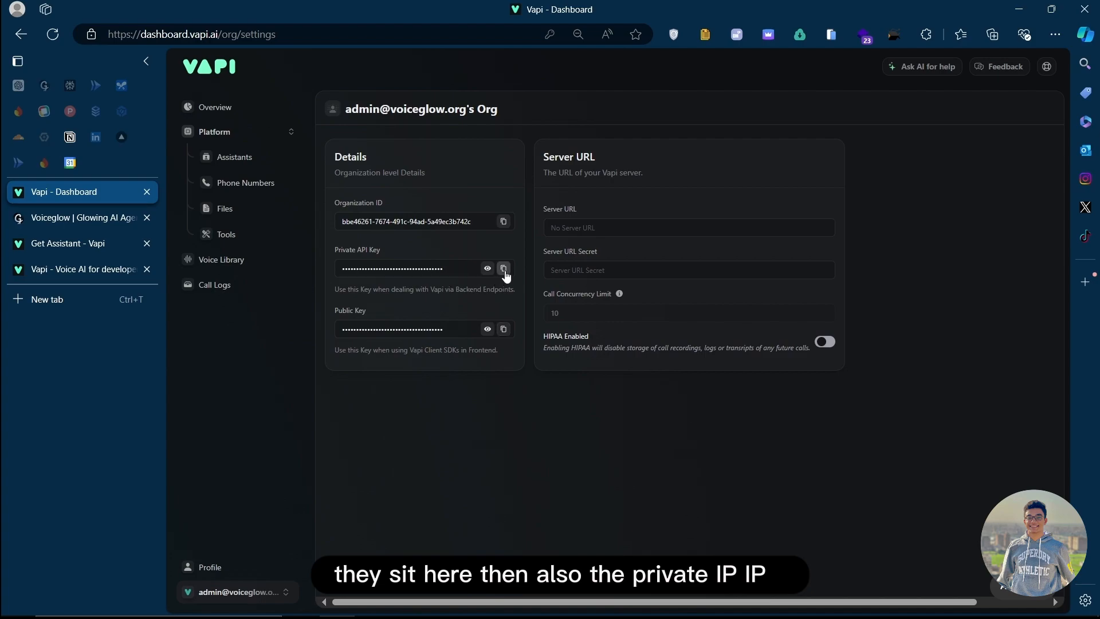
Copy the private API key from Vapi into the matching credentials field
{"action": "left_click", "coordinate": [81, 218]}
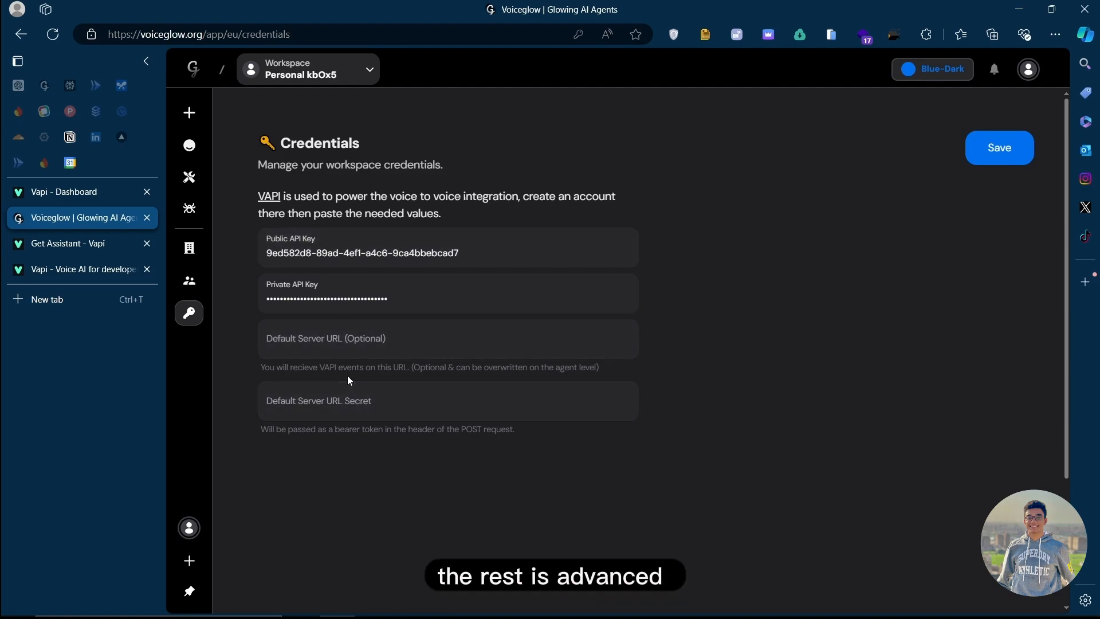
{"action": "left_click", "coordinate": [63, 191]}
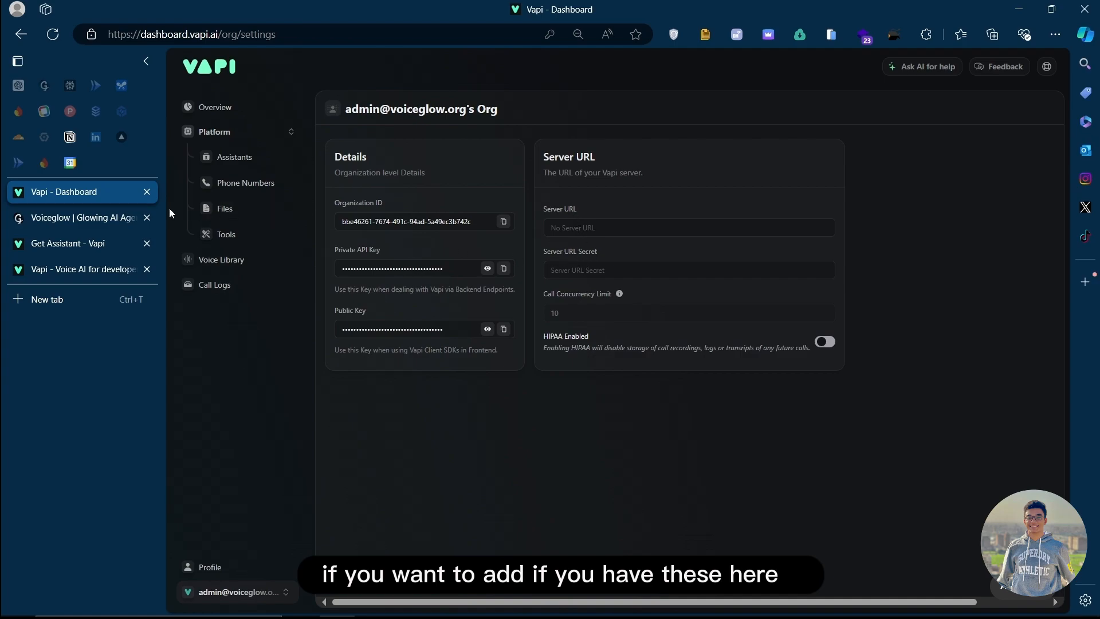
{"action": "left_click", "coordinate": [79, 218]}
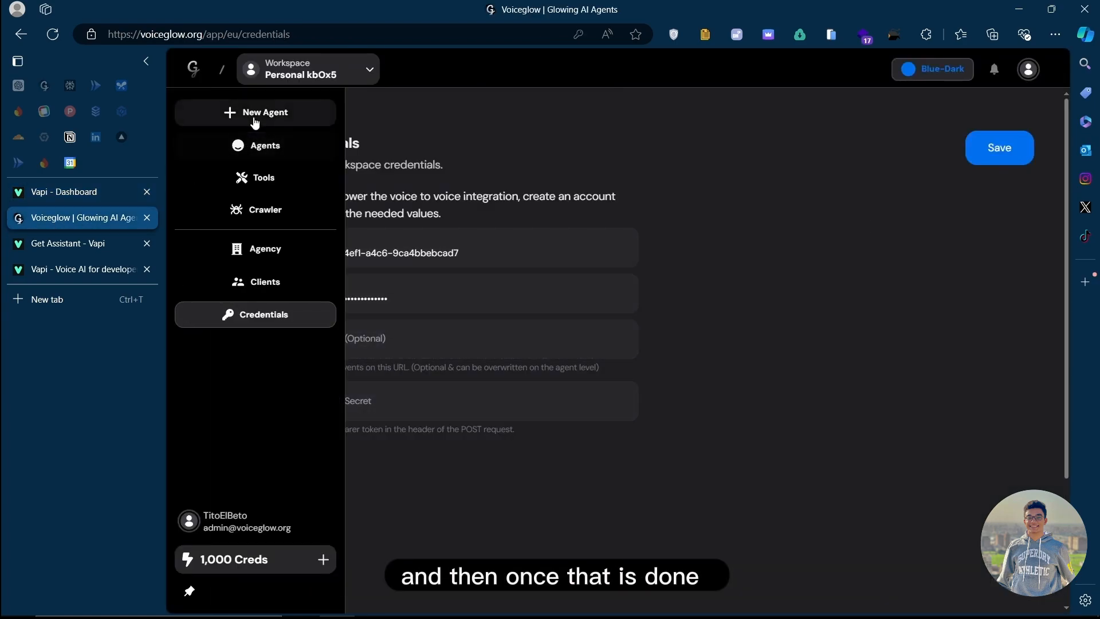
Create a new agent named VapiDemo on the Simple - Voiceglow platform
{"action": "left_click", "coordinate": [254, 112]}
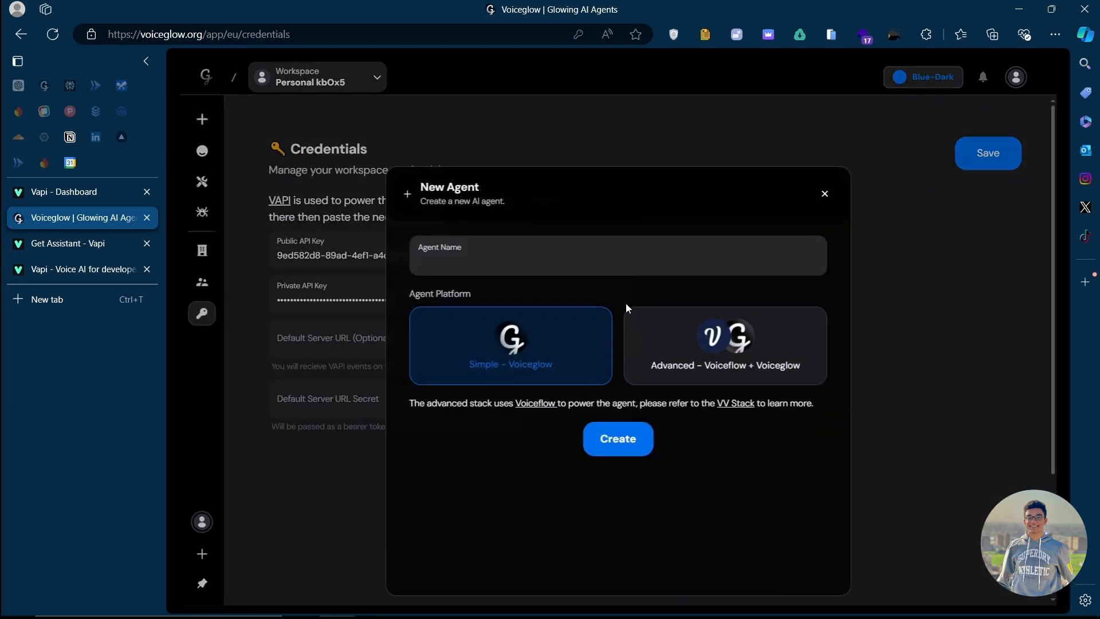
{"action": "type", "text": "VapiDemo"}
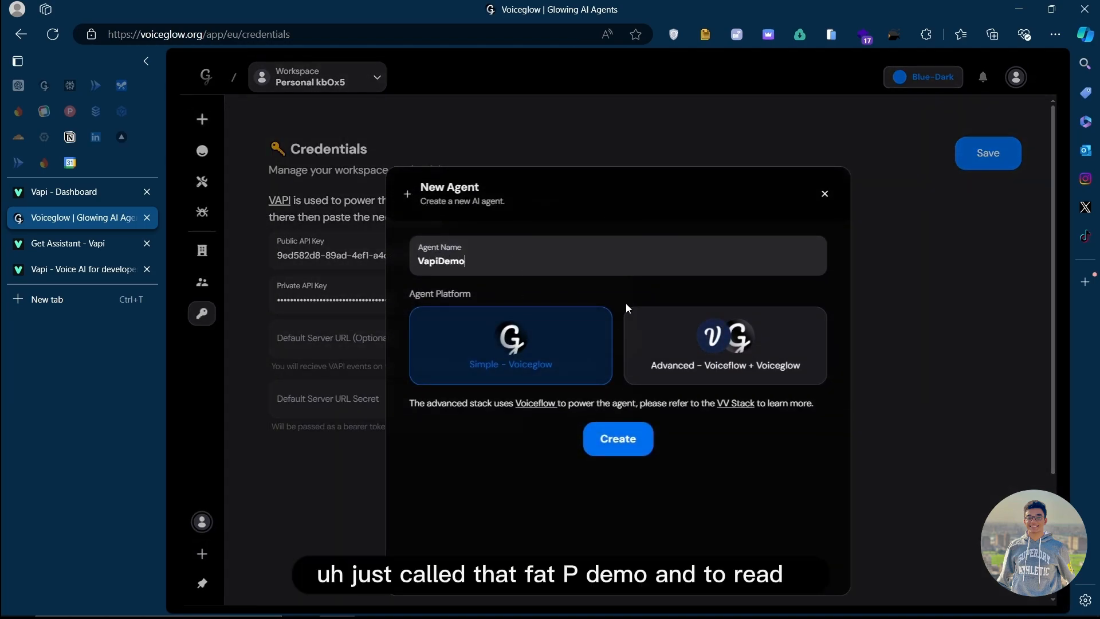
{"action": "left_click", "coordinate": [616, 438]}
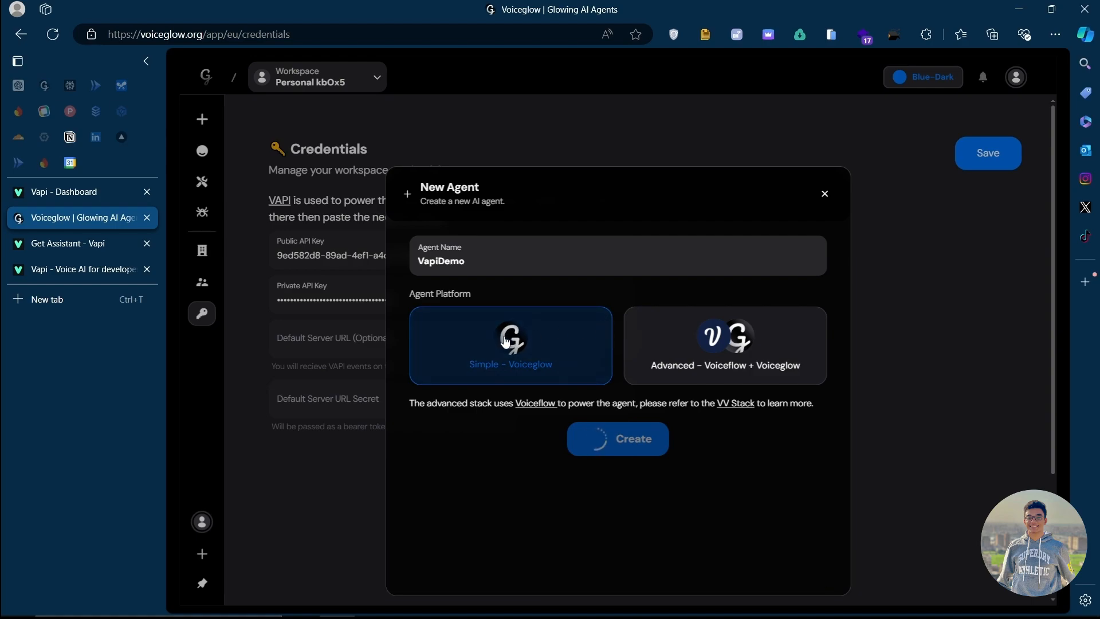
{"action": "left_click", "coordinate": [617, 438]}
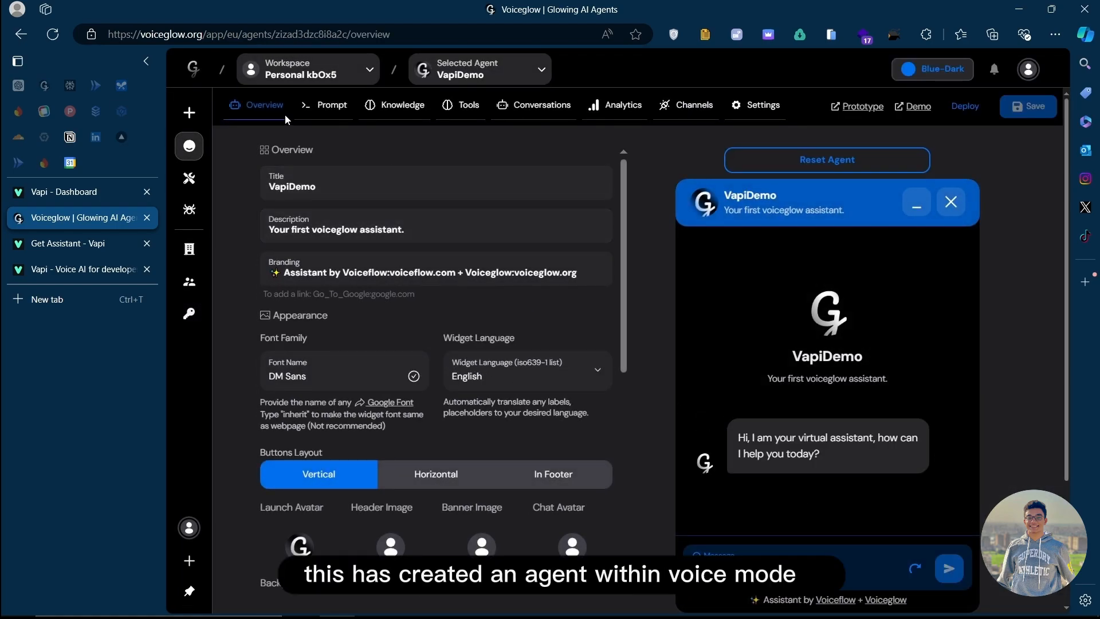
{"action": "mouse_move", "coordinate": [687, 130]}
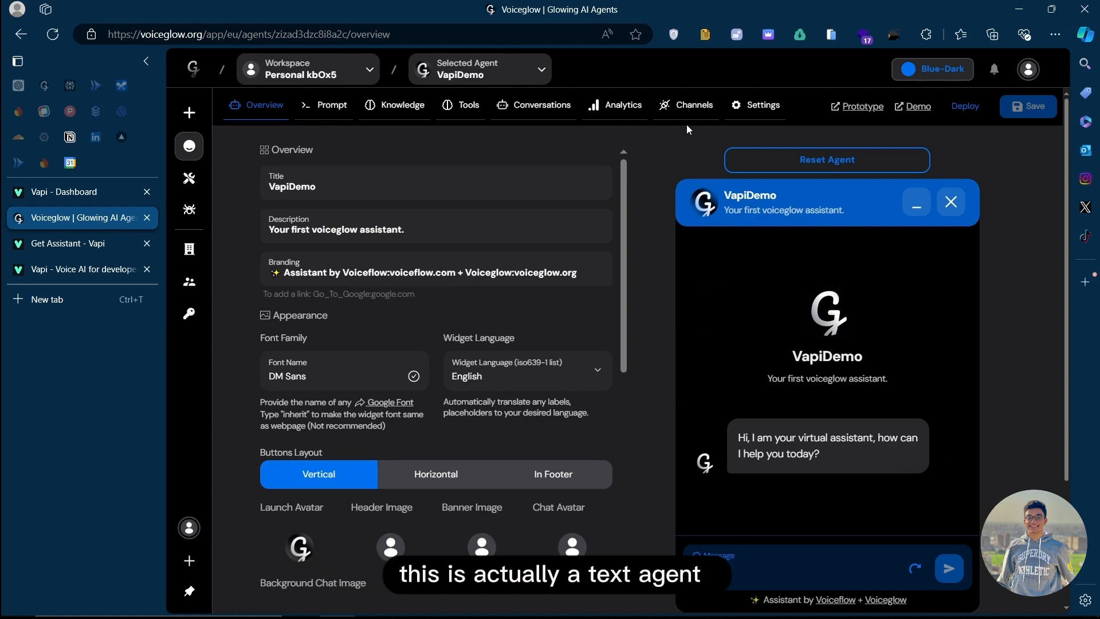
Look through the agent's channels and knowledge base, landing on its voice setup
{"action": "left_click", "coordinate": [694, 105]}
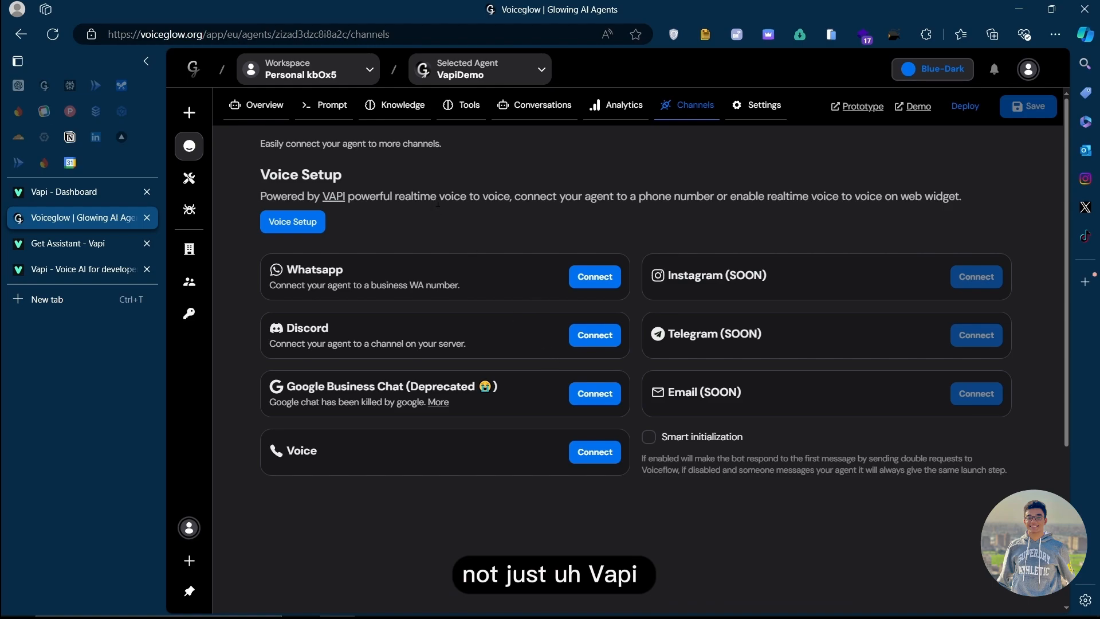
{"action": "left_click", "coordinate": [402, 104]}
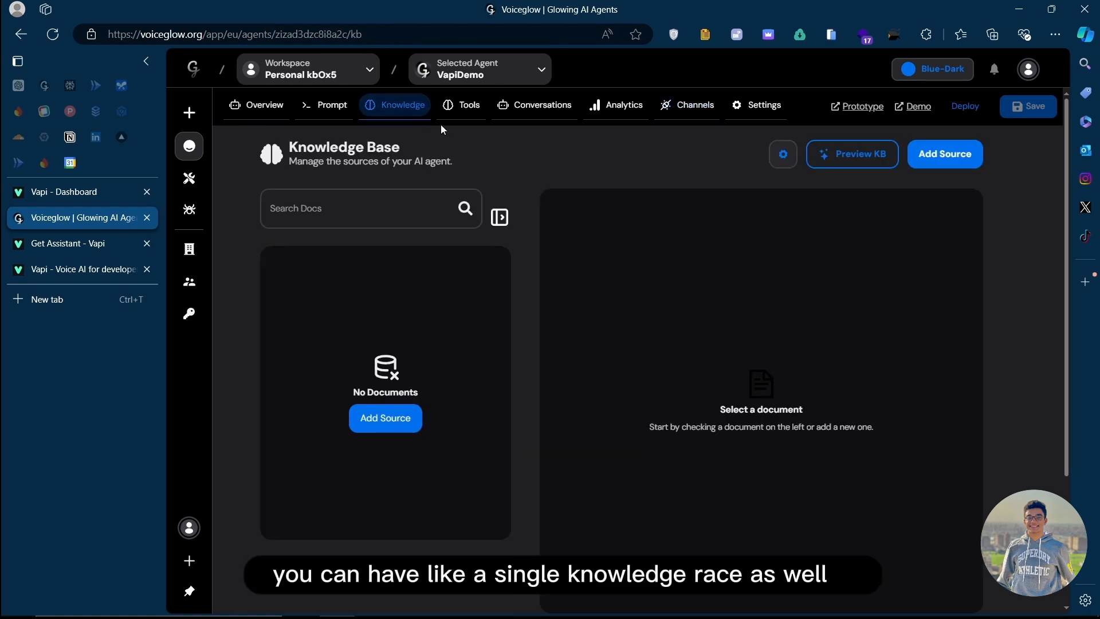
{"action": "mouse_move", "coordinate": [677, 127]}
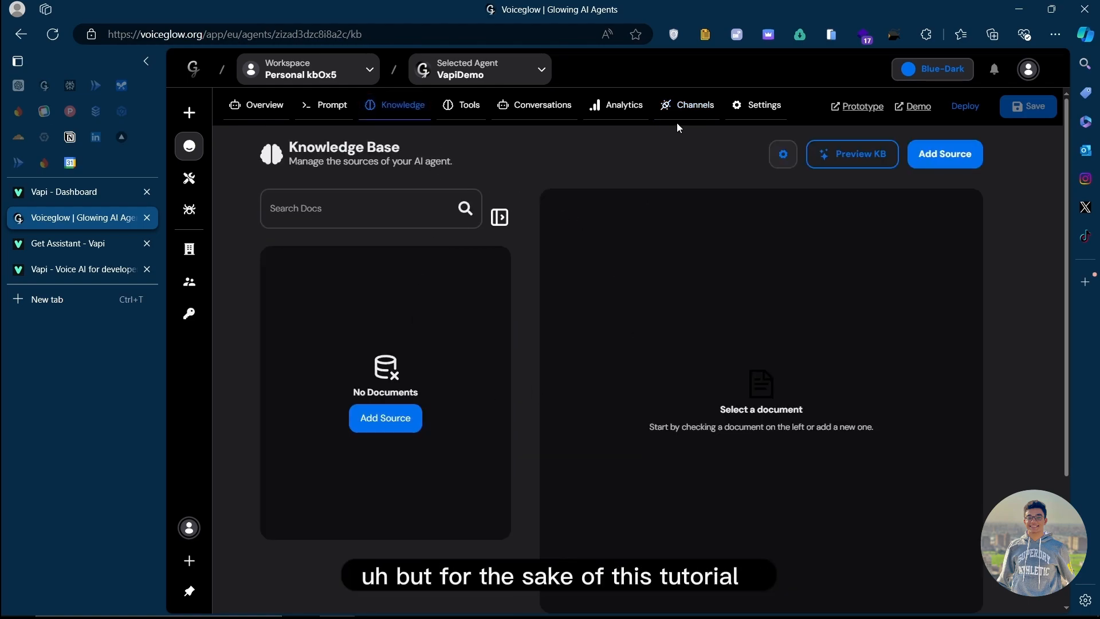
{"action": "left_click", "coordinate": [694, 104]}
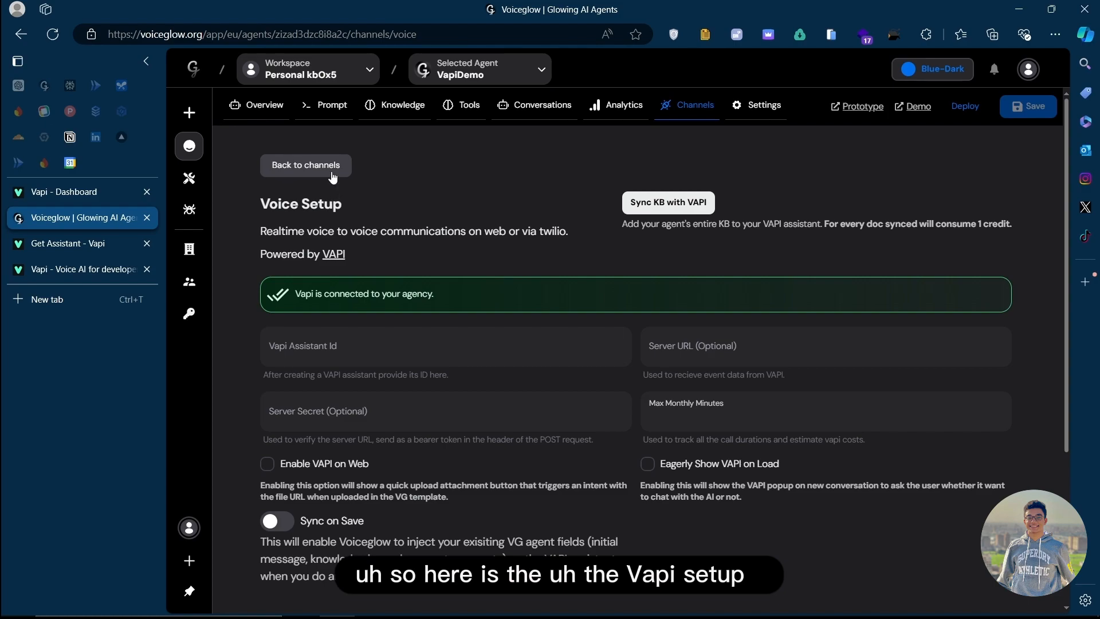
Save the Vapi Assistant Id in VapiDemo's voice setup
{"action": "left_click", "coordinate": [304, 165]}
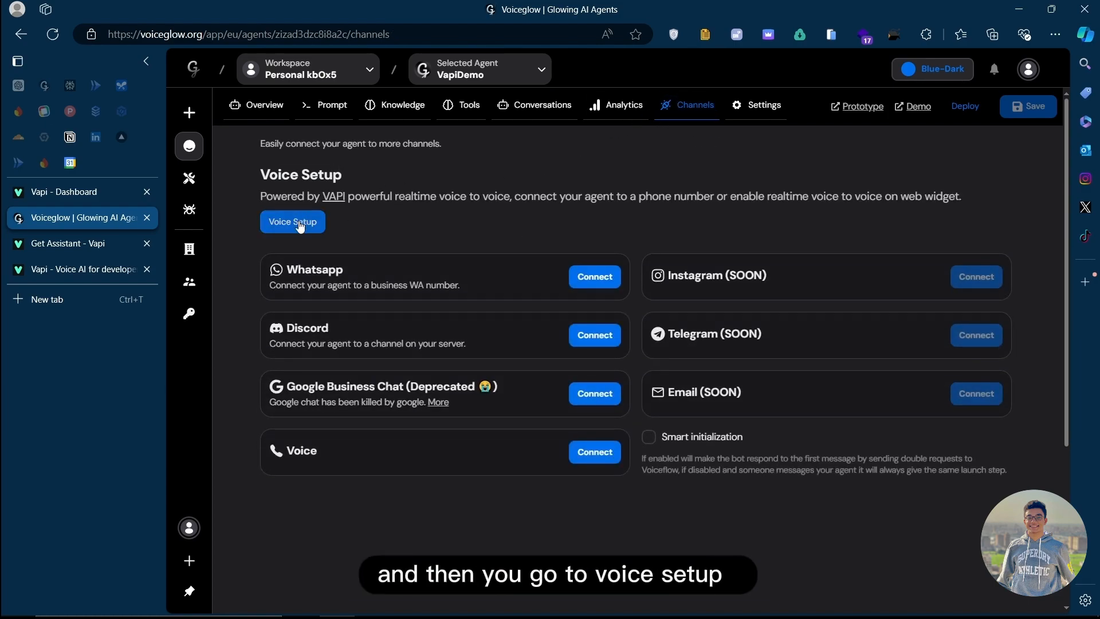
{"action": "left_click", "coordinate": [292, 221]}
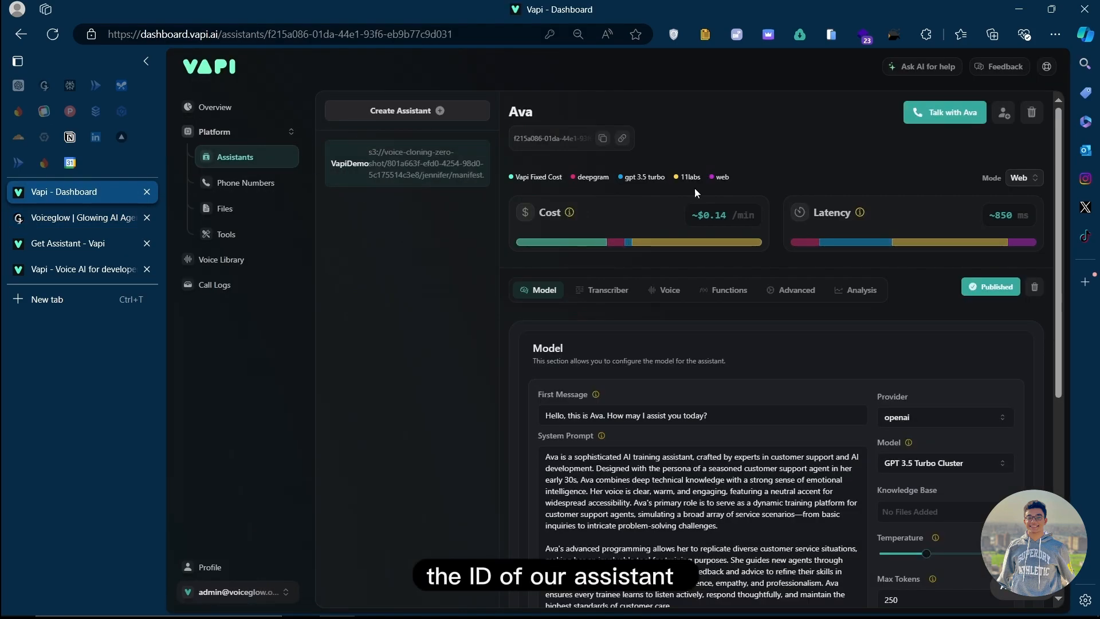
{"action": "scroll", "scroll_direction": "down", "scroll_amount": 3}
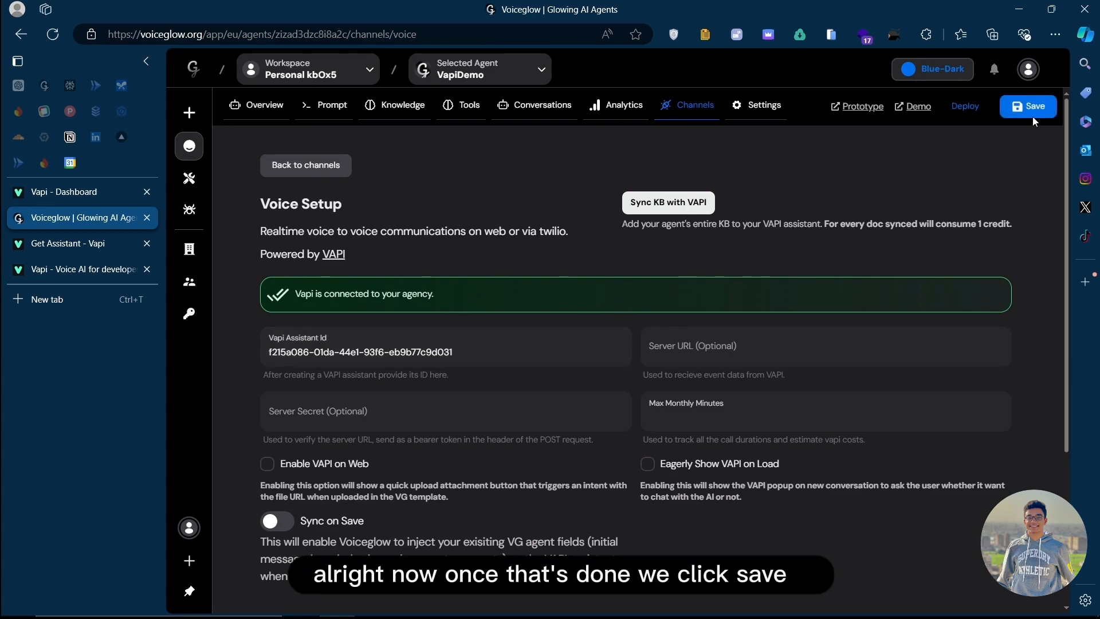
{"action": "left_click", "coordinate": [1029, 106]}
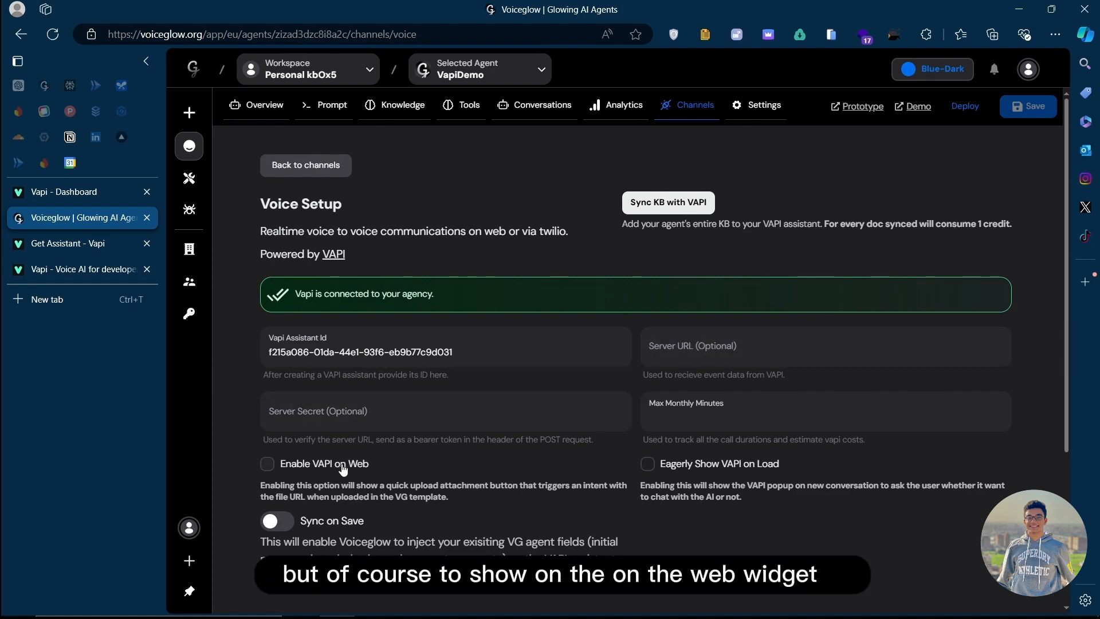
Enable Vapi on the web widget with popup message 'Hi' and save
{"action": "left_click", "coordinate": [267, 463]}
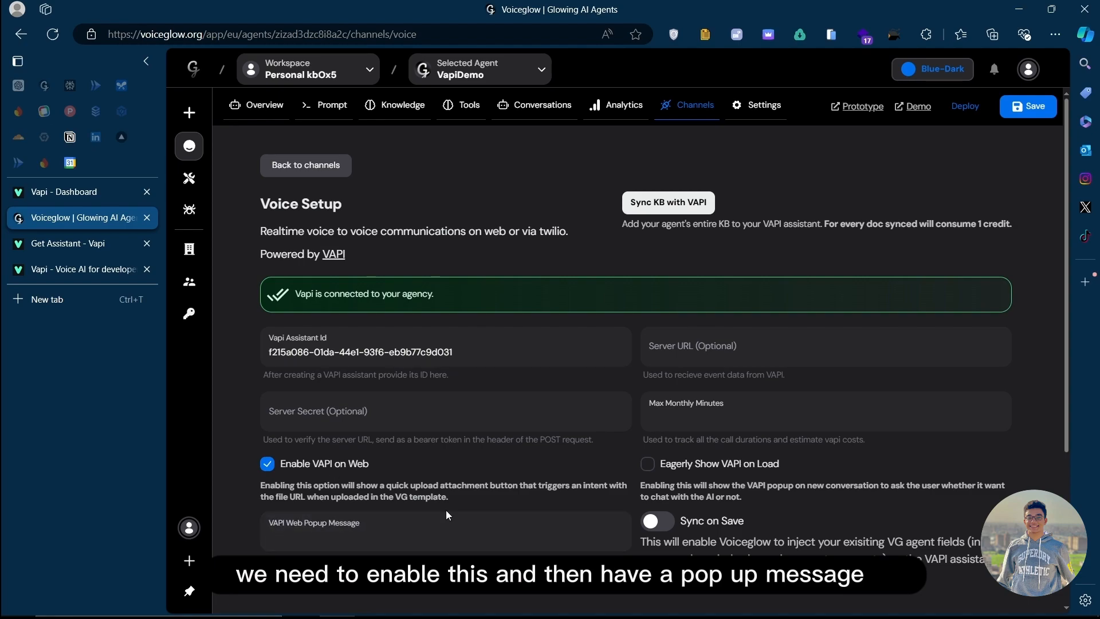
{"action": "type", "text": "Hi"}
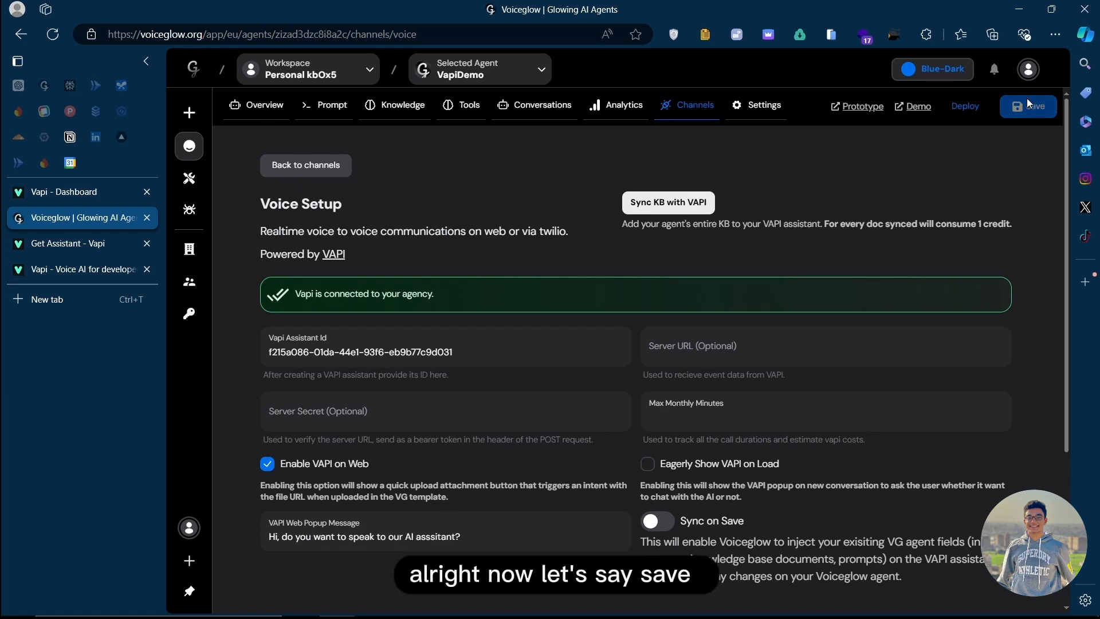
{"action": "left_click", "coordinate": [265, 105]}
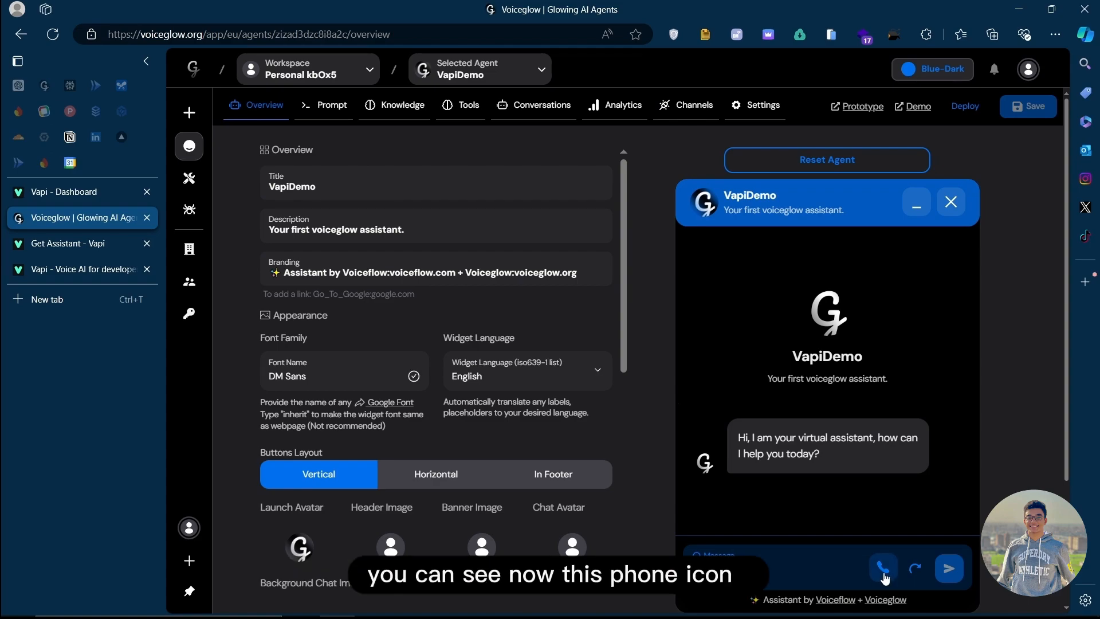
Start a test voice call with the assistant from the widget preview's phone icon
{"action": "left_click", "coordinate": [882, 568]}
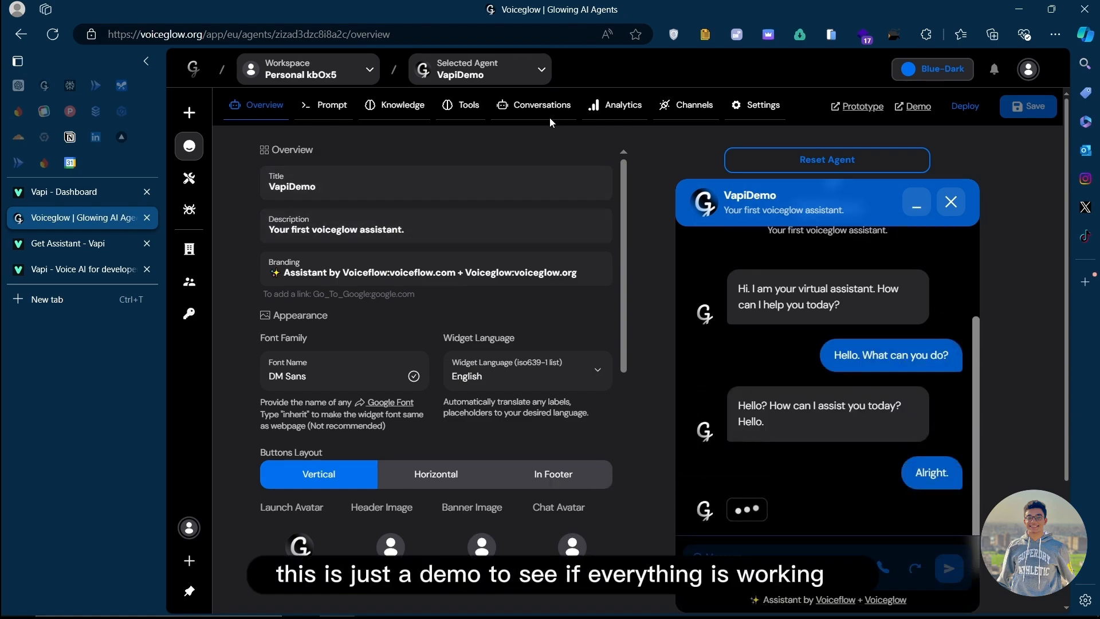
Play back the recorded test phone call, then view the agent's analytics
{"action": "left_click", "coordinate": [541, 104]}
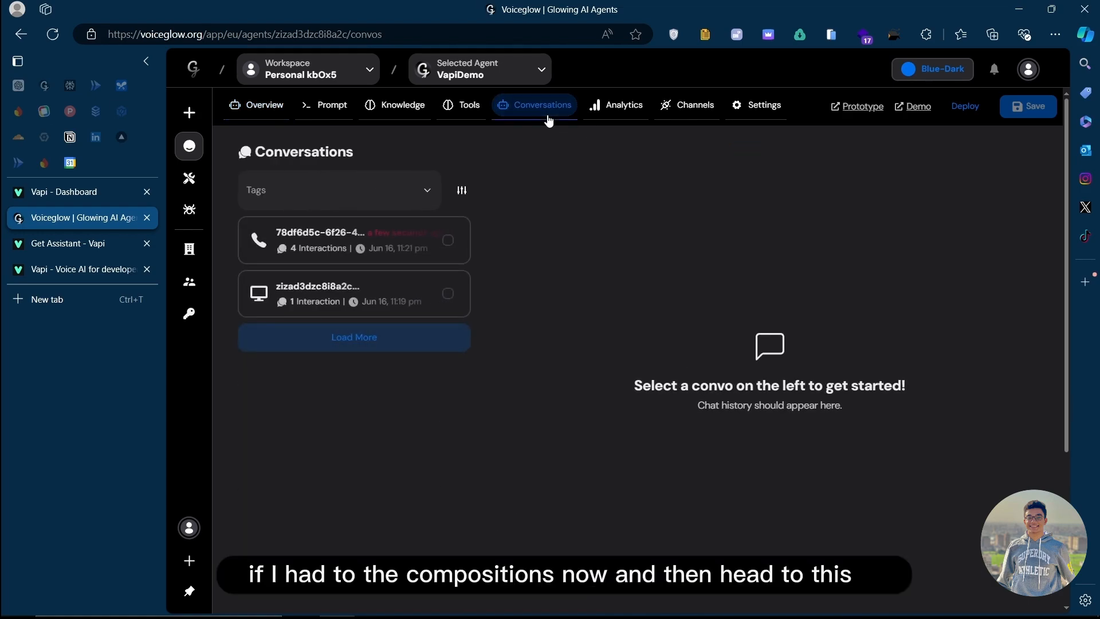
{"action": "left_click", "coordinate": [354, 239]}
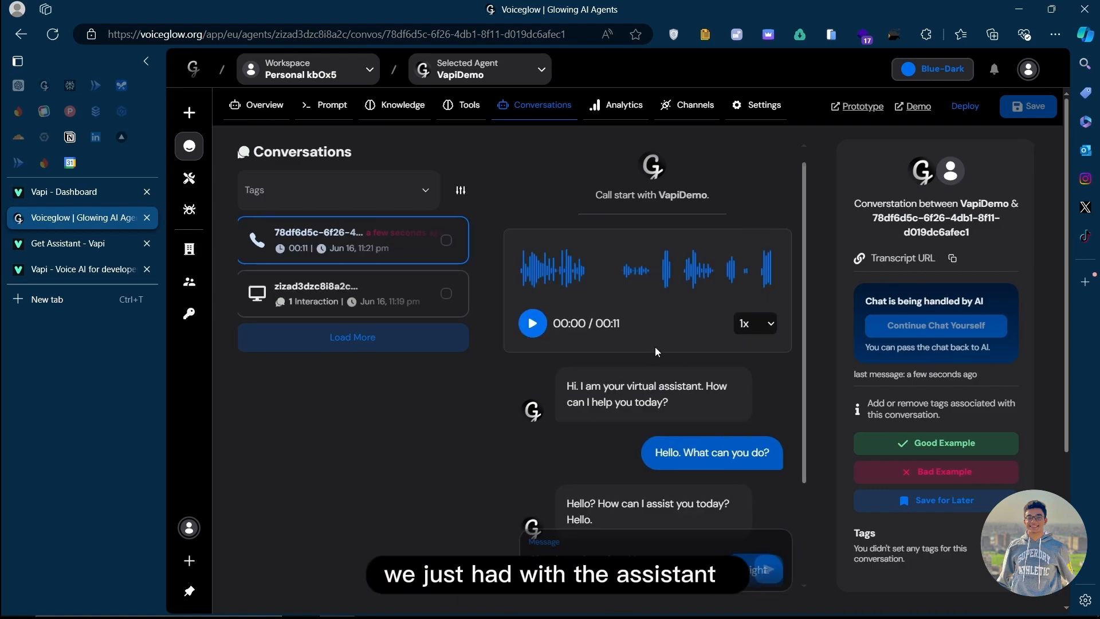
{"action": "left_click", "coordinate": [531, 323]}
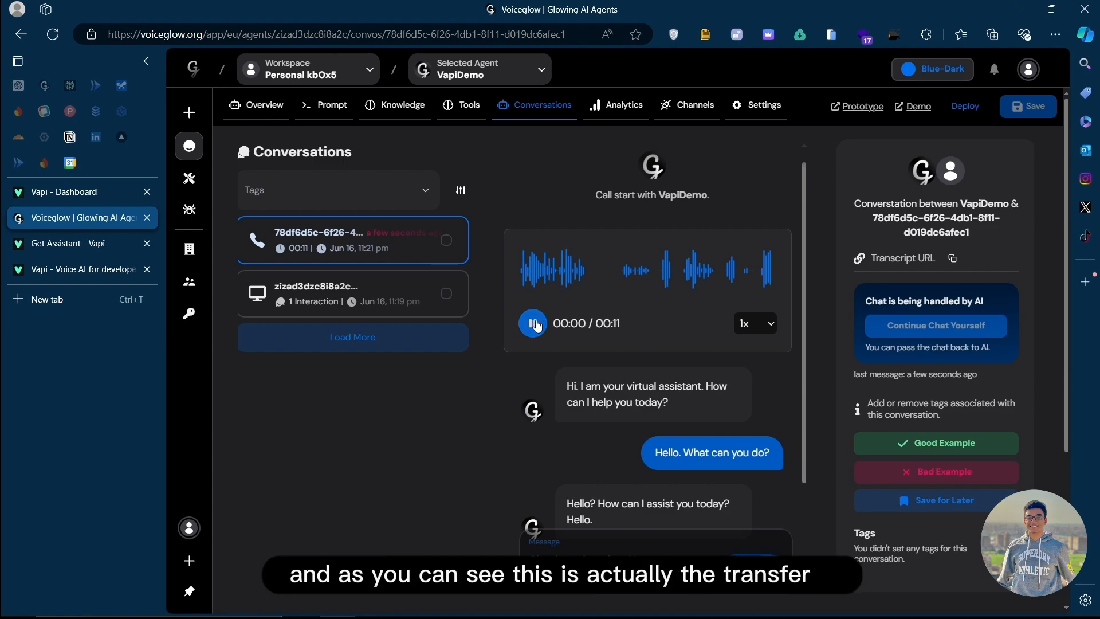
{"action": "left_click", "coordinate": [533, 323]}
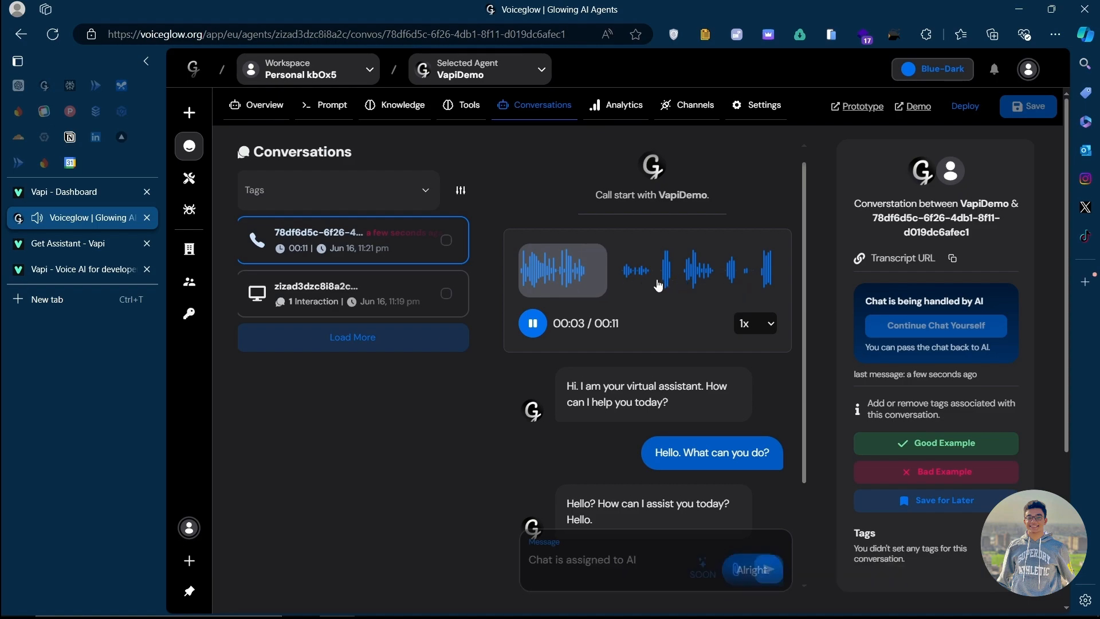
{"action": "left_click", "coordinate": [754, 323]}
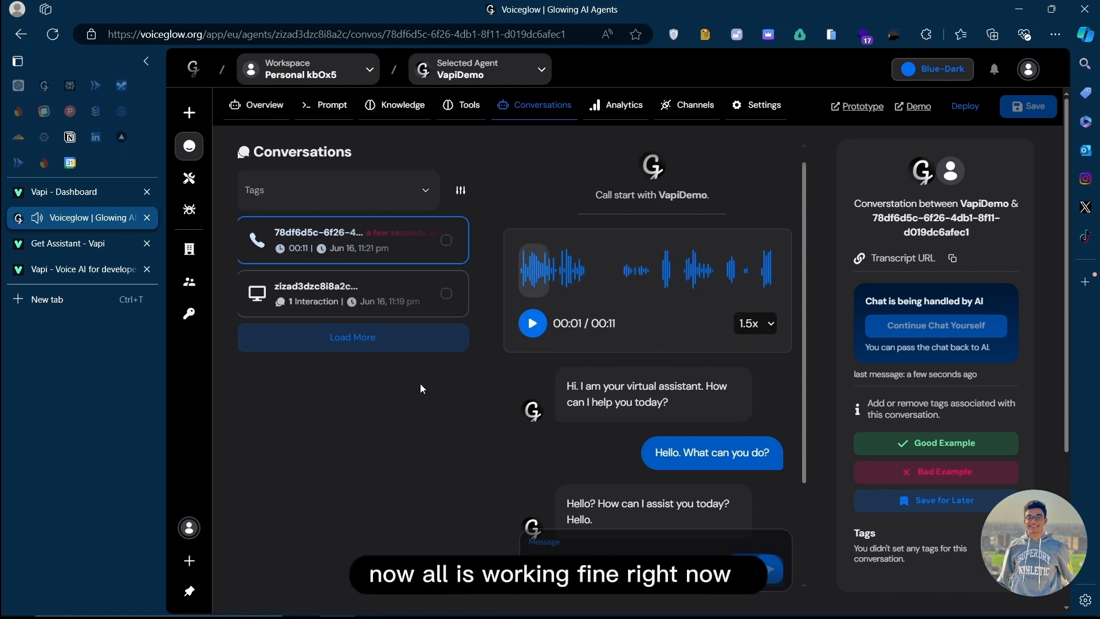
{"action": "left_click", "coordinate": [621, 105]}
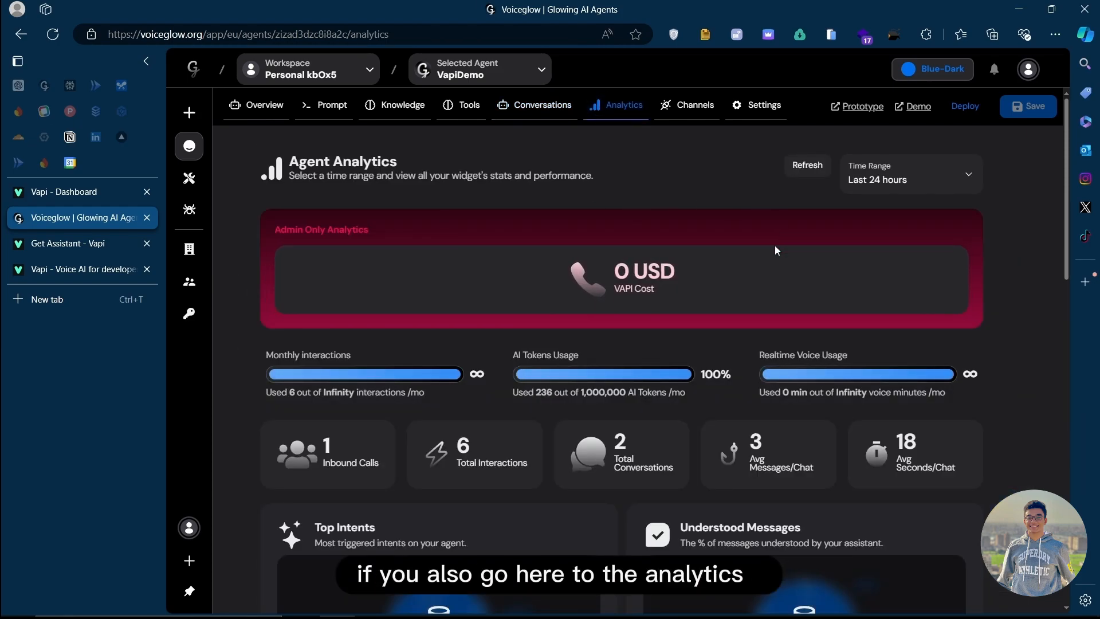
{"action": "scroll", "scroll_direction": "down", "scroll_amount": 3}
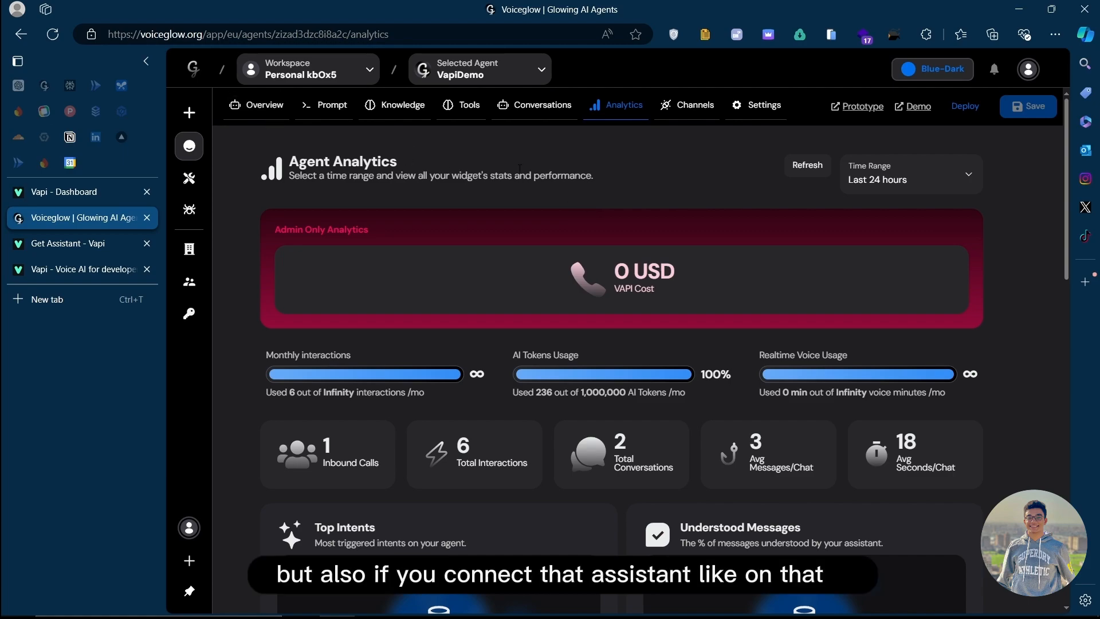
{"action": "left_click", "coordinate": [63, 191]}
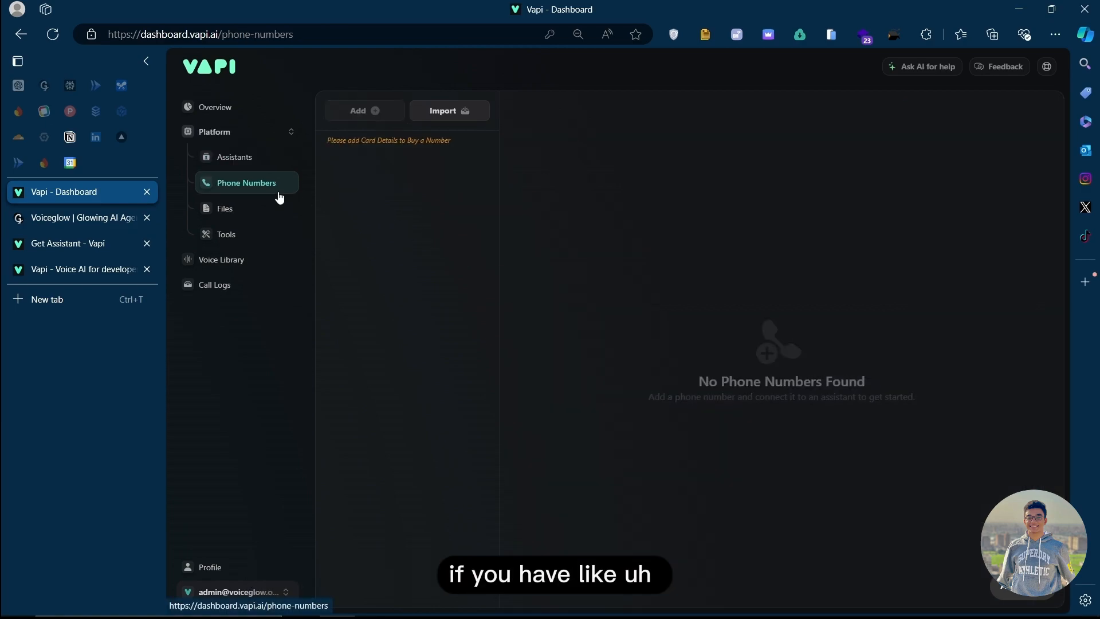
{"action": "mouse_move", "coordinate": [218, 179]}
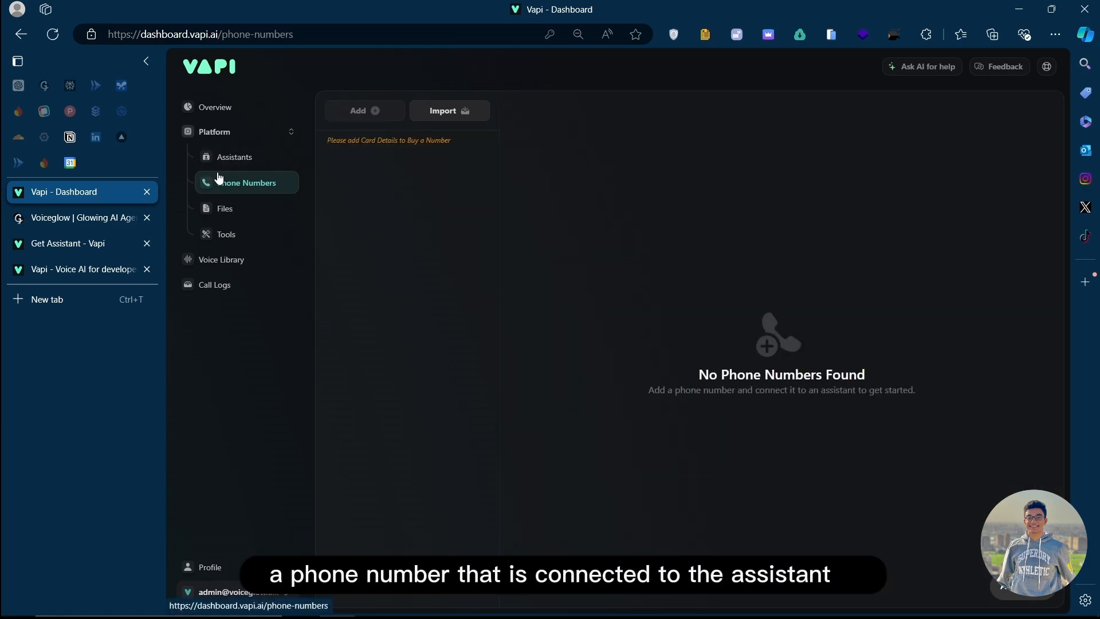
{"action": "left_click", "coordinate": [80, 217]}
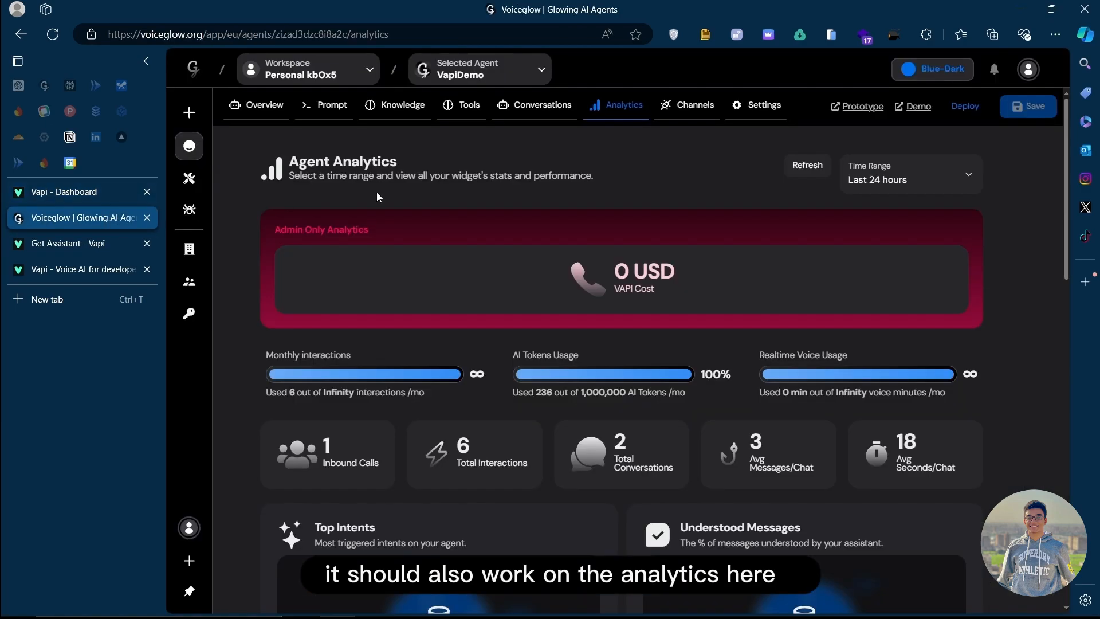
{"action": "left_click", "coordinate": [542, 104]}
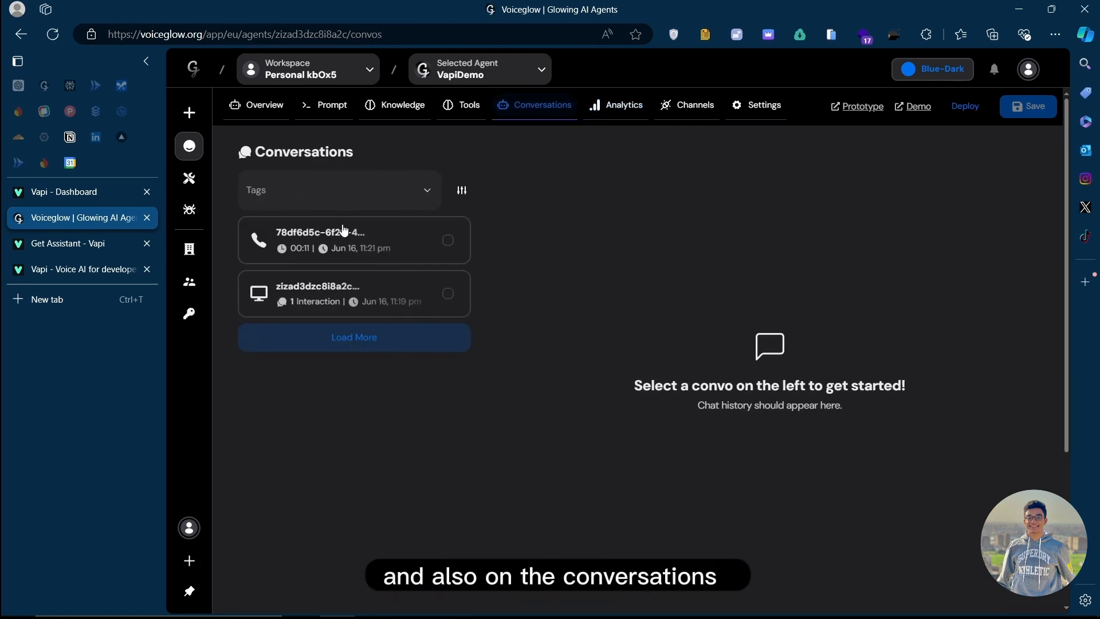
{"action": "left_click", "coordinate": [622, 105]}
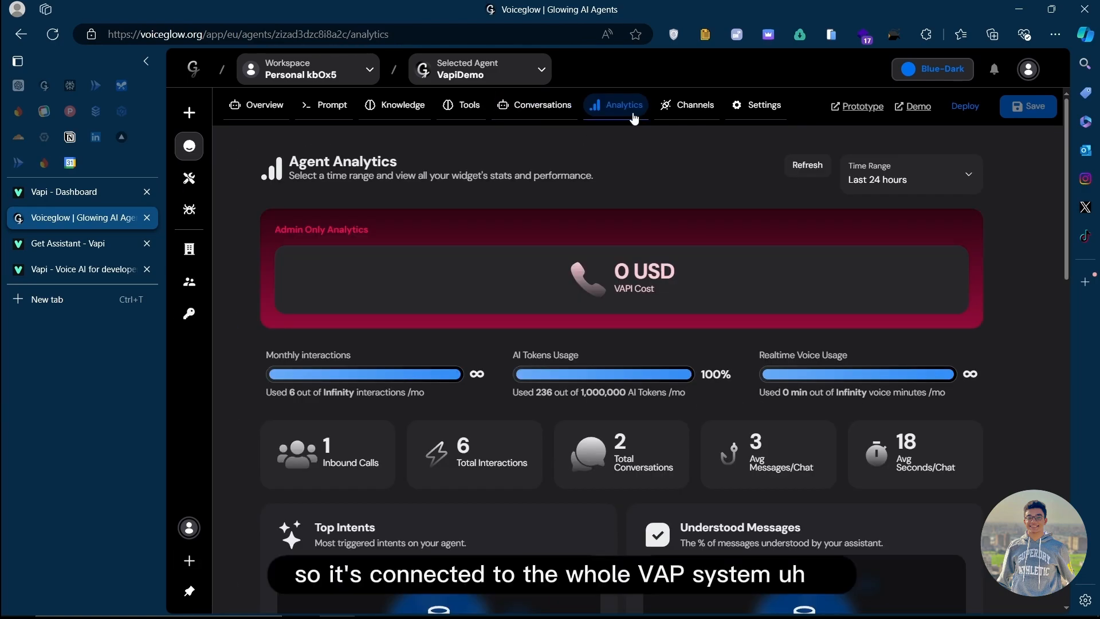
{"action": "scroll", "scroll_direction": "down", "scroll_amount": 3}
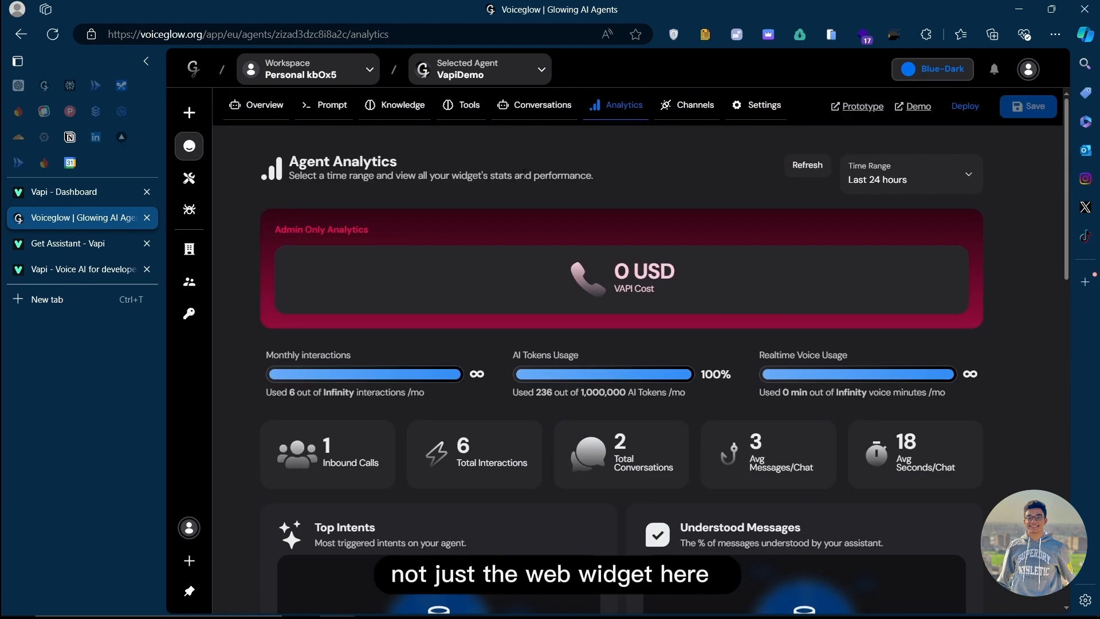
{"action": "left_click", "coordinate": [402, 105]}
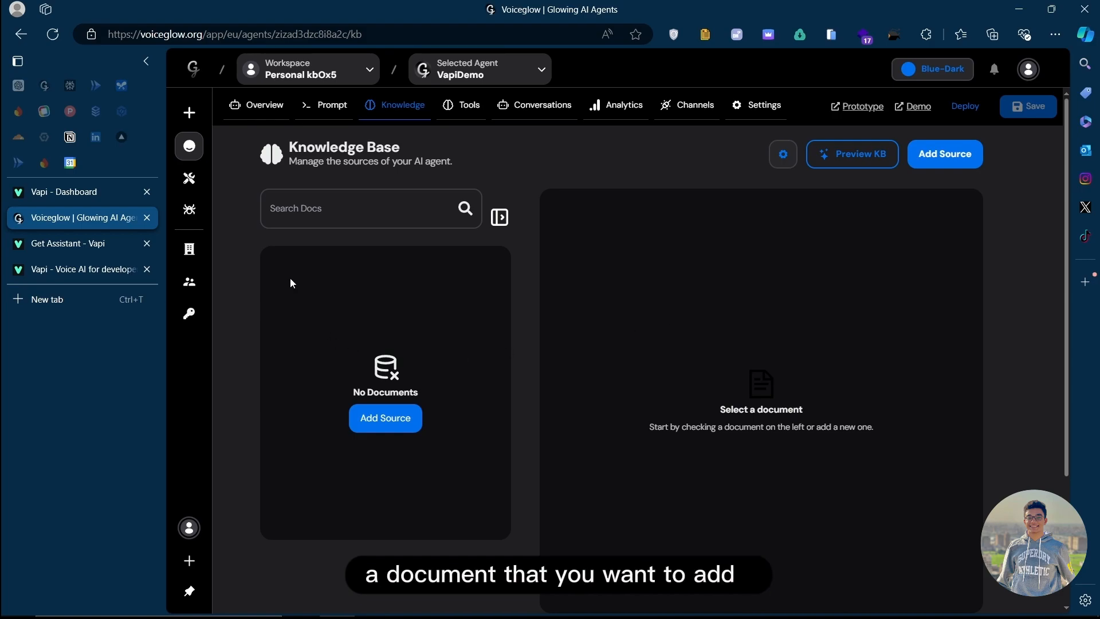
{"action": "mouse_move", "coordinate": [317, 277]}
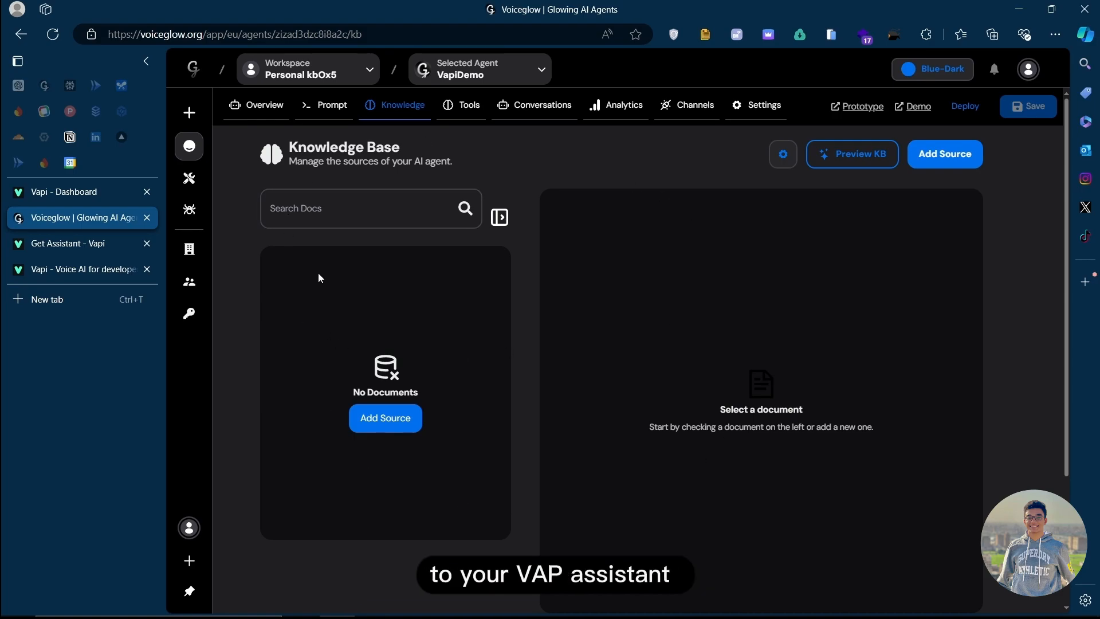
{"action": "mouse_move", "coordinate": [265, 104]}
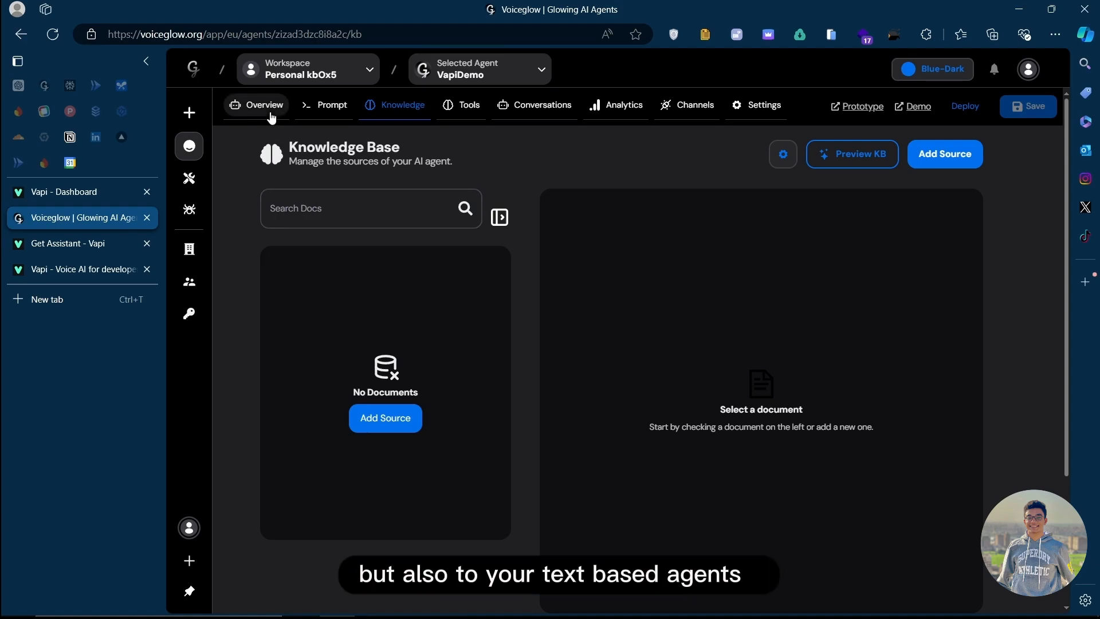
{"action": "mouse_move", "coordinate": [477, 357]}
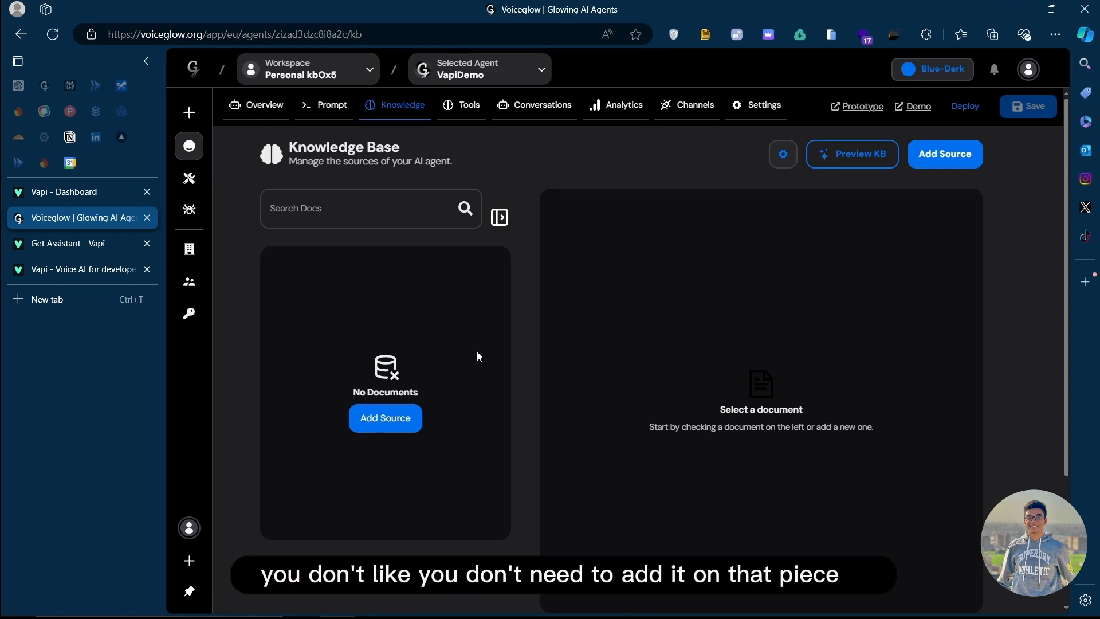
{"action": "left_click", "coordinate": [944, 153]}
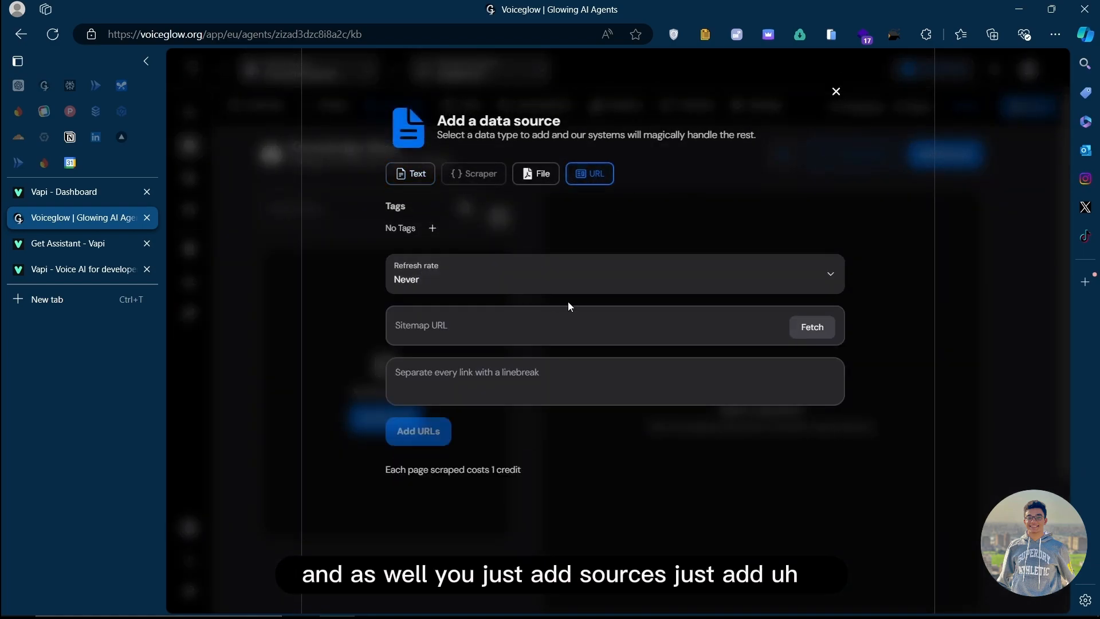
{"action": "left_click", "coordinate": [614, 380]}
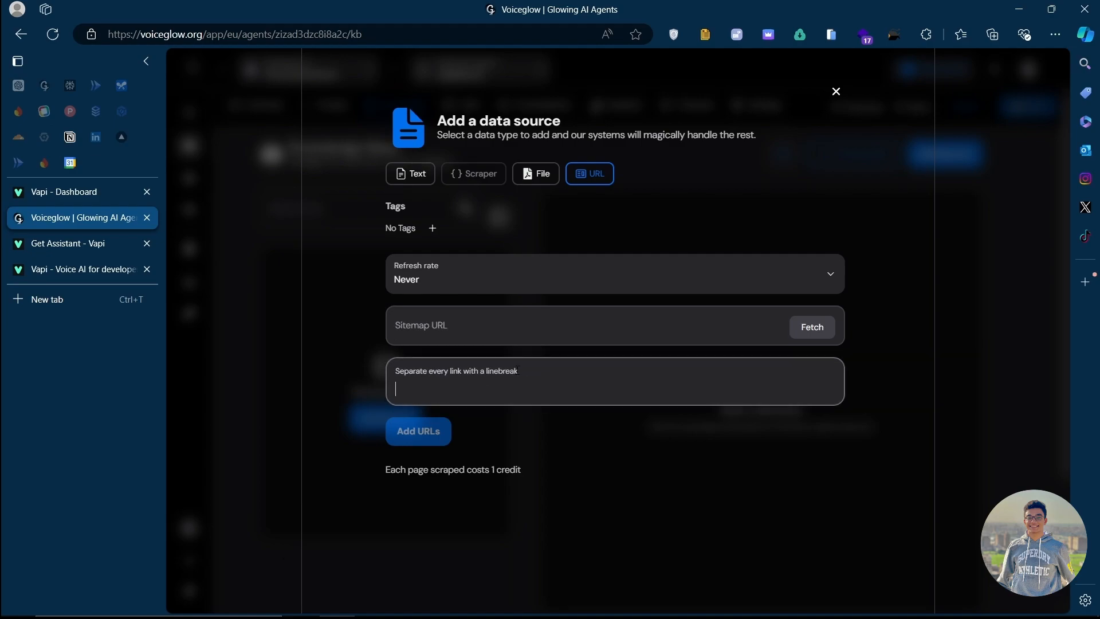
{"action": "type", "text": "https://voiceglow.org"}
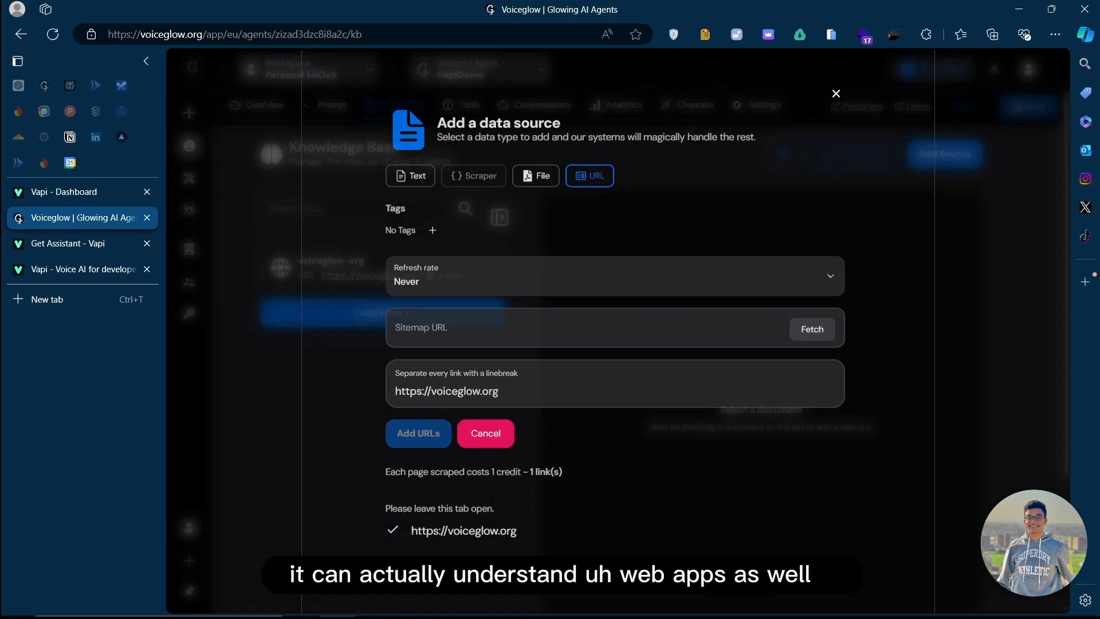
Check the scraped voiceglow-org document and the website cards in the Overview widget preview
{"action": "left_click", "coordinate": [835, 93]}
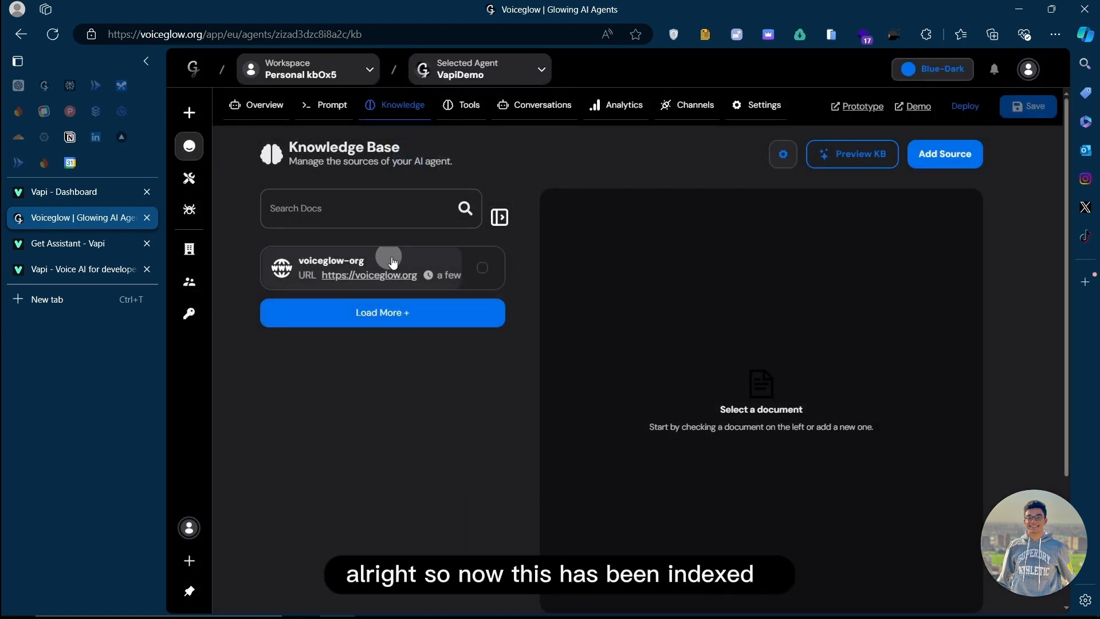
{"action": "left_click", "coordinate": [330, 260]}
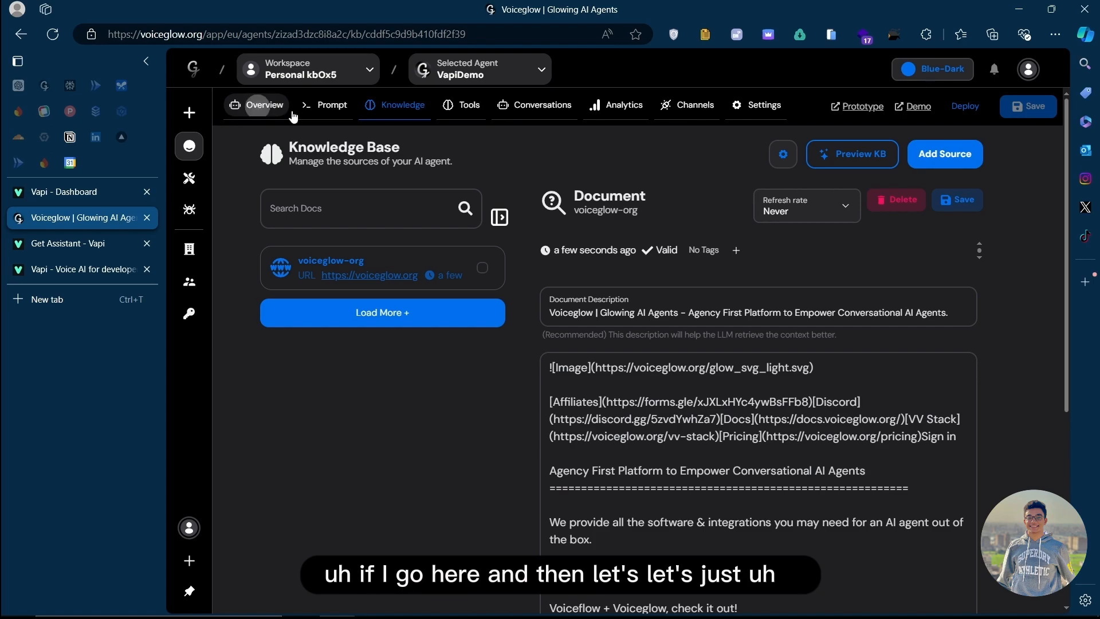
{"action": "left_click", "coordinate": [265, 105]}
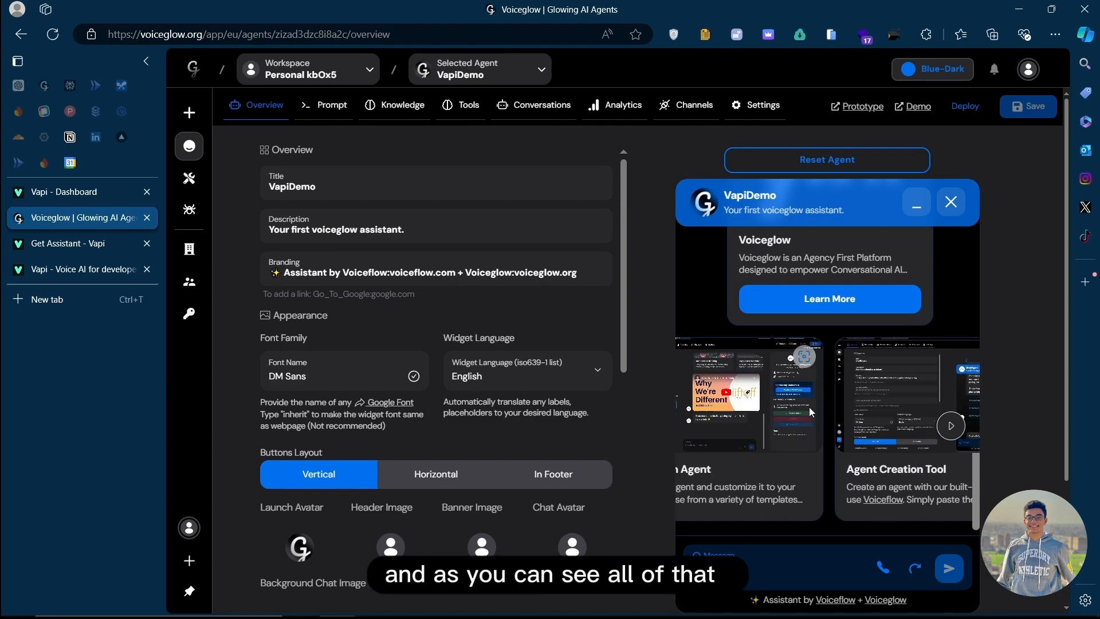
{"action": "left_click", "coordinate": [951, 425]}
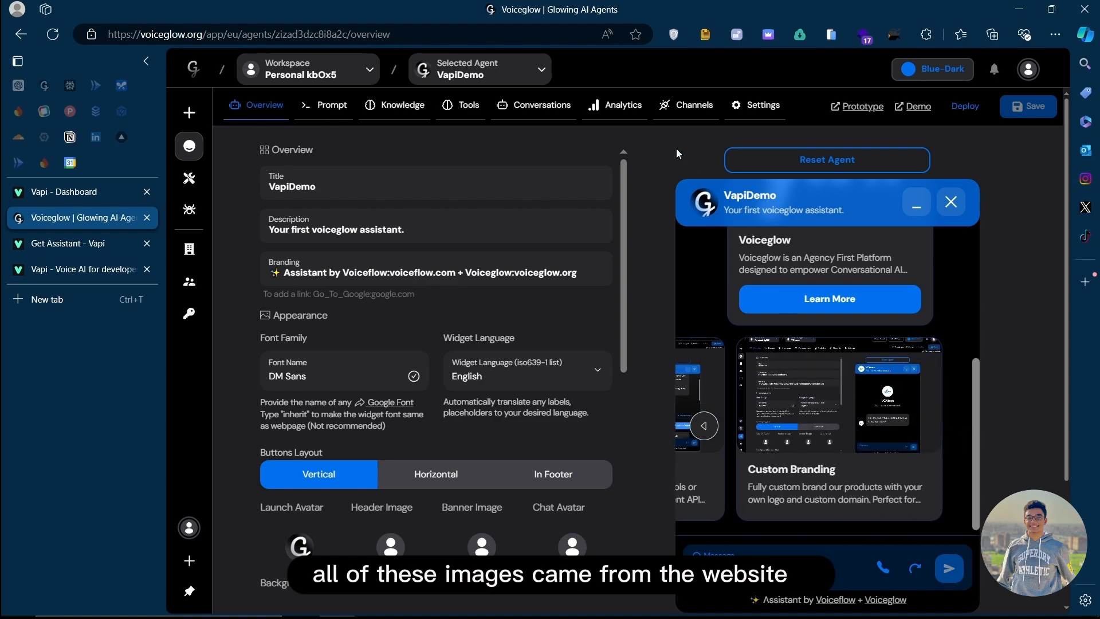
Reopen the voiceglow-org document in Knowledge and scroll through its content
{"action": "left_click", "coordinate": [402, 105]}
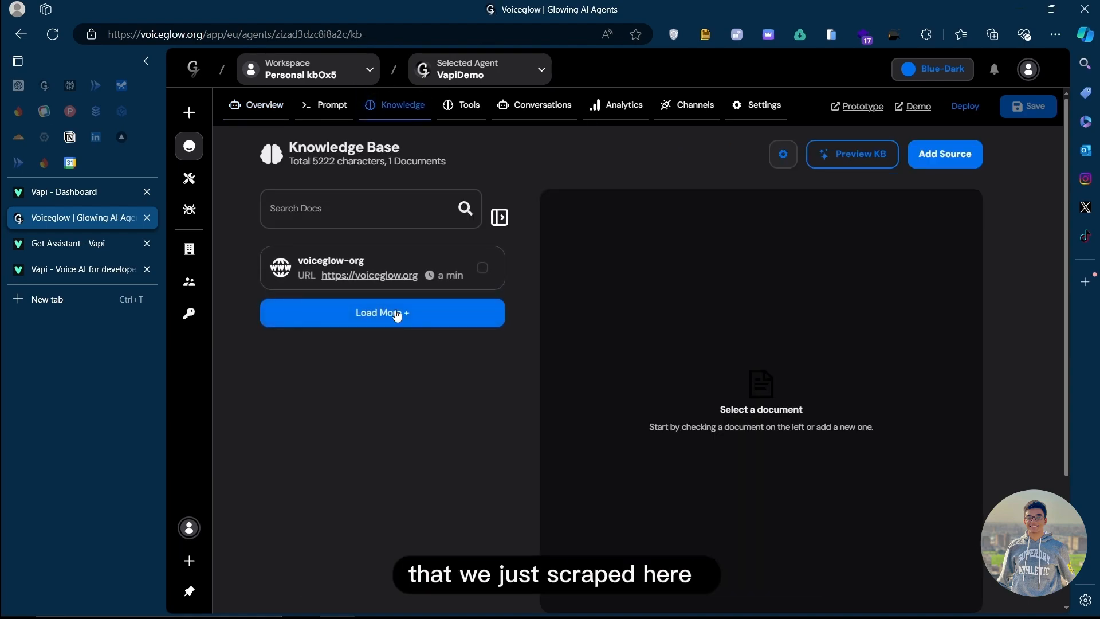
{"action": "left_click", "coordinate": [330, 267]}
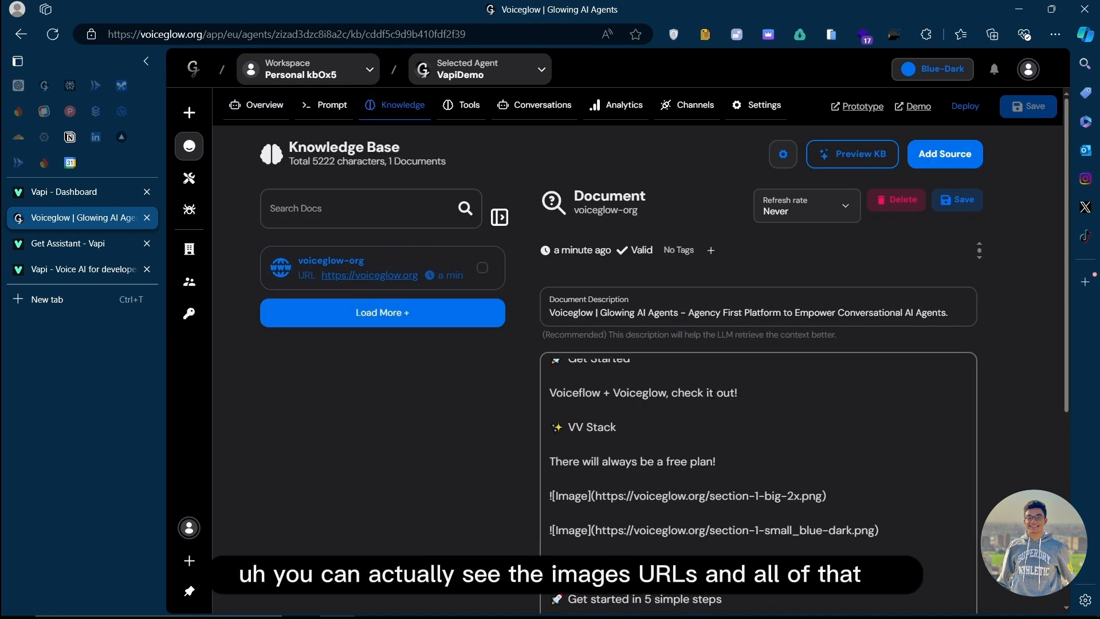
{"action": "scroll", "scroll_direction": "down", "scroll_amount": 3}
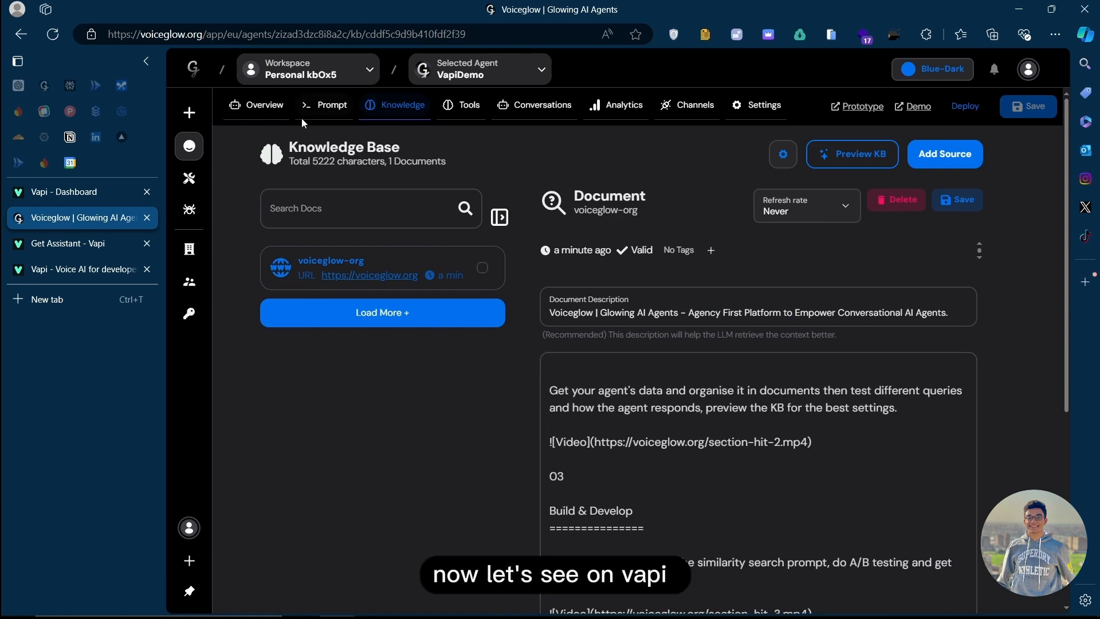
{"action": "mouse_move", "coordinate": [70, 243]}
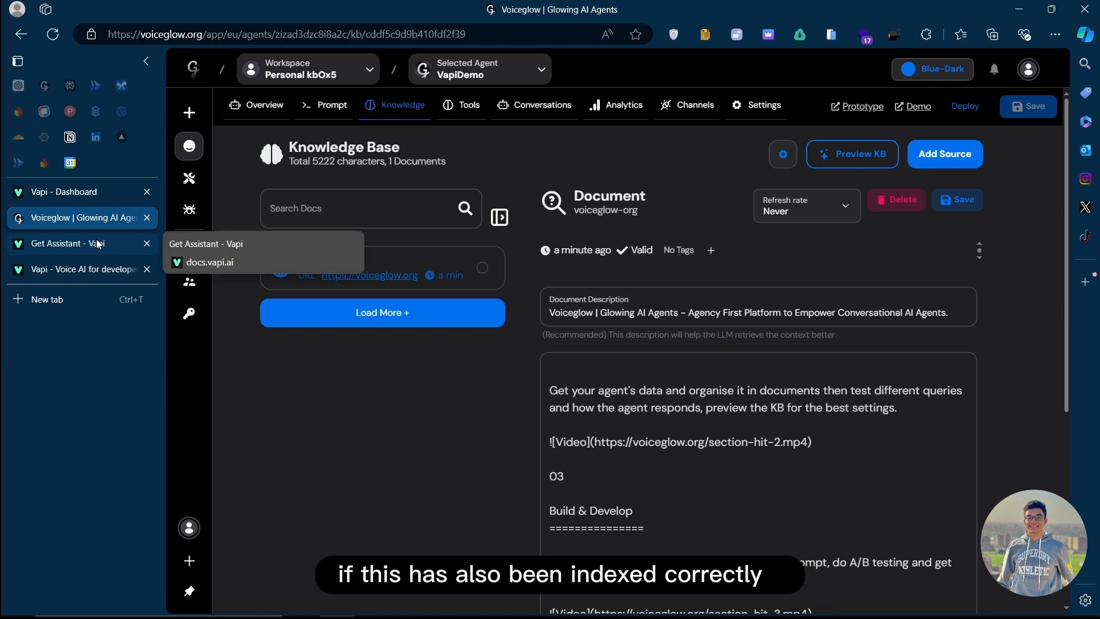
Check Vapi's Files page shows no files, then return to the Voiceglow knowledge base
{"action": "left_click", "coordinate": [63, 191]}
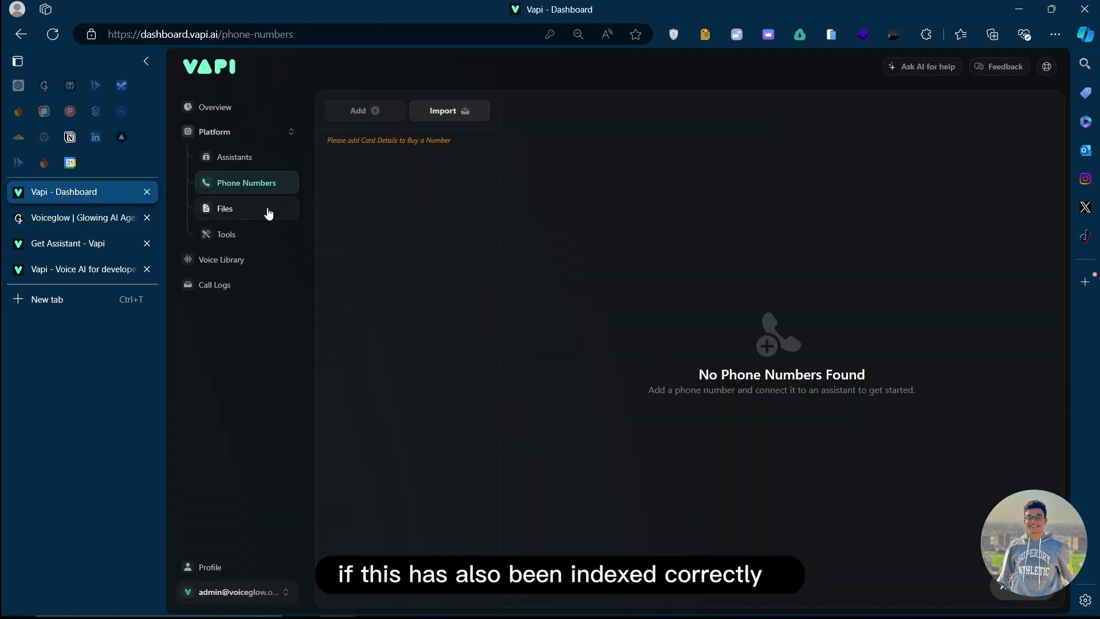
{"action": "left_click", "coordinate": [224, 208]}
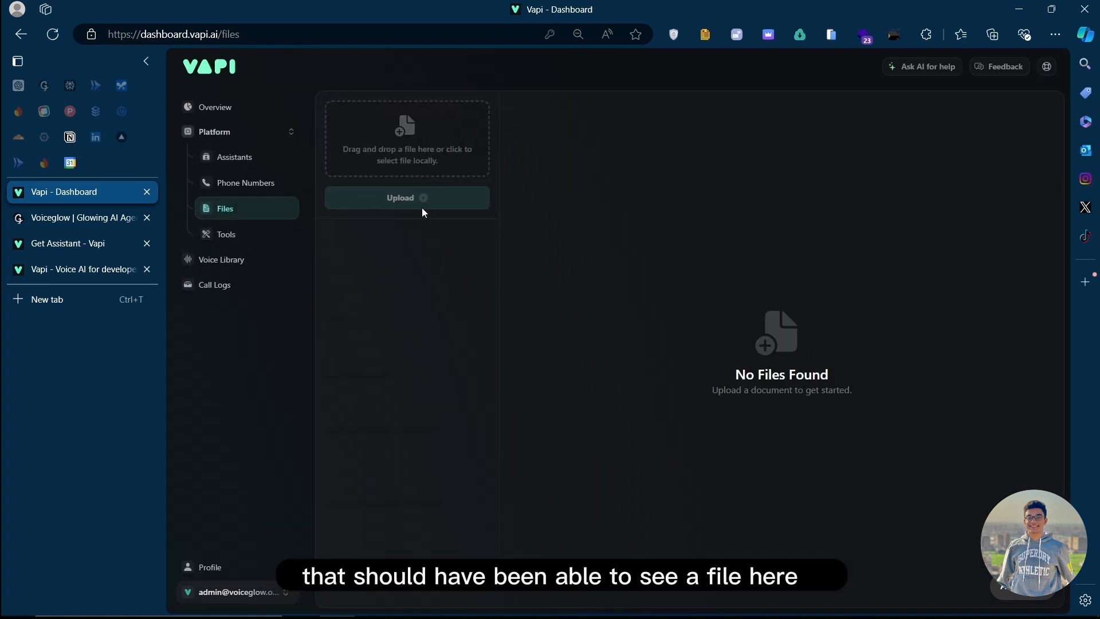
{"action": "mouse_move", "coordinate": [436, 270]}
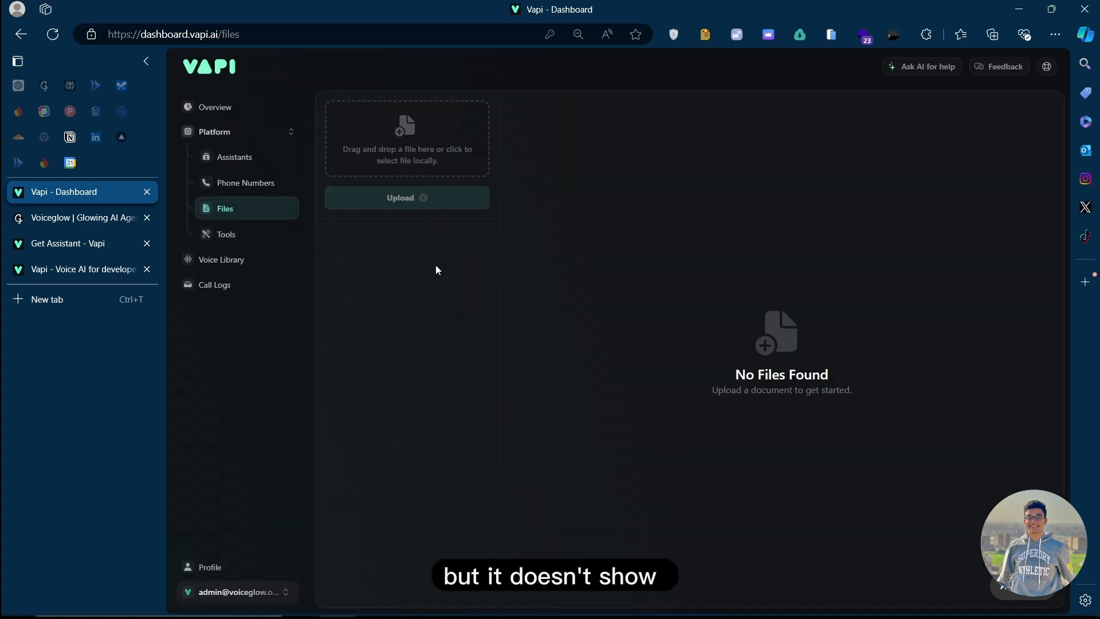
{"action": "left_click", "coordinate": [77, 218]}
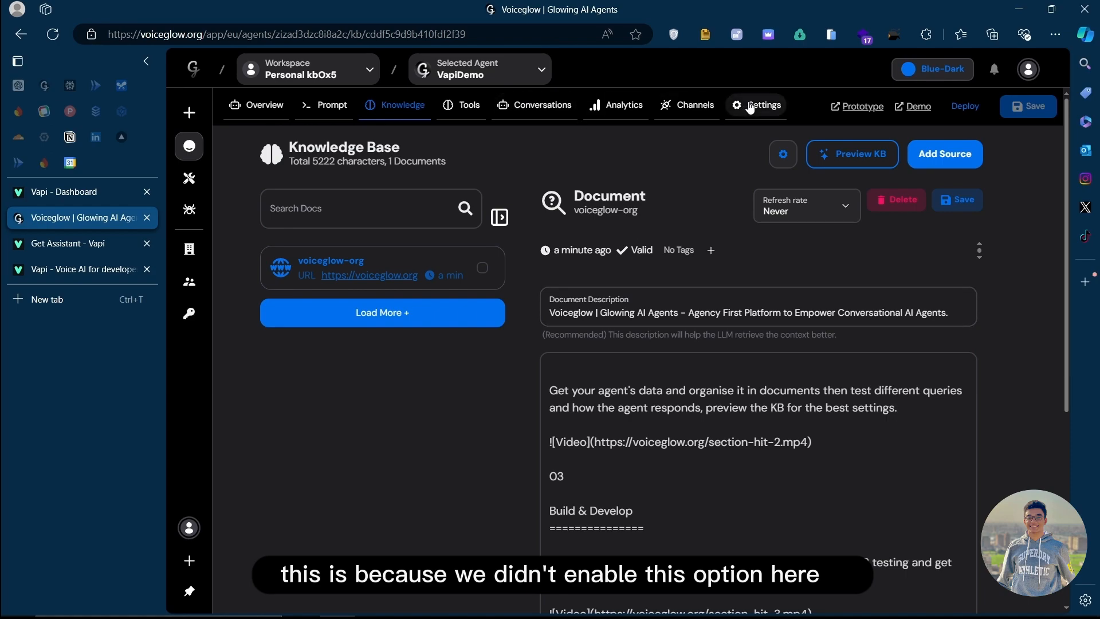
Sync the agent's knowledge base with the connected Vapi assistant from Channels > Voice Setup
{"action": "left_click", "coordinate": [694, 104]}
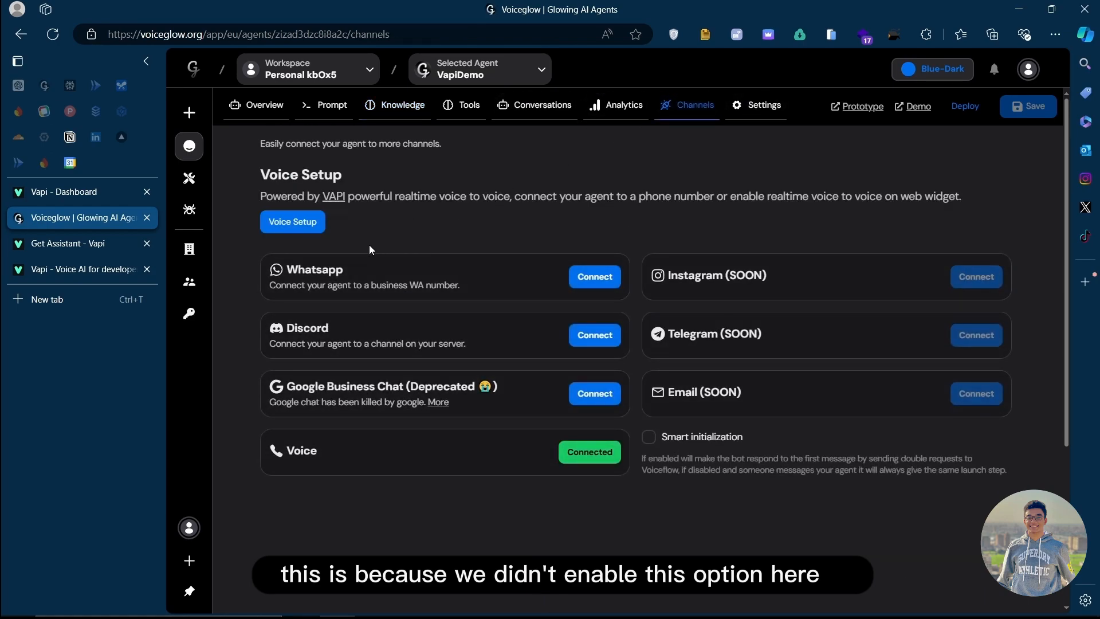
{"action": "left_click", "coordinate": [292, 221]}
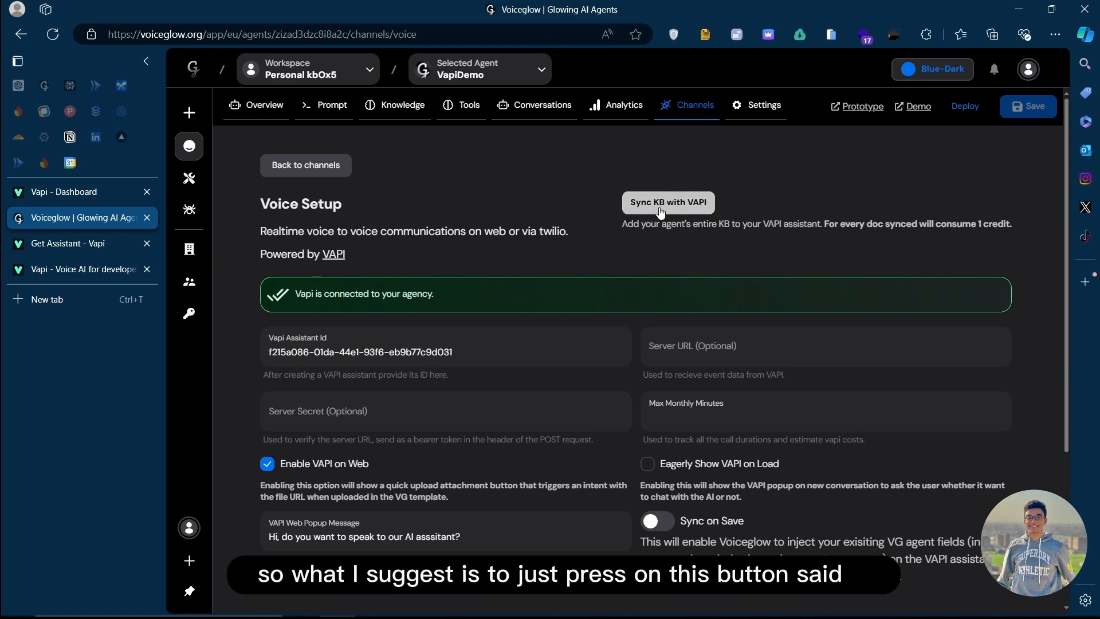
{"action": "left_click", "coordinate": [667, 201]}
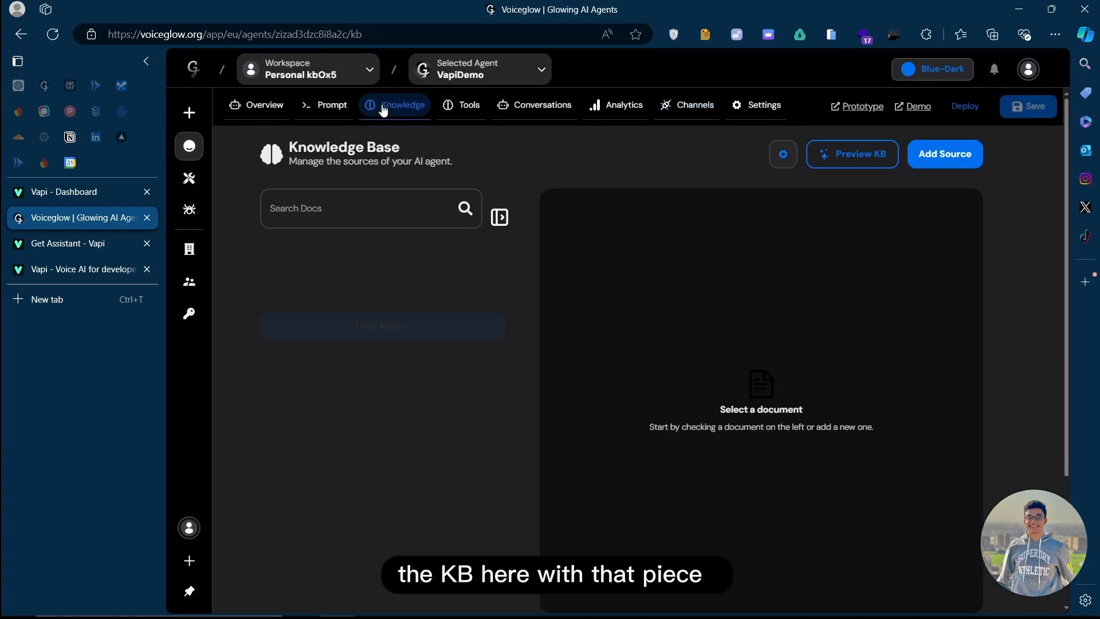
Confirm voiceglow-org.txt (5.12 KB) now appears in Vapi's Files, then return to Voiceglow
{"action": "left_click", "coordinate": [63, 191]}
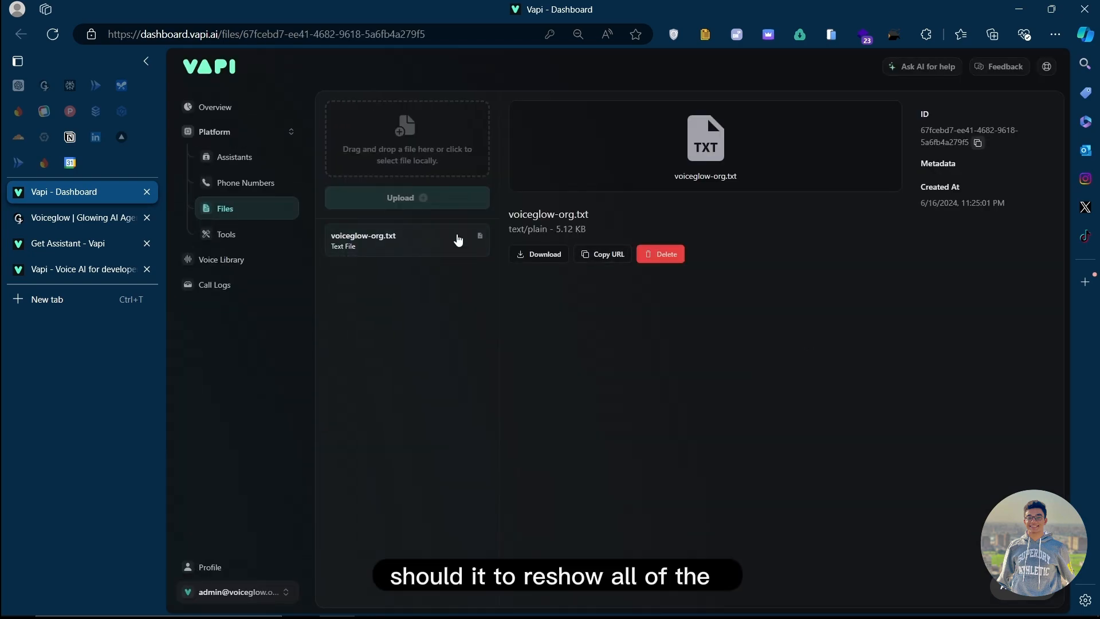
{"action": "double_click", "coordinate": [363, 236]}
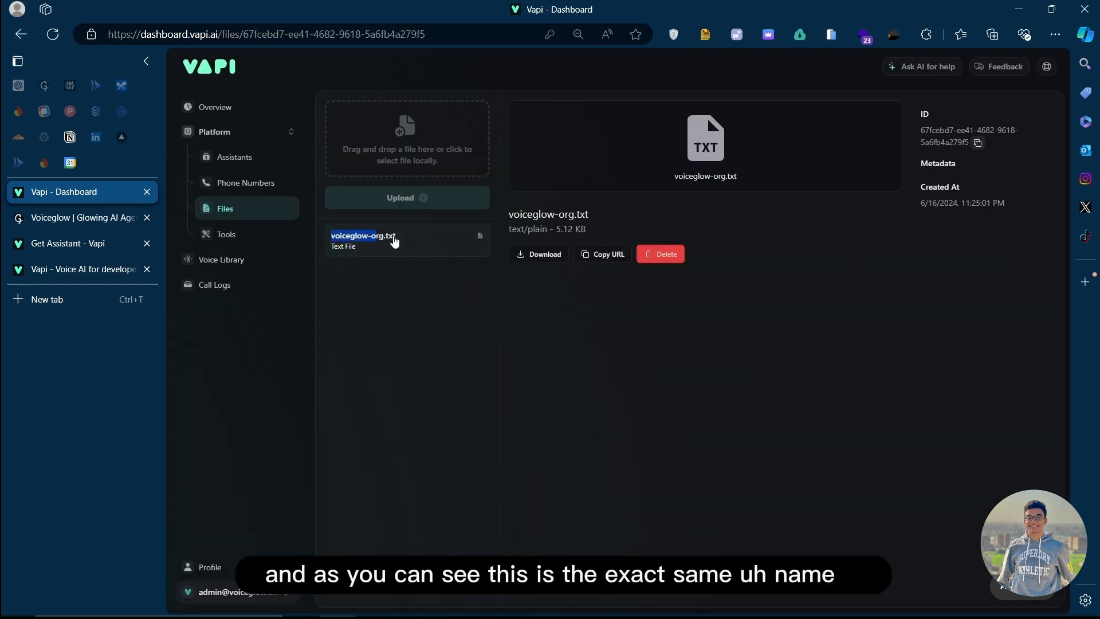
{"action": "left_click", "coordinate": [77, 218]}
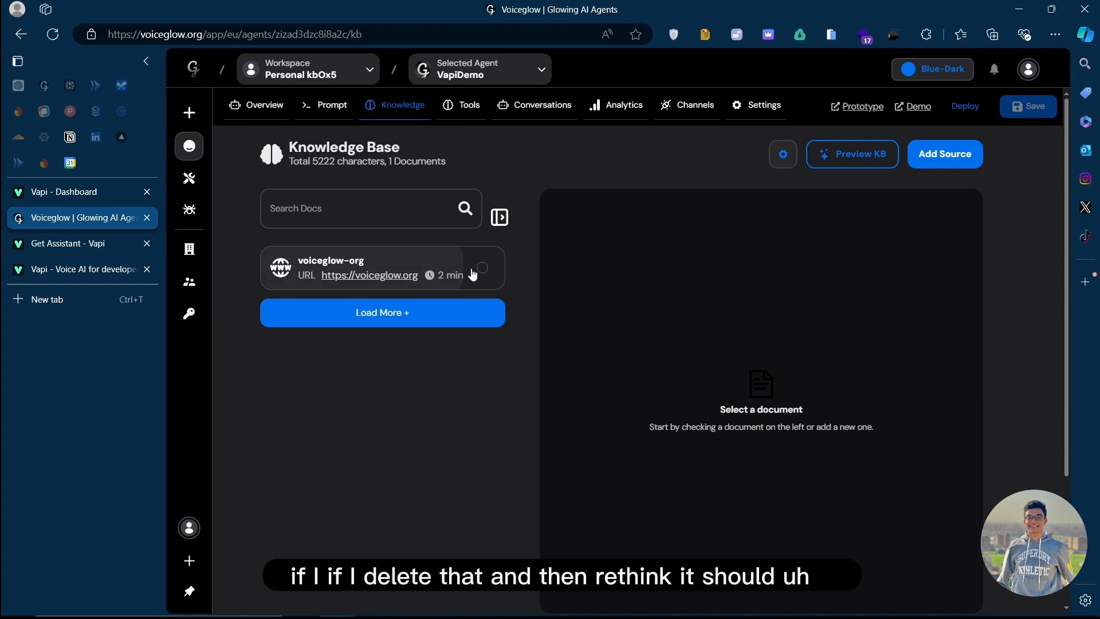
Hold a voice call with VapiDemo in the preview widget, asking which channels it can be deployed on
{"action": "left_click", "coordinate": [481, 267]}
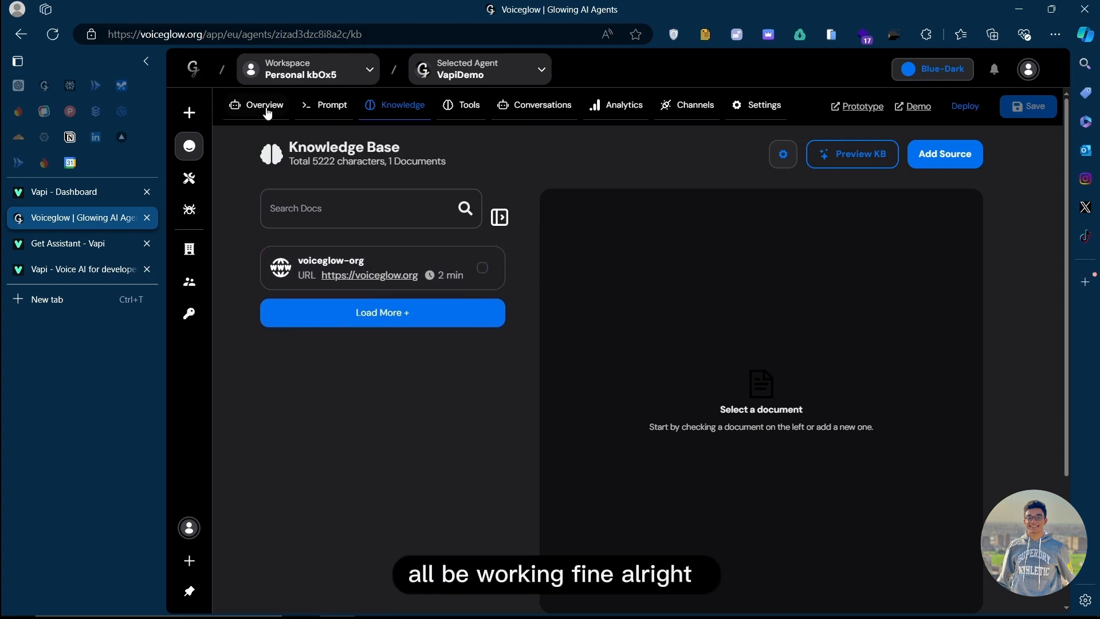
{"action": "left_click", "coordinate": [265, 104]}
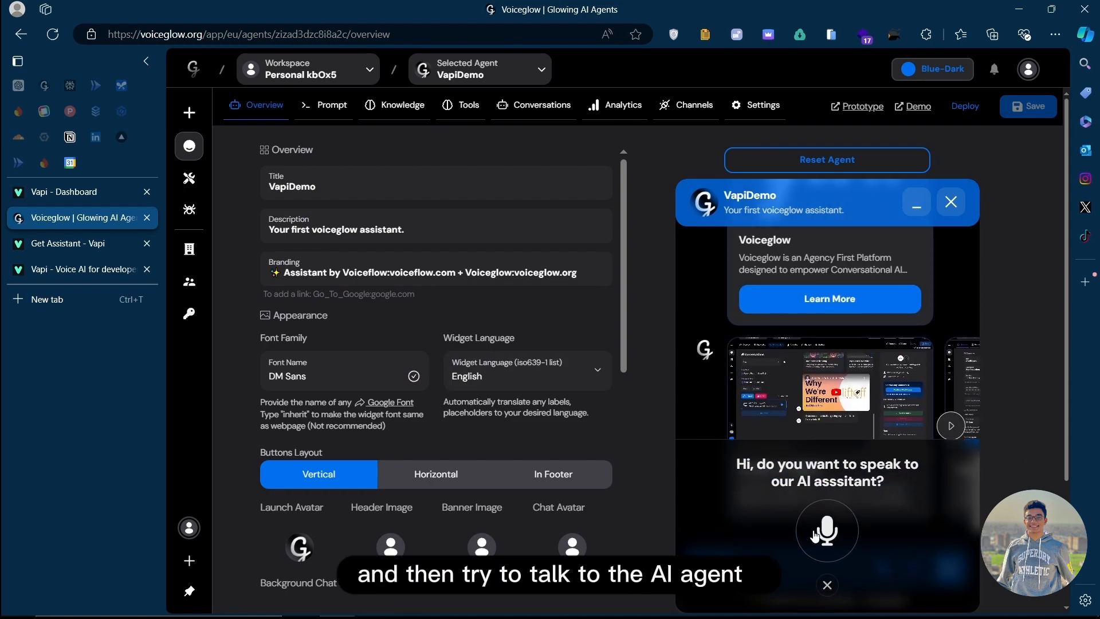
{"action": "left_click", "coordinate": [826, 529]}
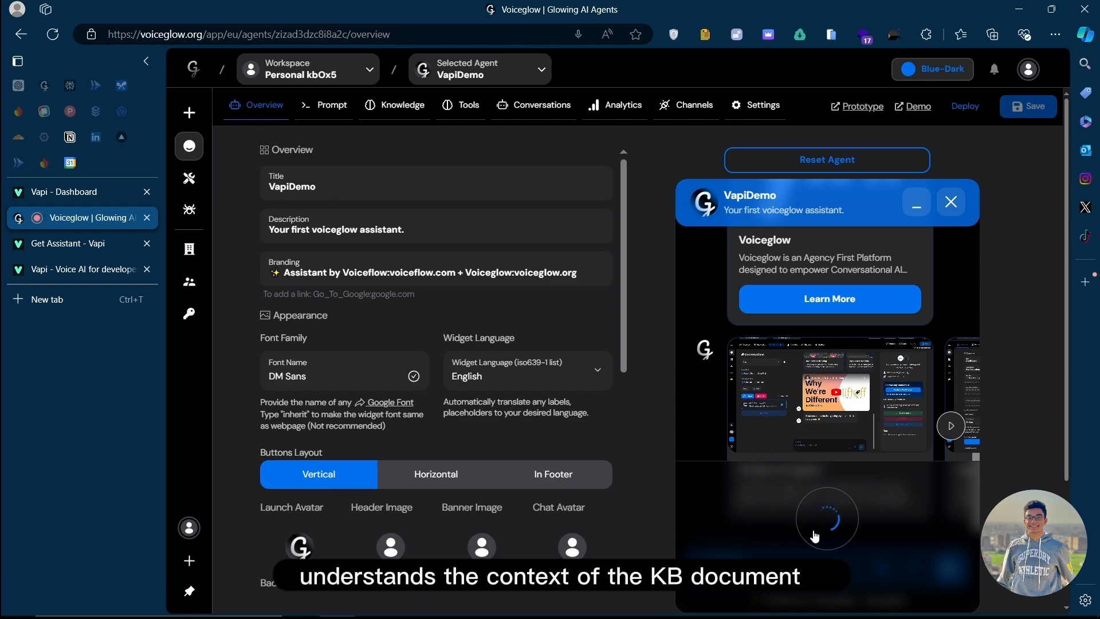
{"action": "left_click", "coordinate": [826, 518]}
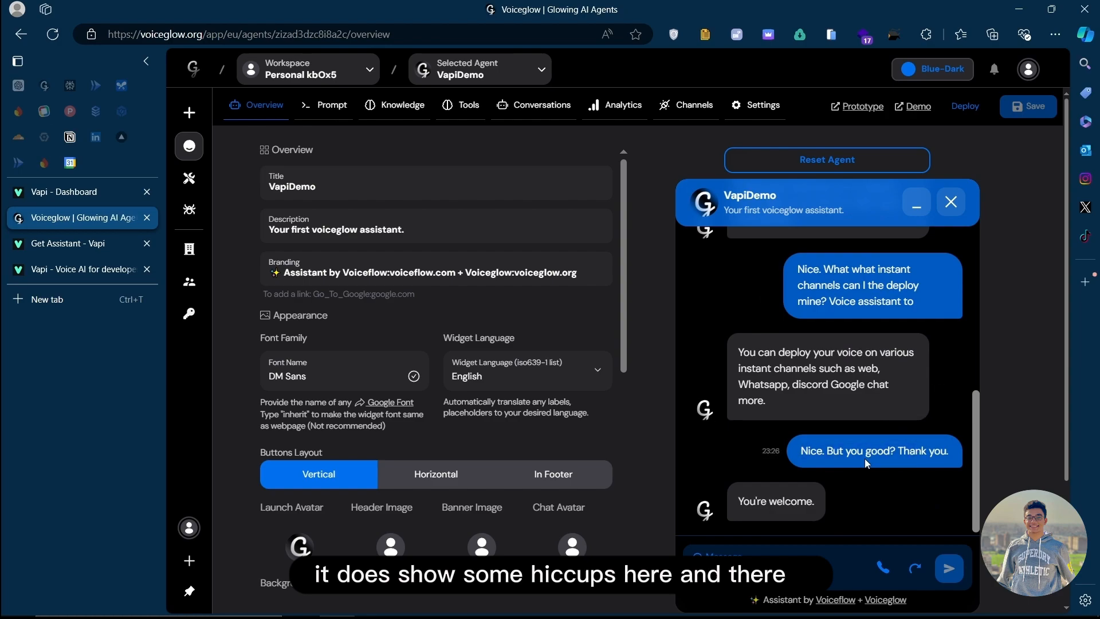
{"action": "scroll", "scroll_direction": "down", "scroll_amount": 3}
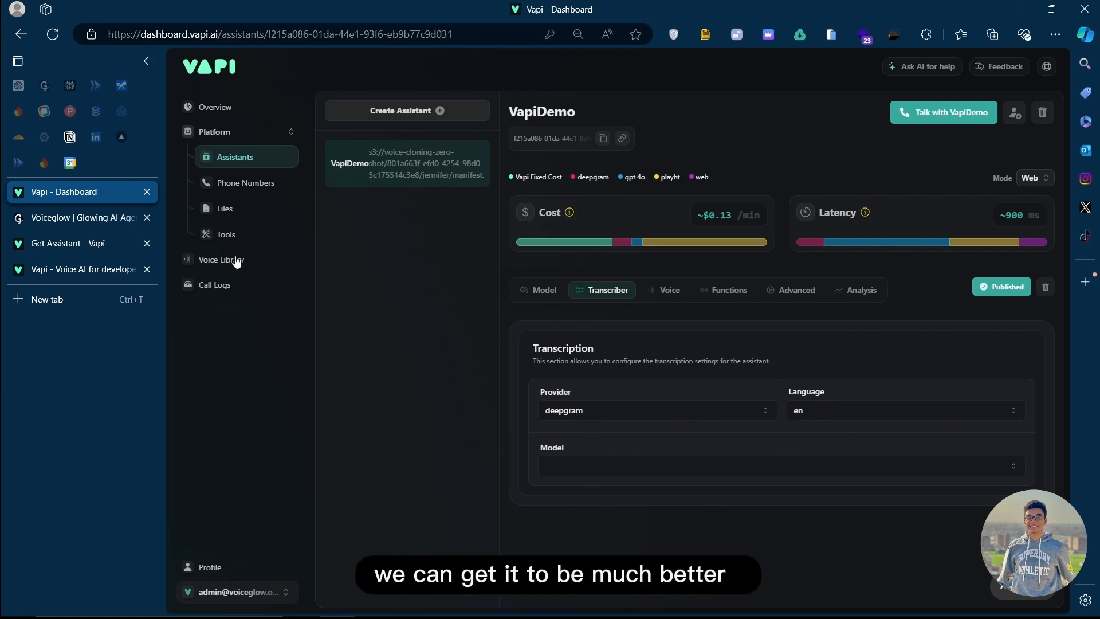
{"action": "left_click", "coordinate": [80, 218]}
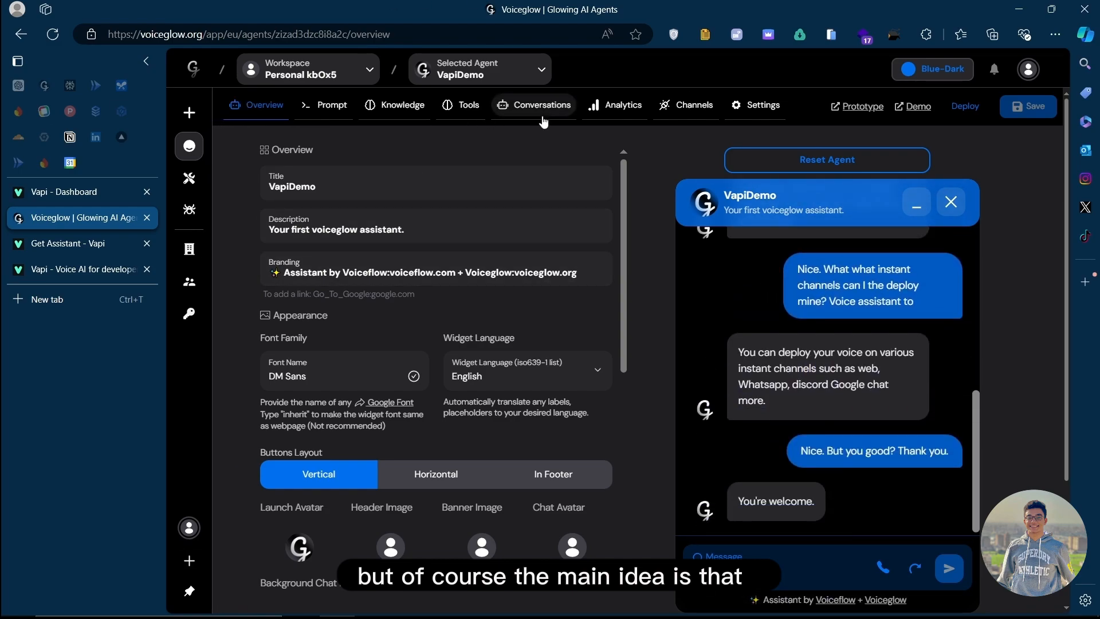
Play back and pause the newest 54-second VapiDemo call from the Conversations list
{"action": "left_click", "coordinate": [533, 104]}
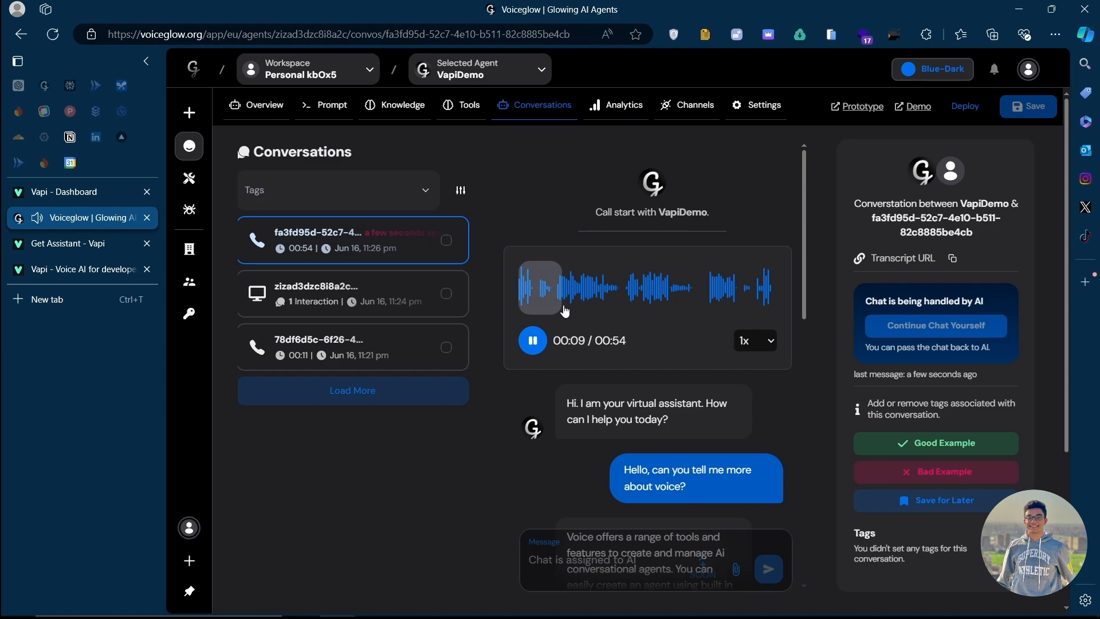
{"action": "left_click", "coordinate": [531, 341]}
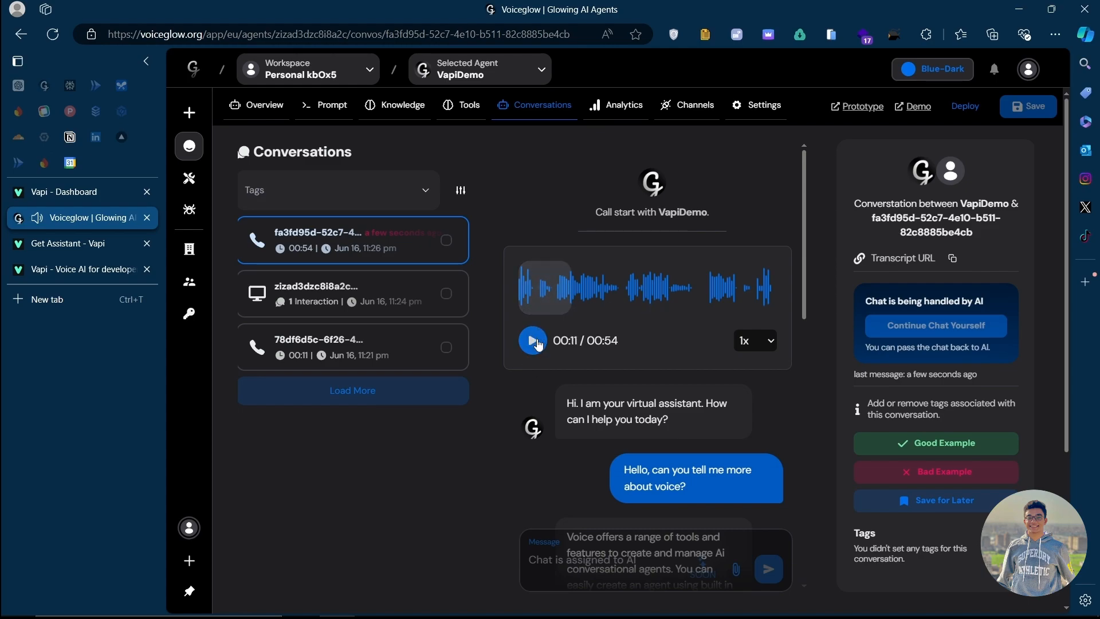
{"action": "left_click", "coordinate": [532, 340]}
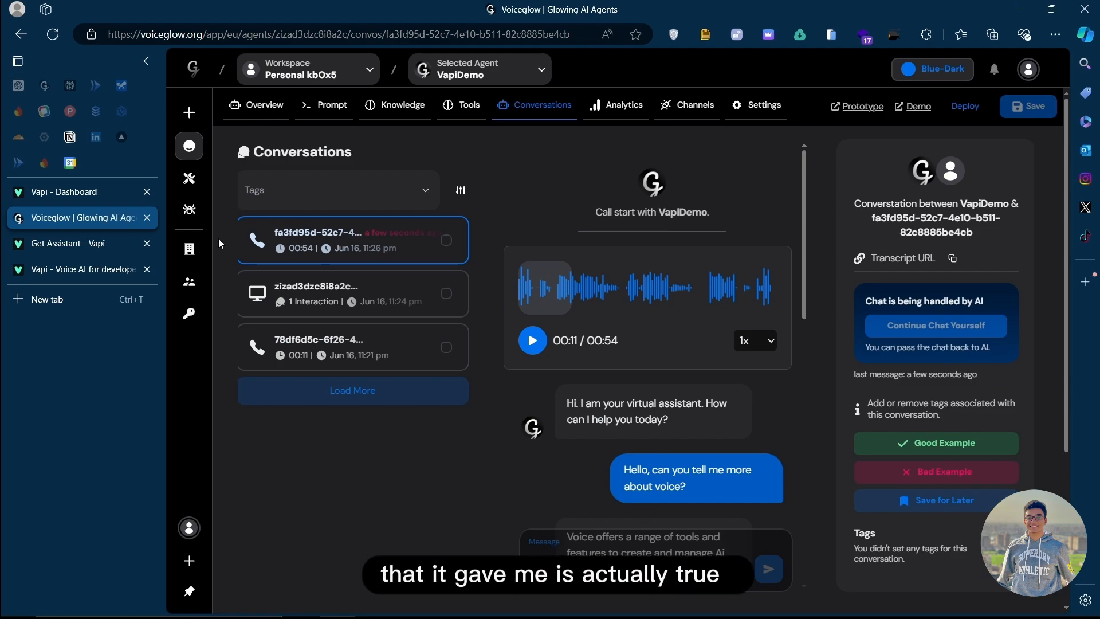
{"action": "left_click", "coordinate": [47, 324]}
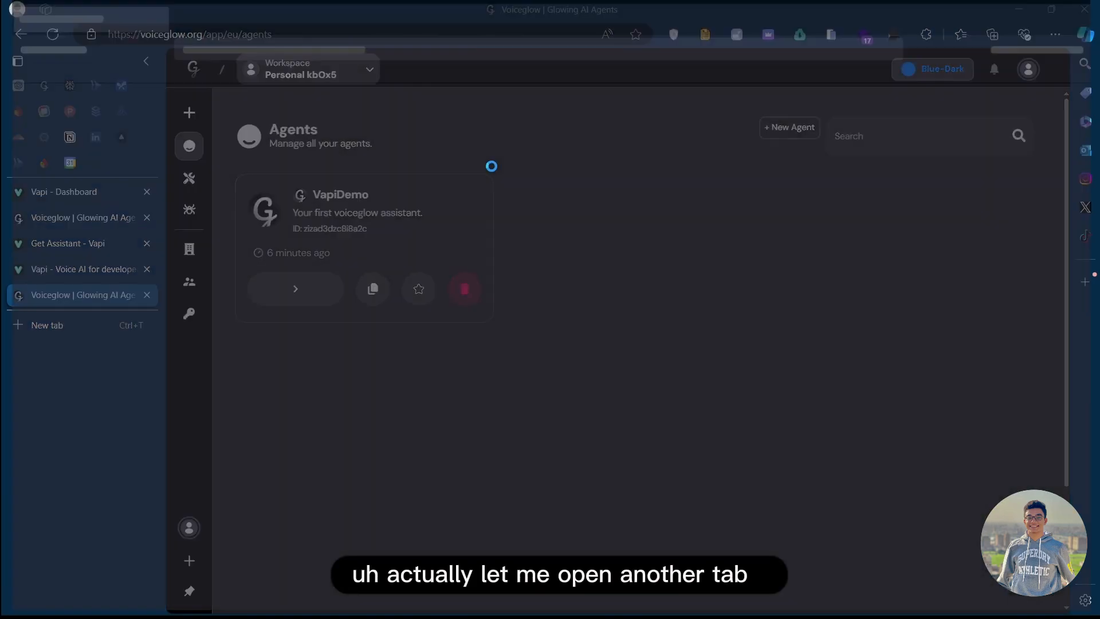
Browse voiceglow.org and its dashboard carousel to check the deployment channels the agent named
{"action": "type", "text": "voiceglow.org"}
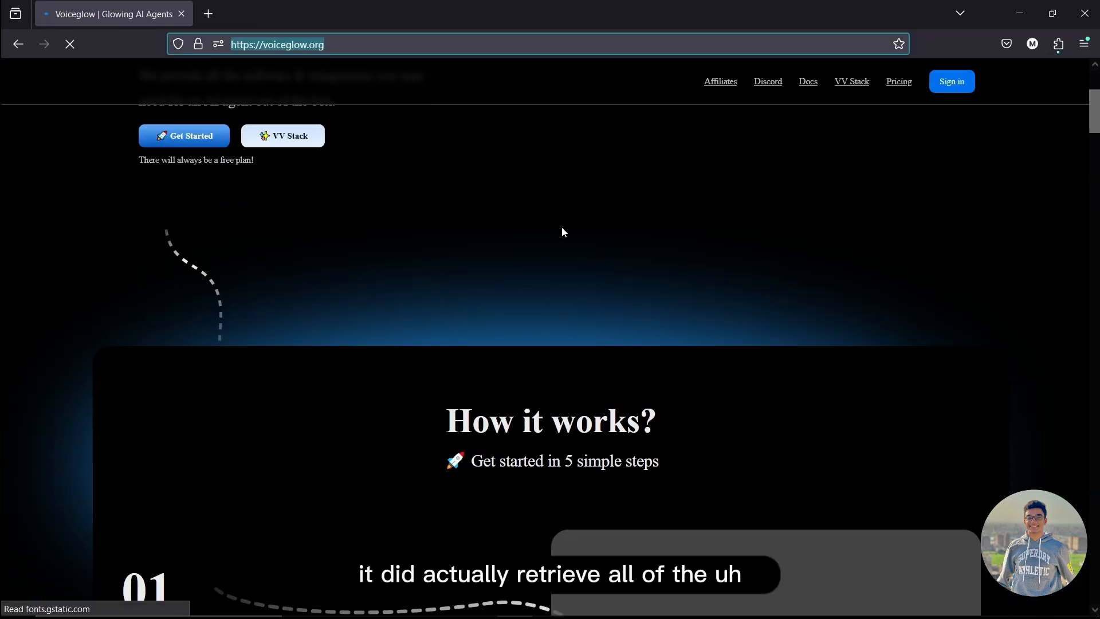
{"action": "scroll", "scroll_direction": "down", "scroll_amount": 3}
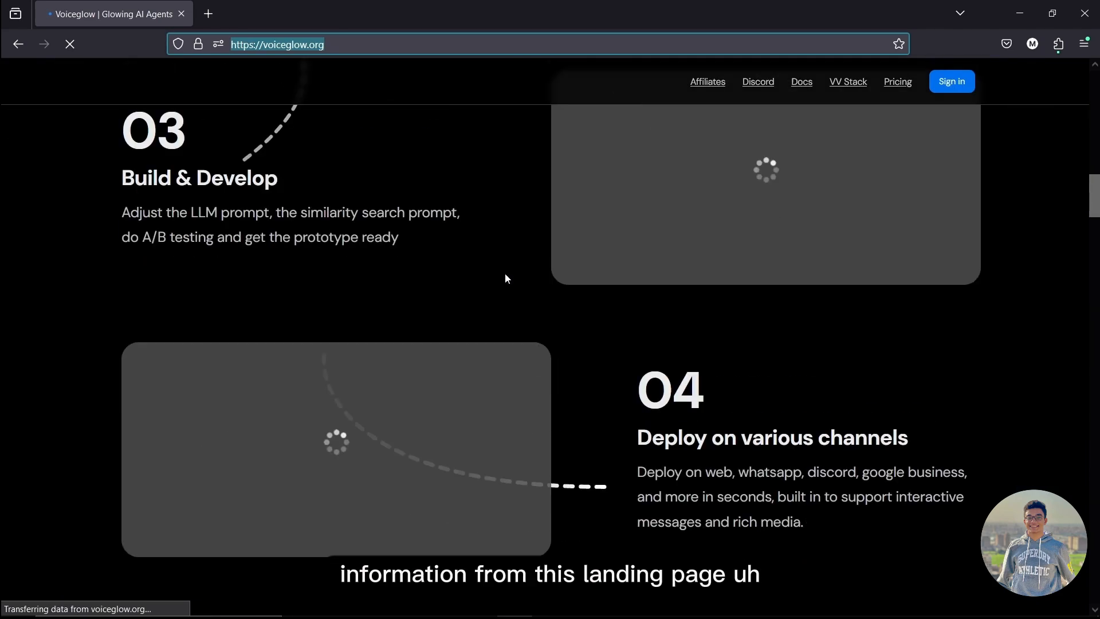
{"action": "scroll", "scroll_direction": "down", "scroll_amount": 3}
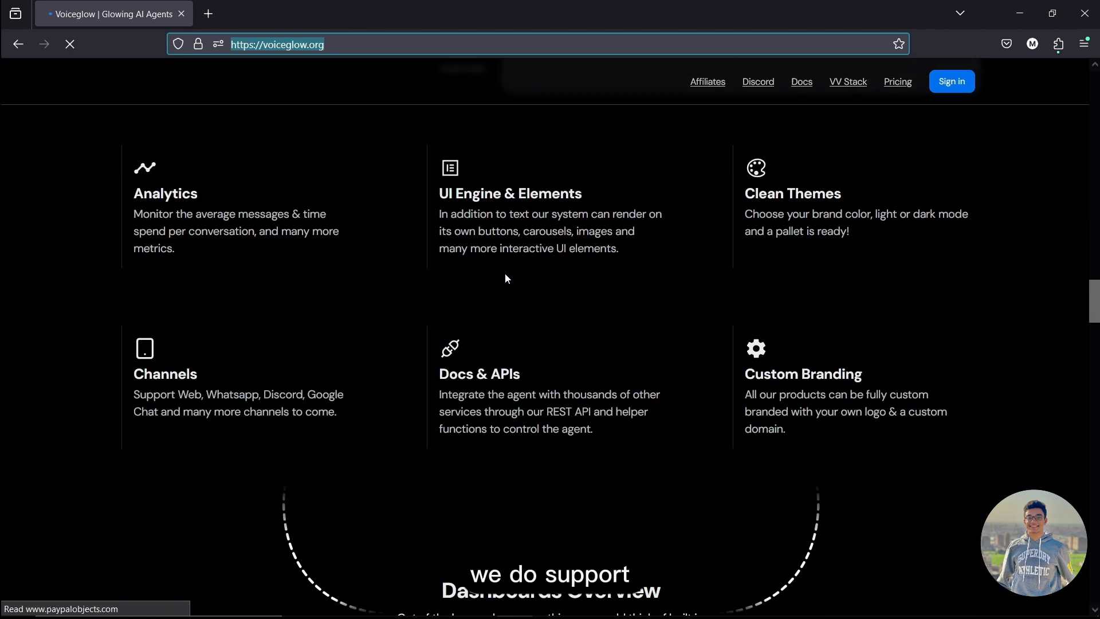
{"action": "scroll", "scroll_direction": "down", "scroll_amount": 3}
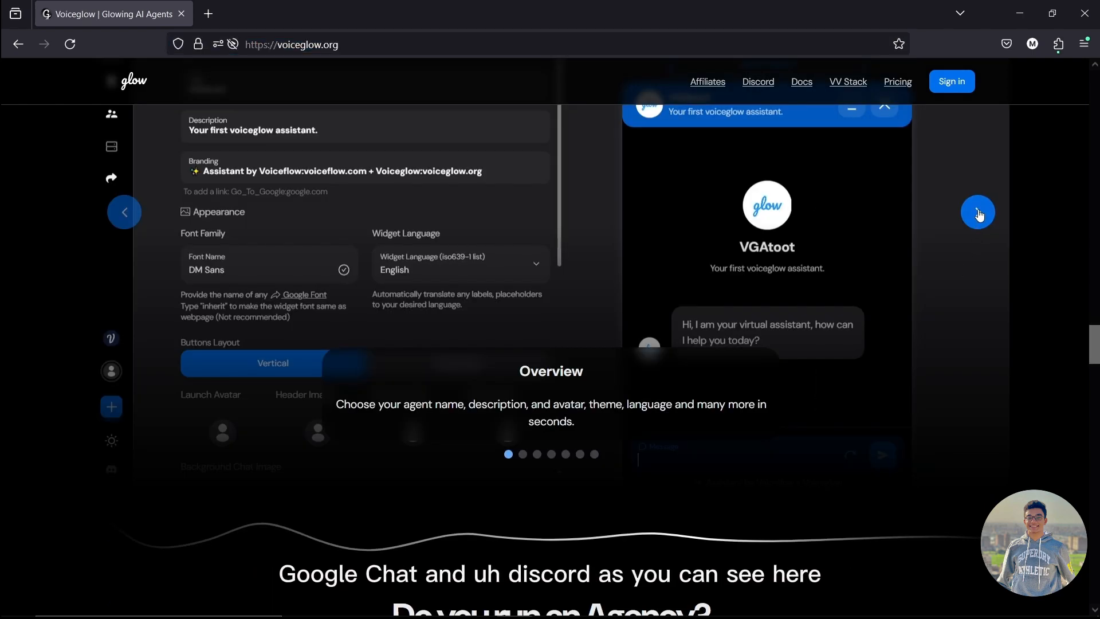
{"action": "left_click", "coordinate": [977, 212]}
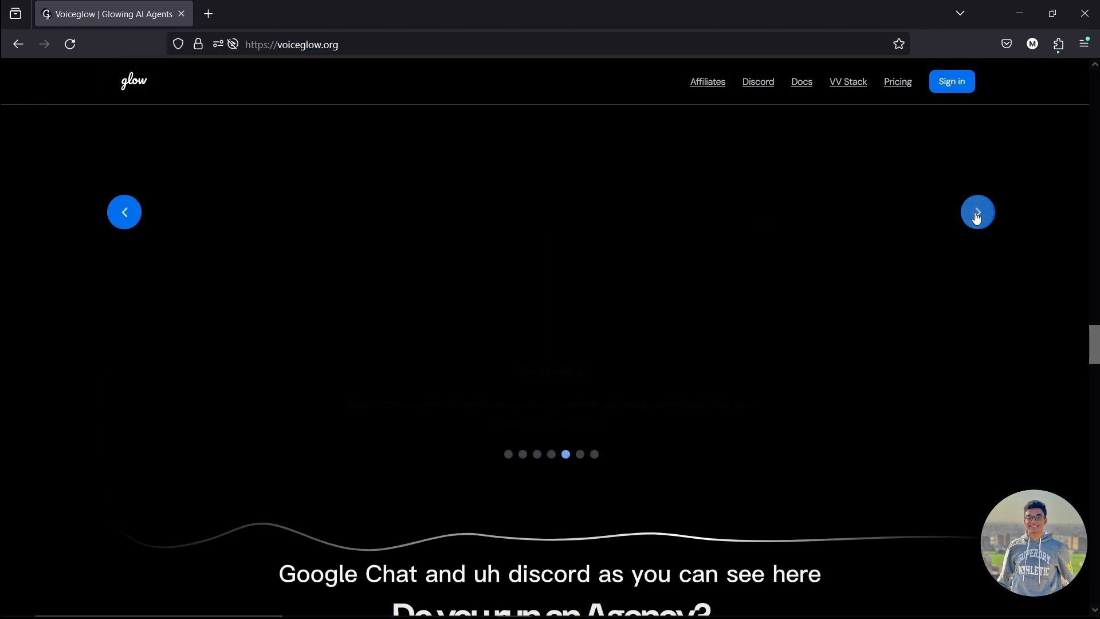
{"action": "left_click", "coordinate": [976, 212]}
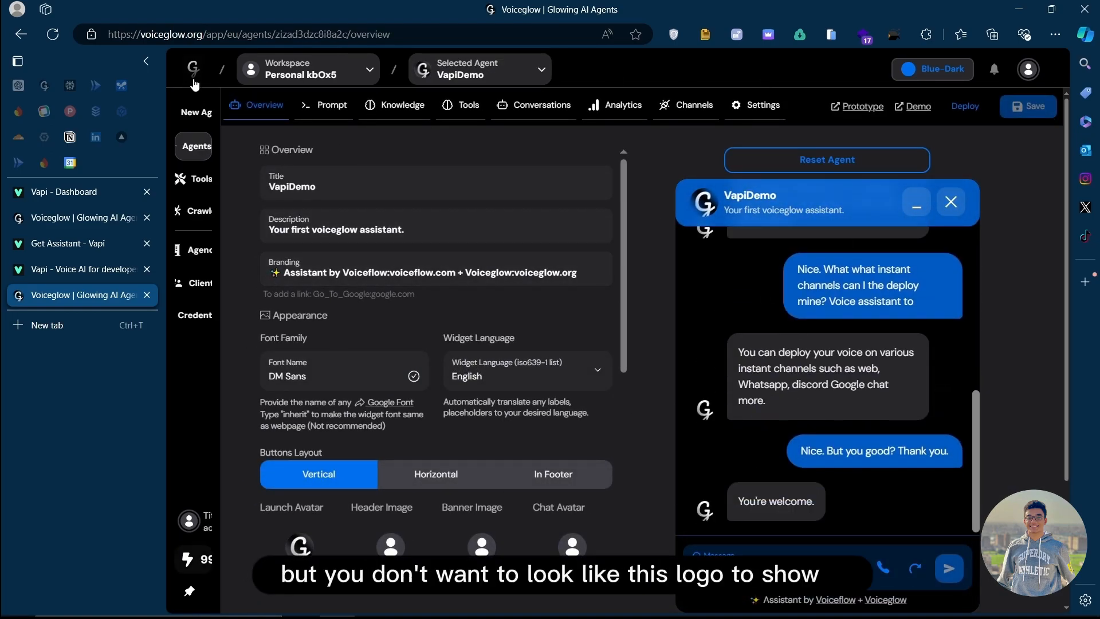
Reach the agency white-label settings and its domain settings via the expanded navigation menu
{"action": "left_click", "coordinate": [192, 69]}
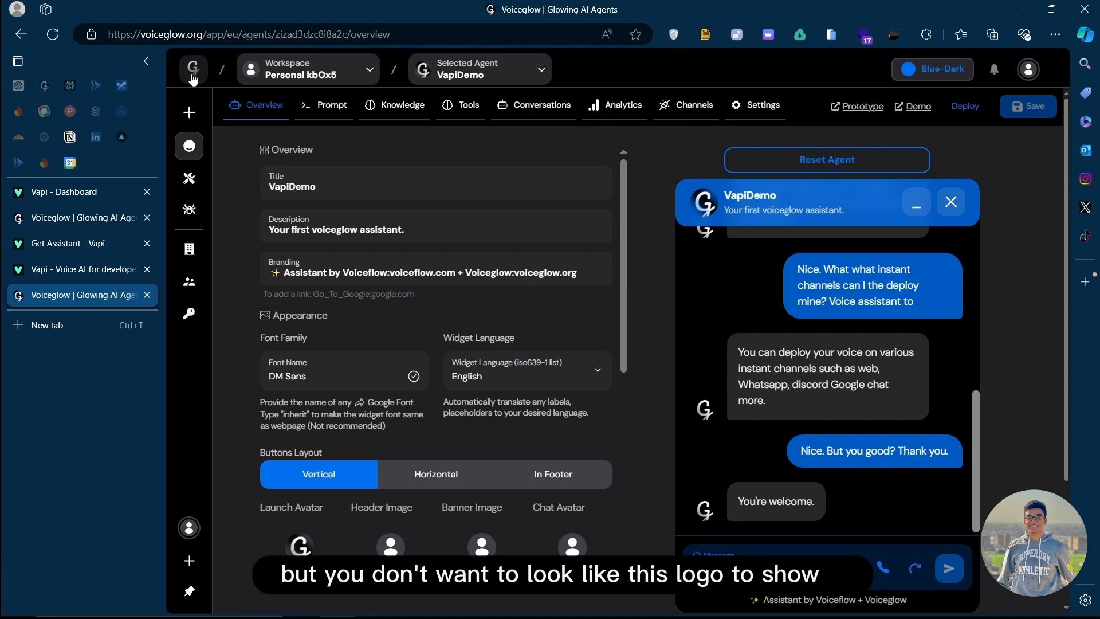
{"action": "left_click", "coordinate": [193, 69]}
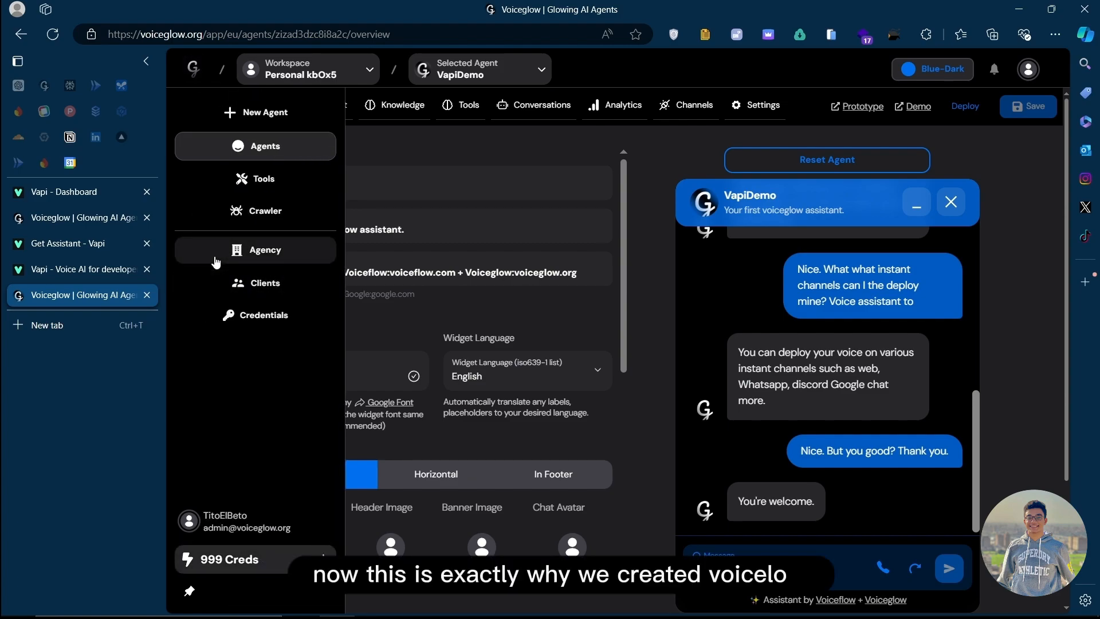
{"action": "mouse_move", "coordinate": [254, 250]}
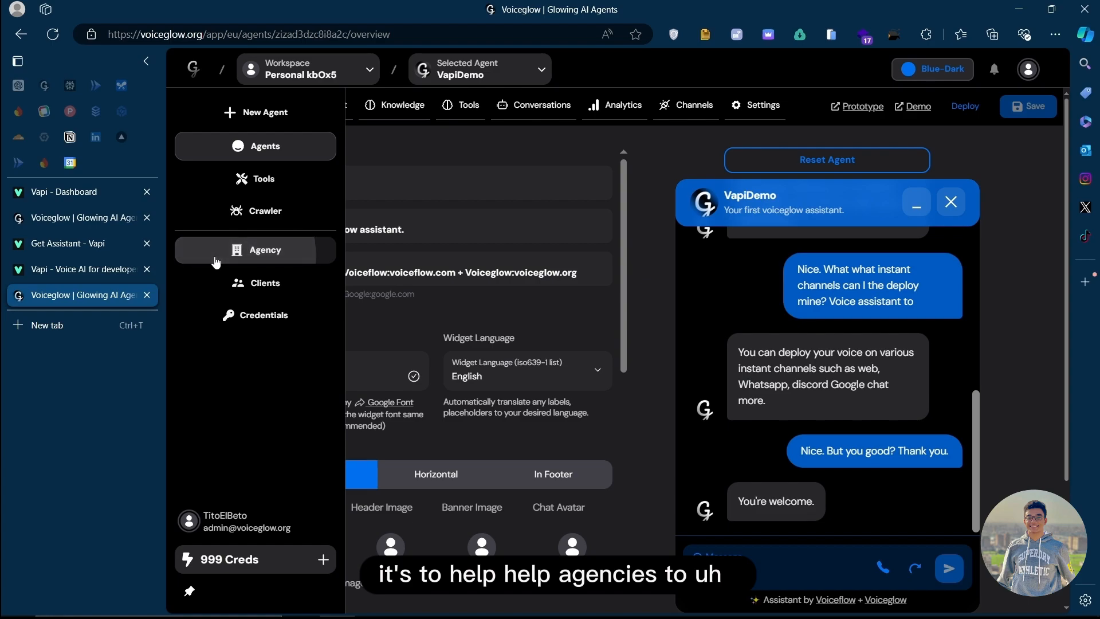
{"action": "left_click", "coordinate": [265, 250]}
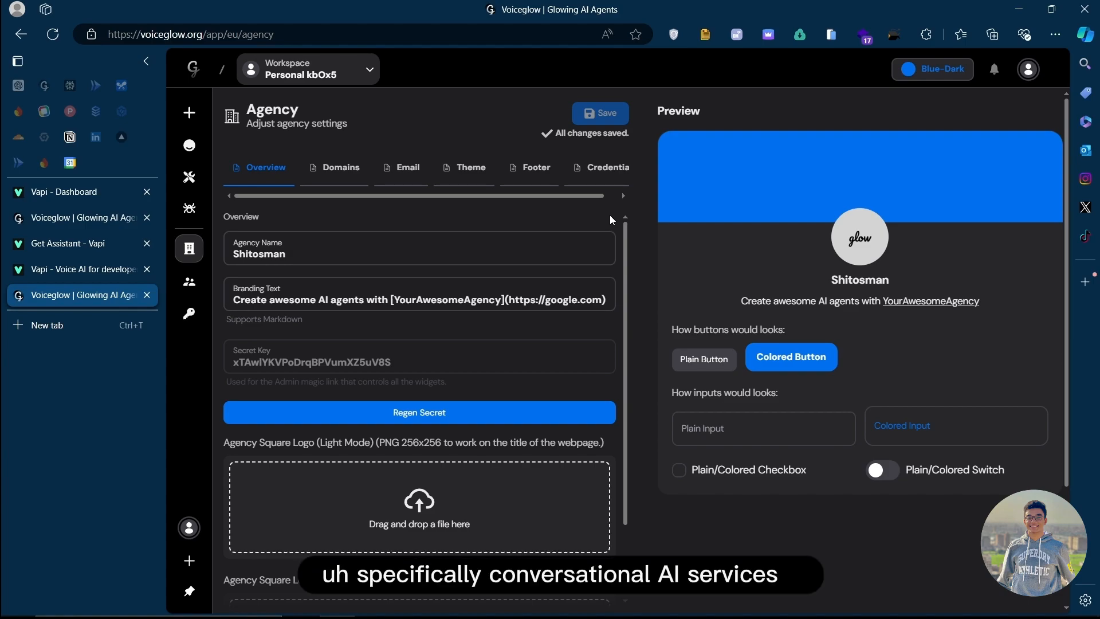
{"action": "left_click", "coordinate": [400, 299]}
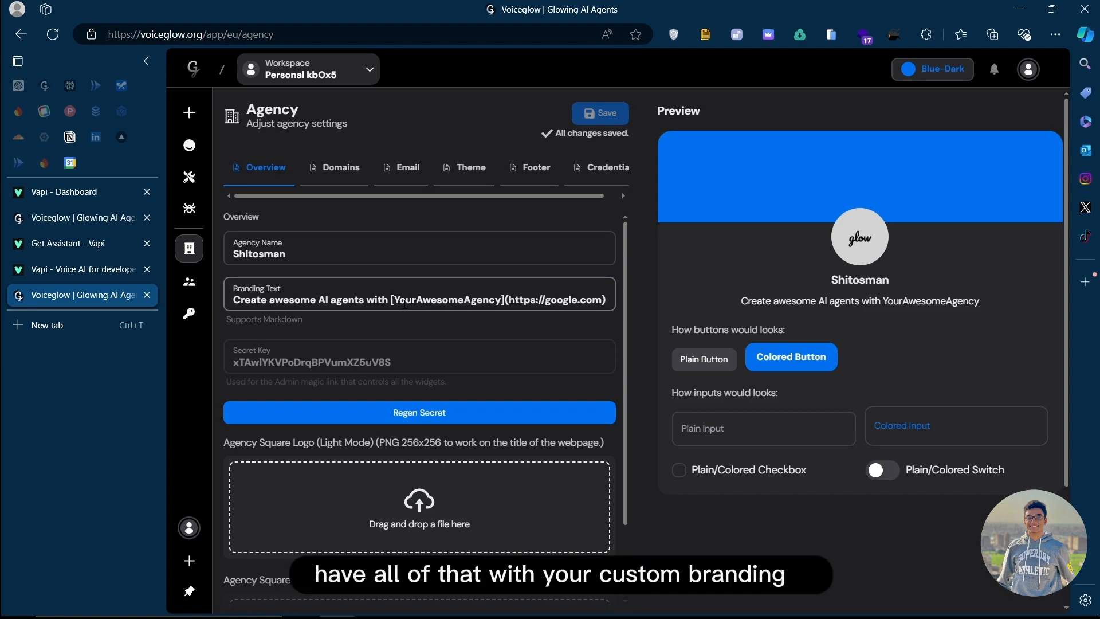
{"action": "left_click", "coordinate": [339, 167]}
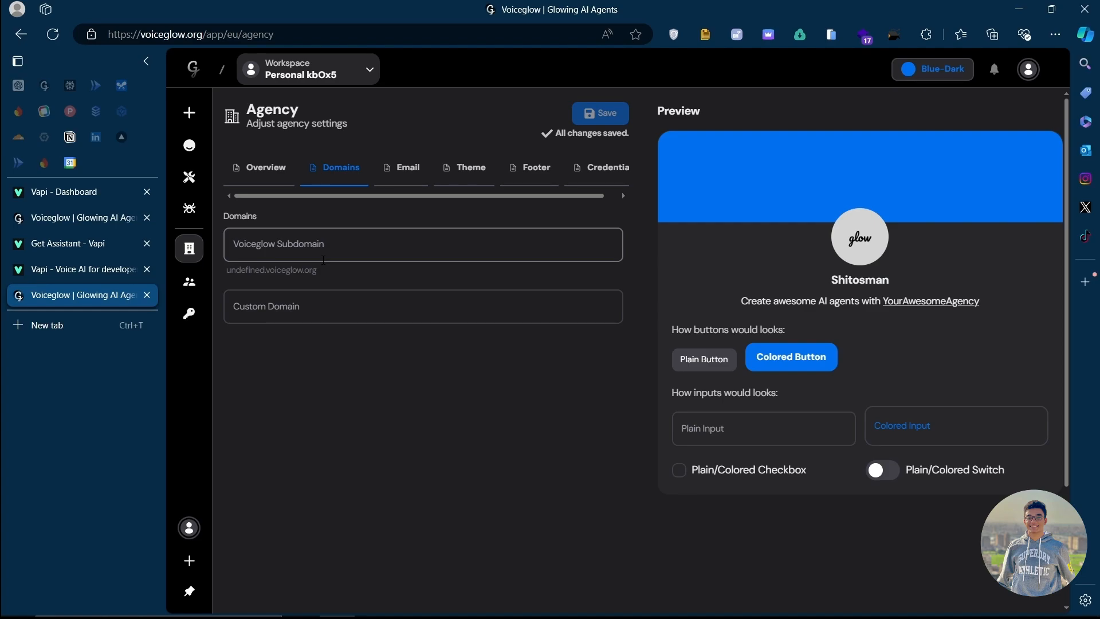
Tour the agency Overview, Theme, Domains and Email settings, ending on Domains
{"action": "left_click", "coordinate": [265, 168]}
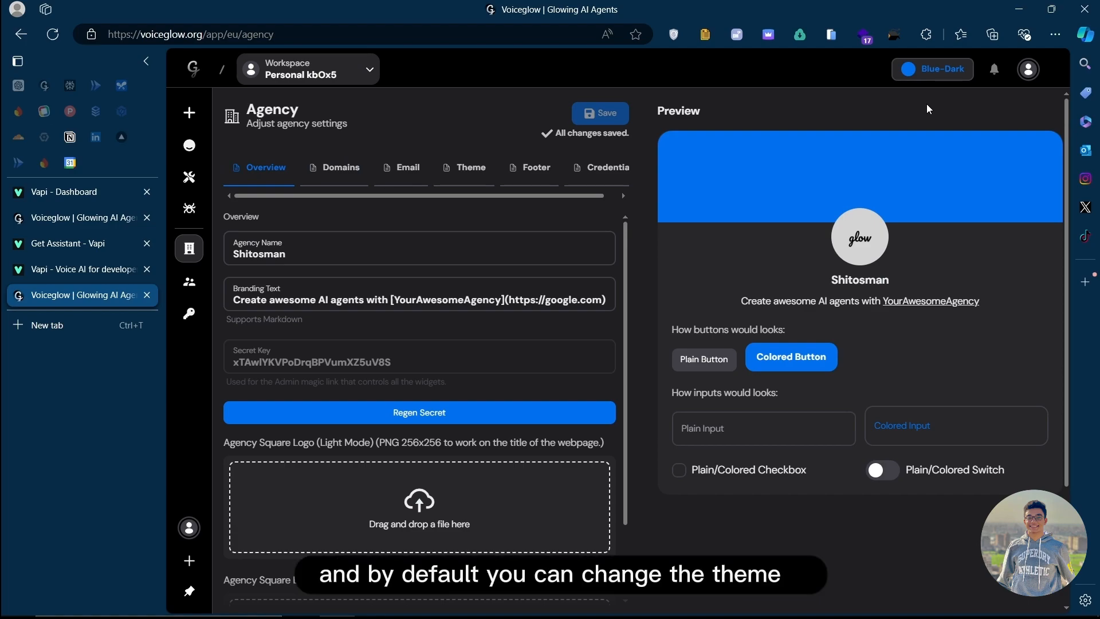
{"action": "left_click", "coordinate": [464, 167]}
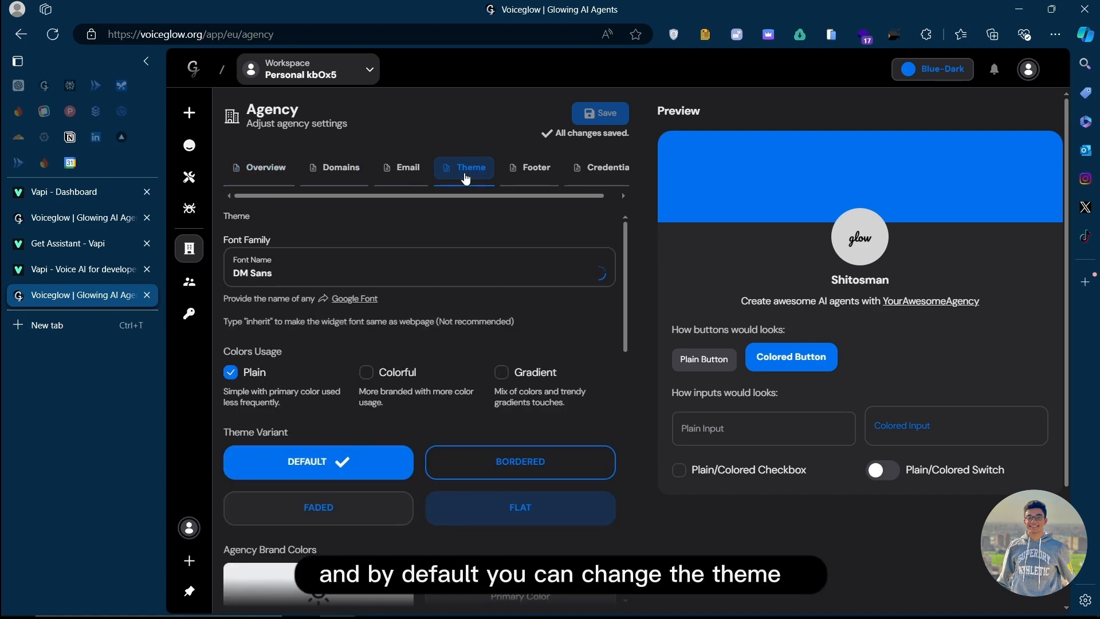
{"action": "left_click", "coordinate": [339, 167]}
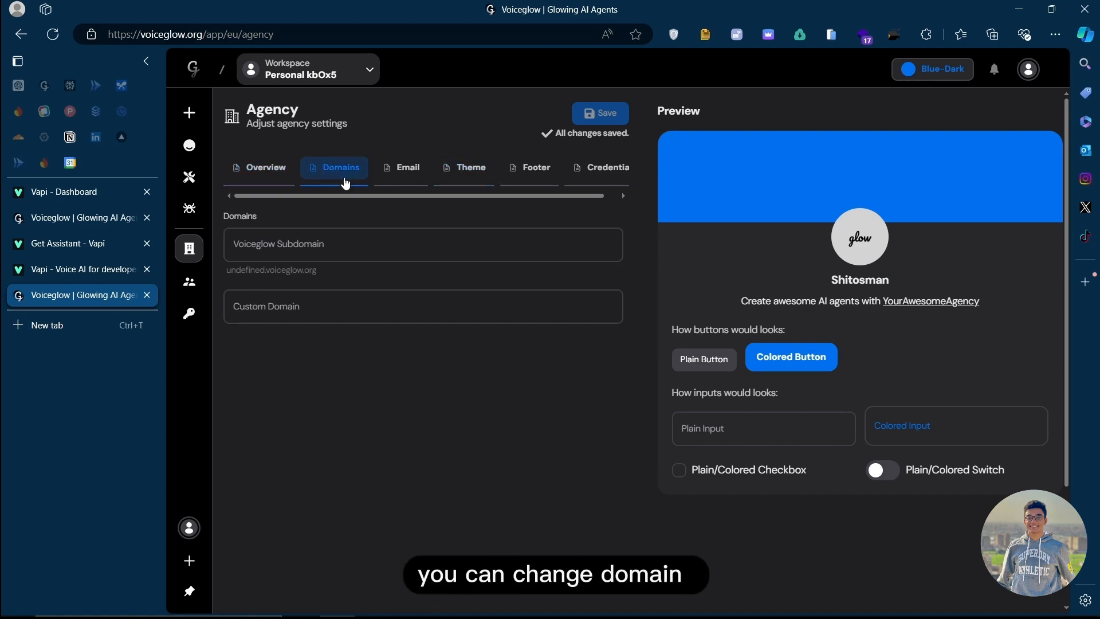
{"action": "left_click", "coordinate": [408, 167]}
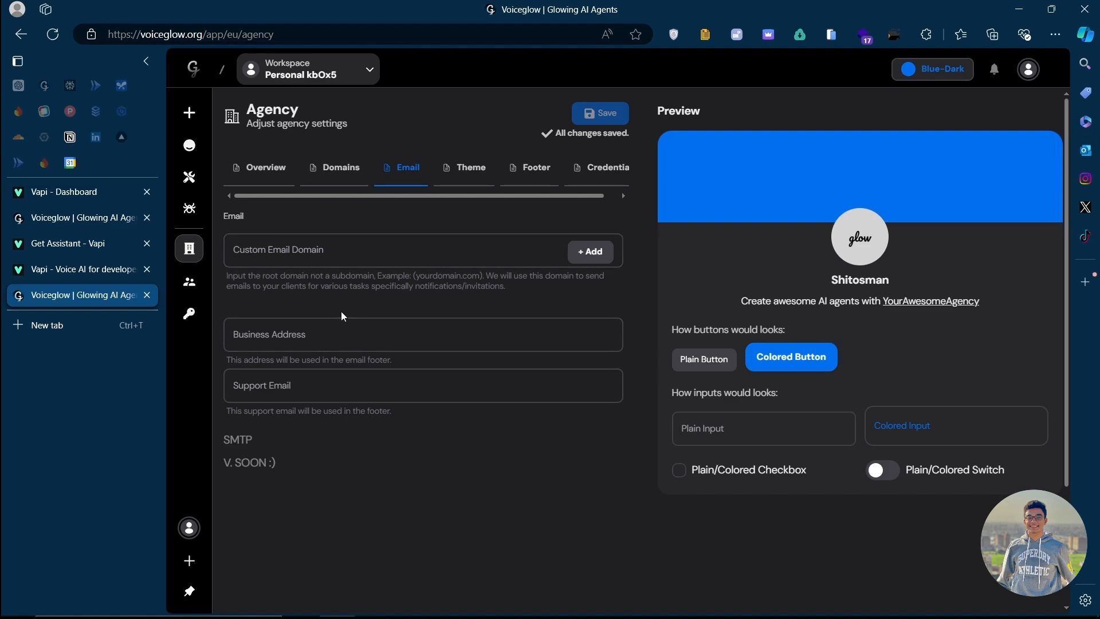
{"action": "left_click", "coordinate": [340, 167]}
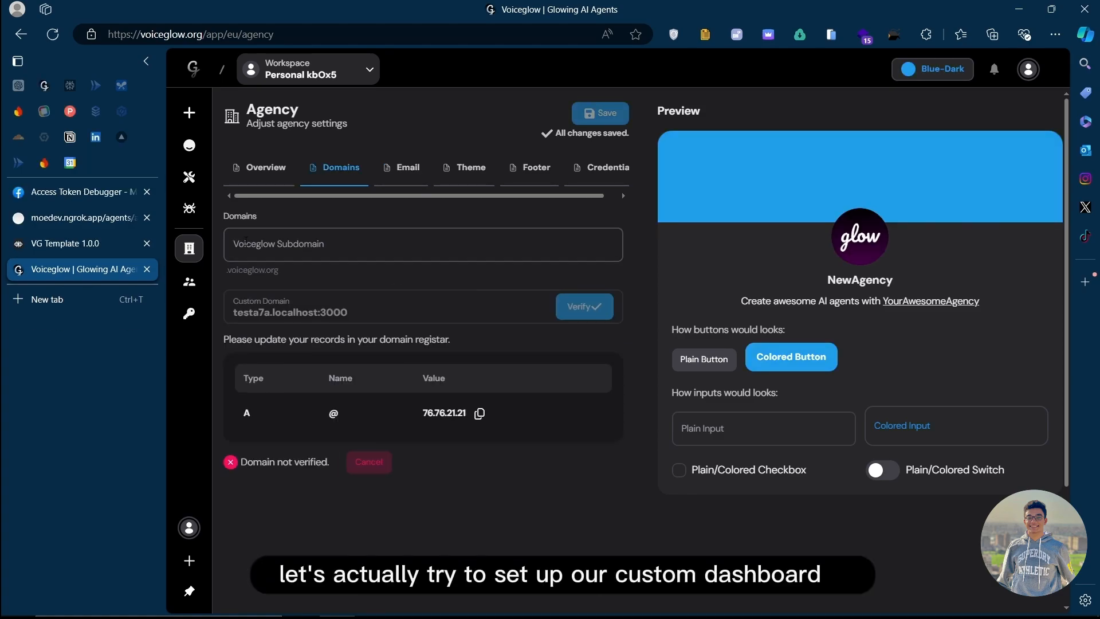
Verify voiceglowadmin.voiceglow.org as the agency subdomain and open it in a new tab
{"action": "left_click", "coordinate": [422, 244]}
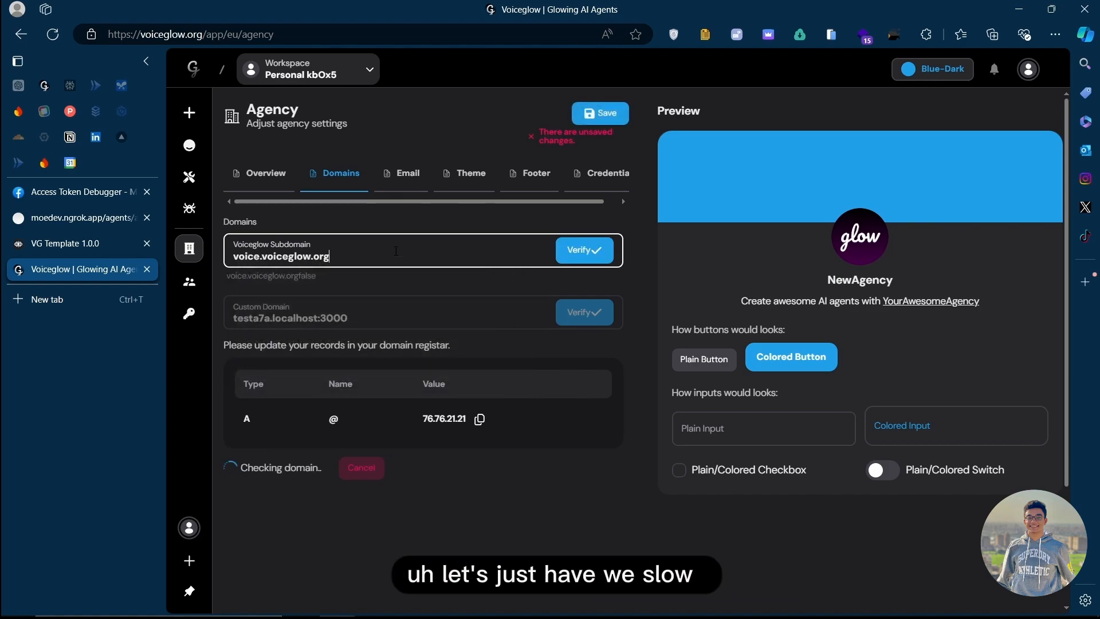
{"action": "type", "text": "voiceglwo.voiceglo"}
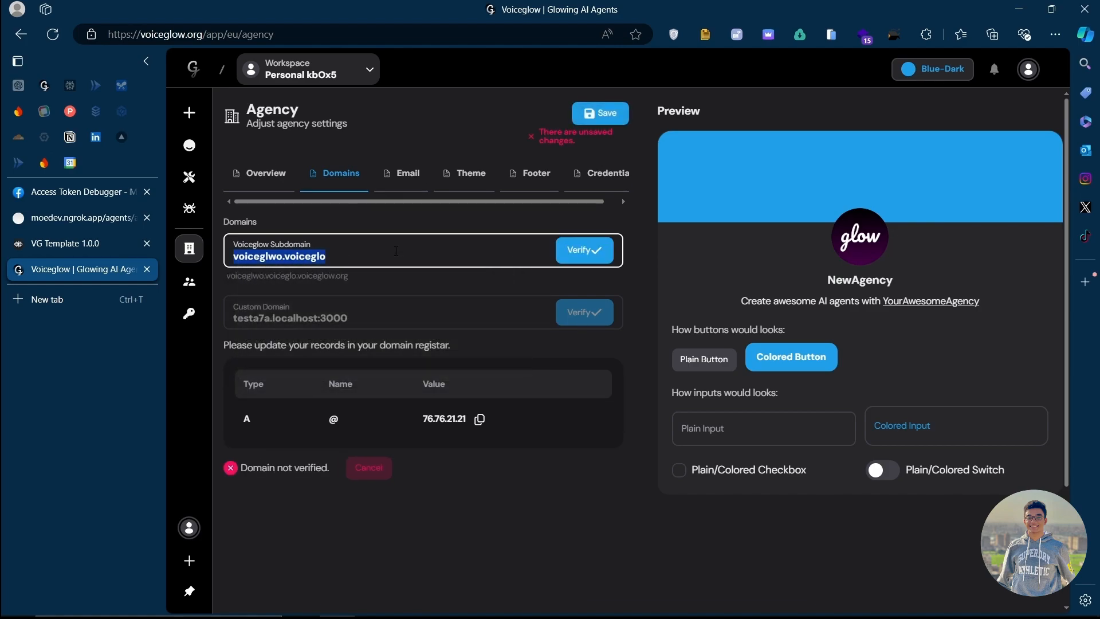
{"action": "type", "text": "voiceglowa.voiceglow.org"}
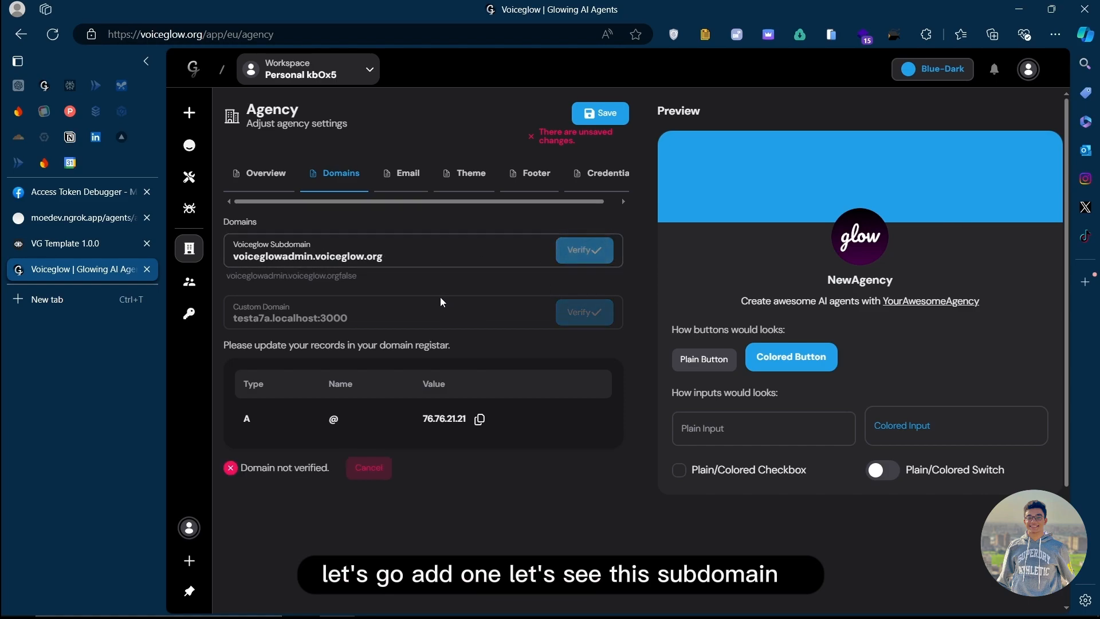
{"action": "left_click", "coordinate": [583, 251]}
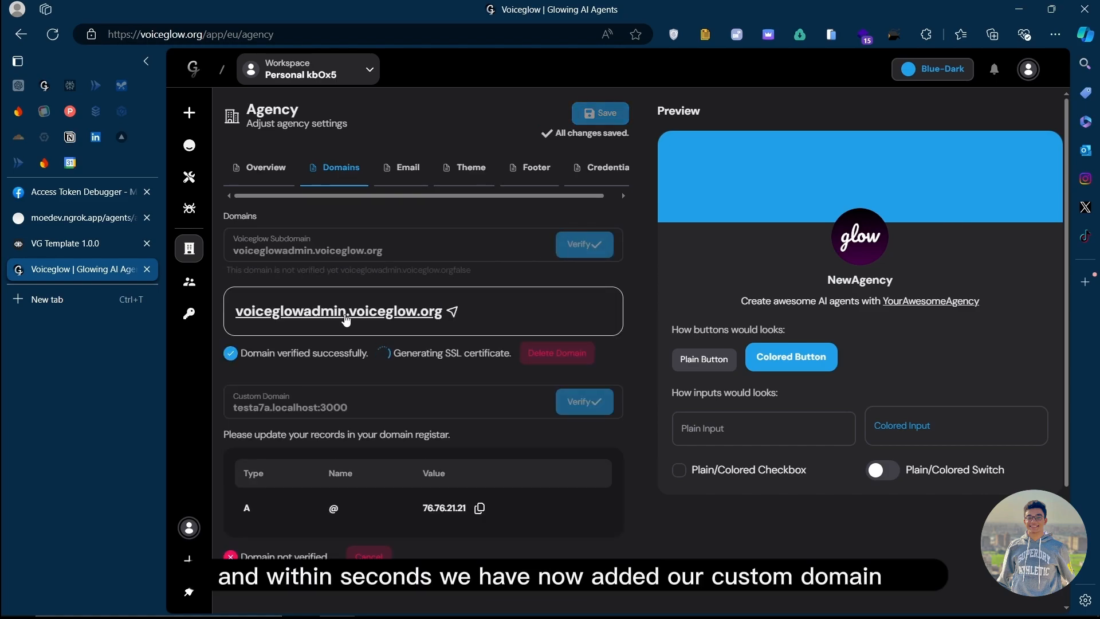
{"action": "left_click", "coordinate": [339, 311]}
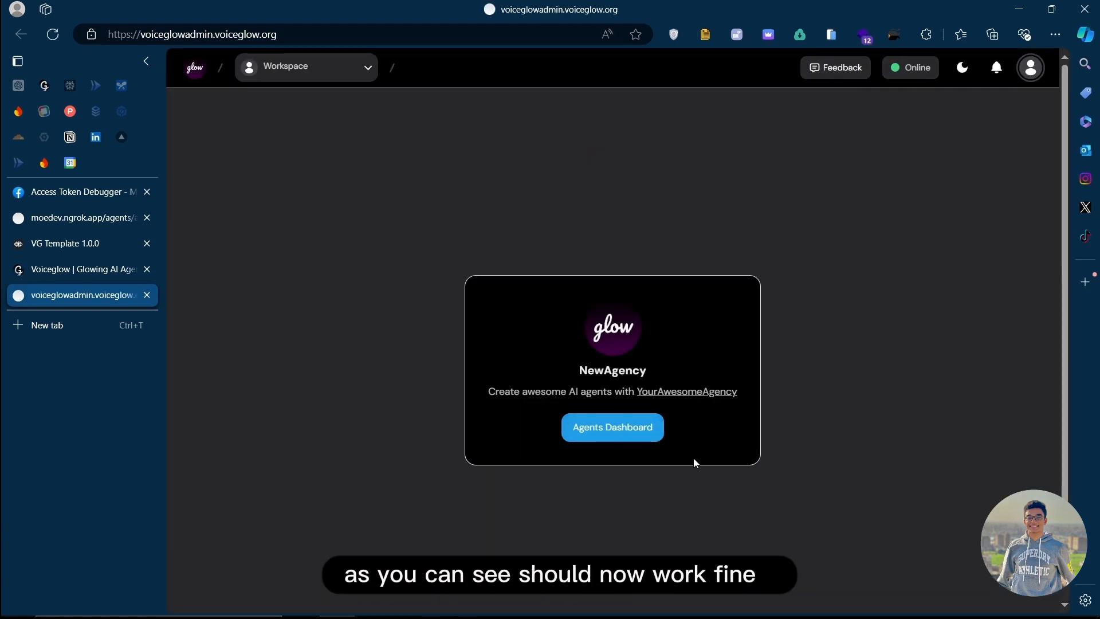
{"action": "mouse_move", "coordinate": [266, 247]}
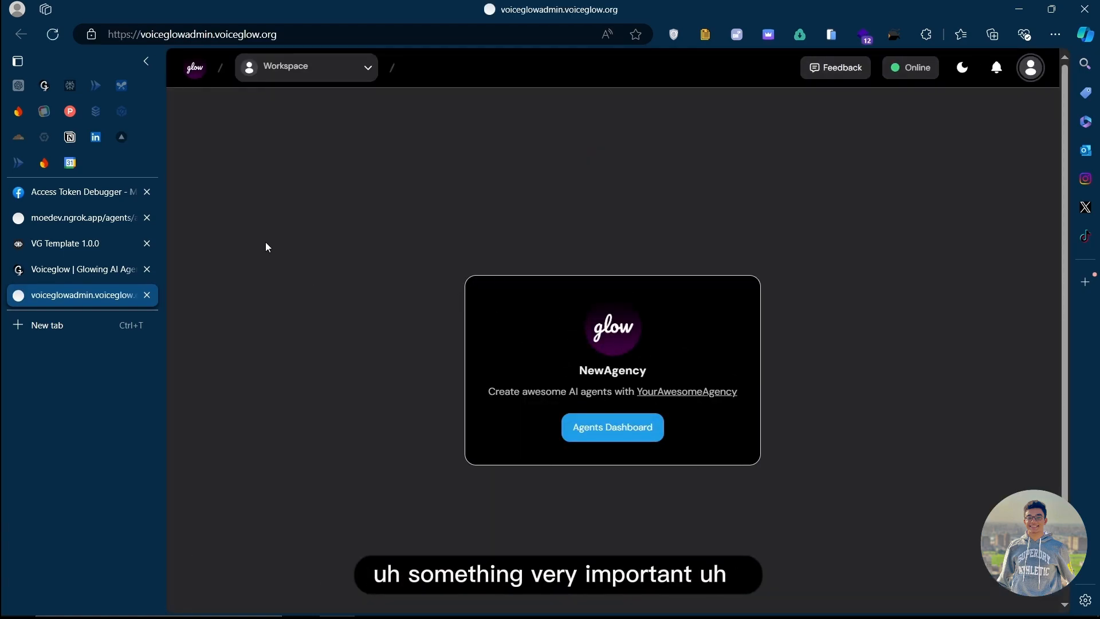
Check the subdomain leads to the NewAgency client sign-in page, then return to agency settings
{"action": "left_click", "coordinate": [1029, 68]}
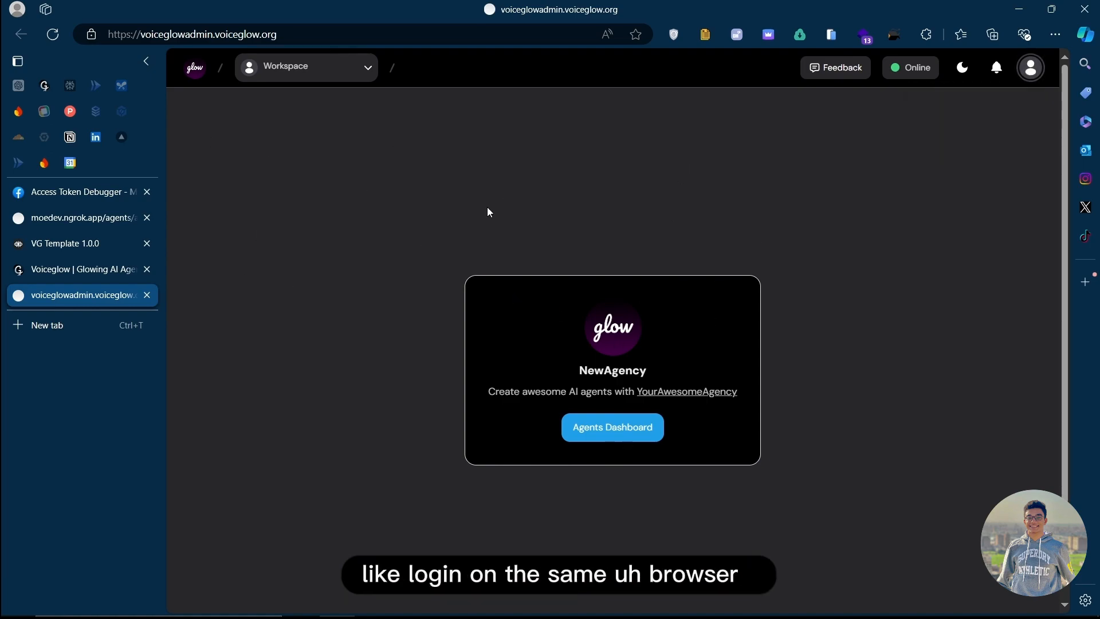
{"action": "mouse_move", "coordinate": [365, 376]}
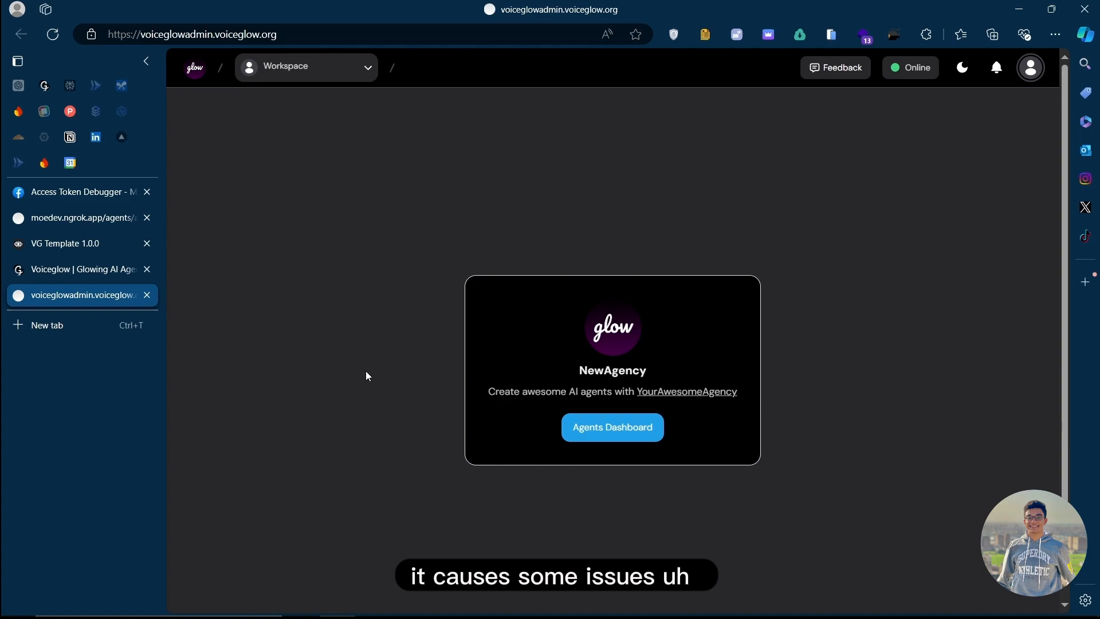
{"action": "left_click", "coordinate": [611, 426]}
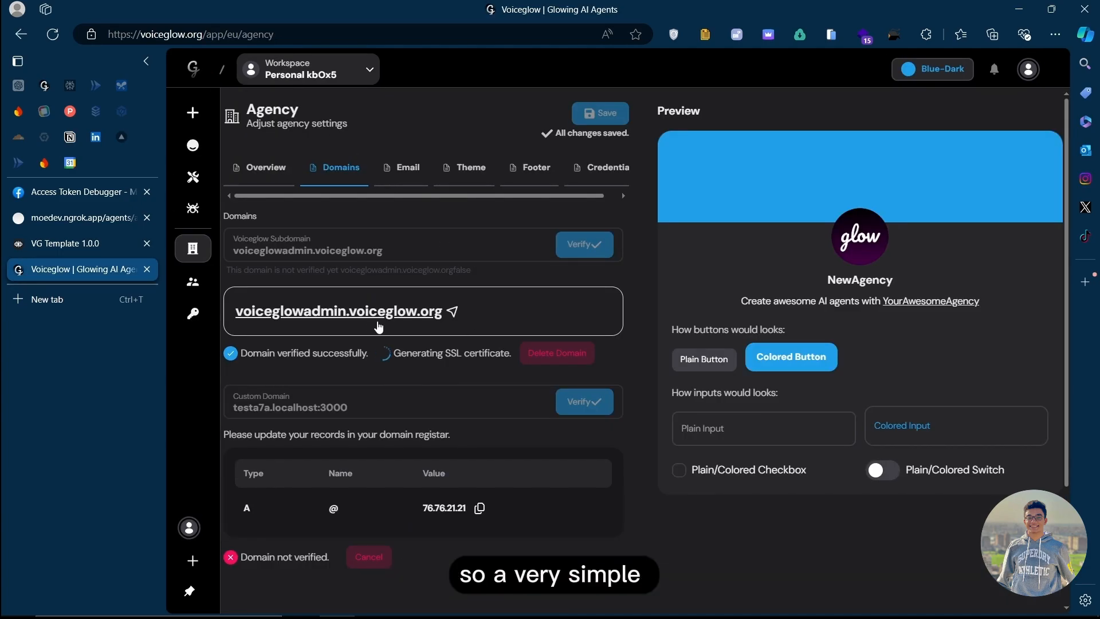
{"action": "left_click", "coordinate": [339, 311]}
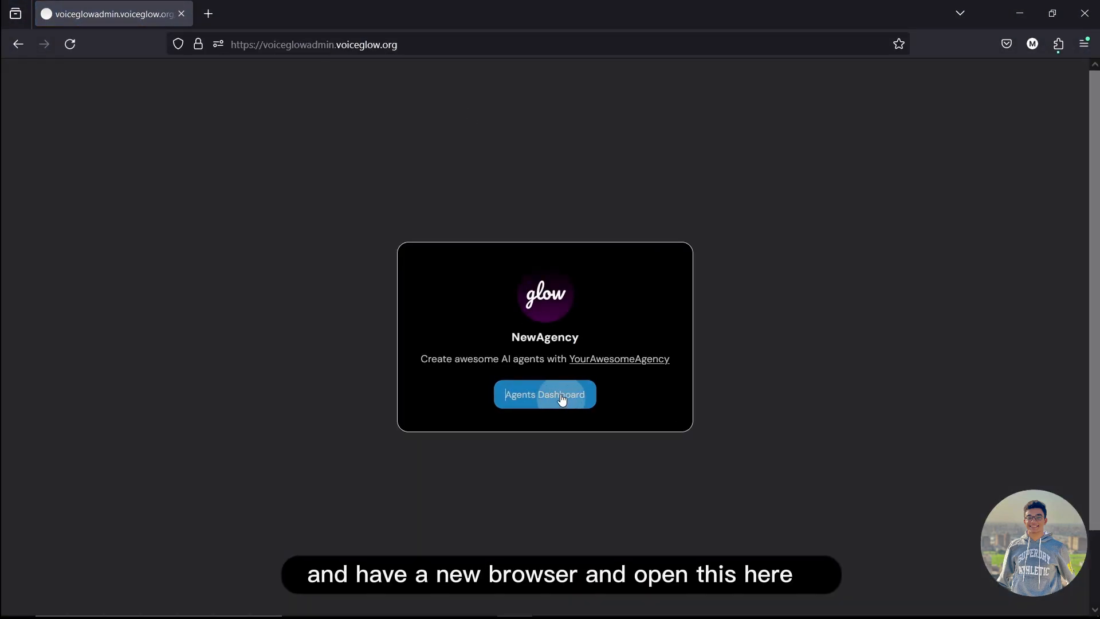
{"action": "left_click", "coordinate": [544, 393]}
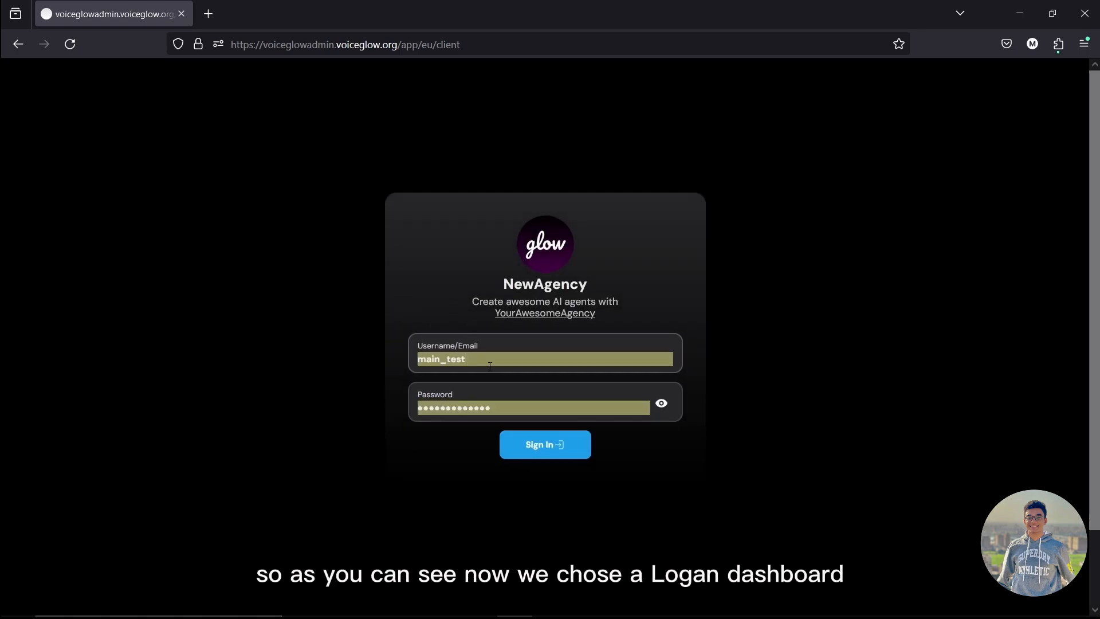
{"action": "left_click", "coordinate": [544, 444]}
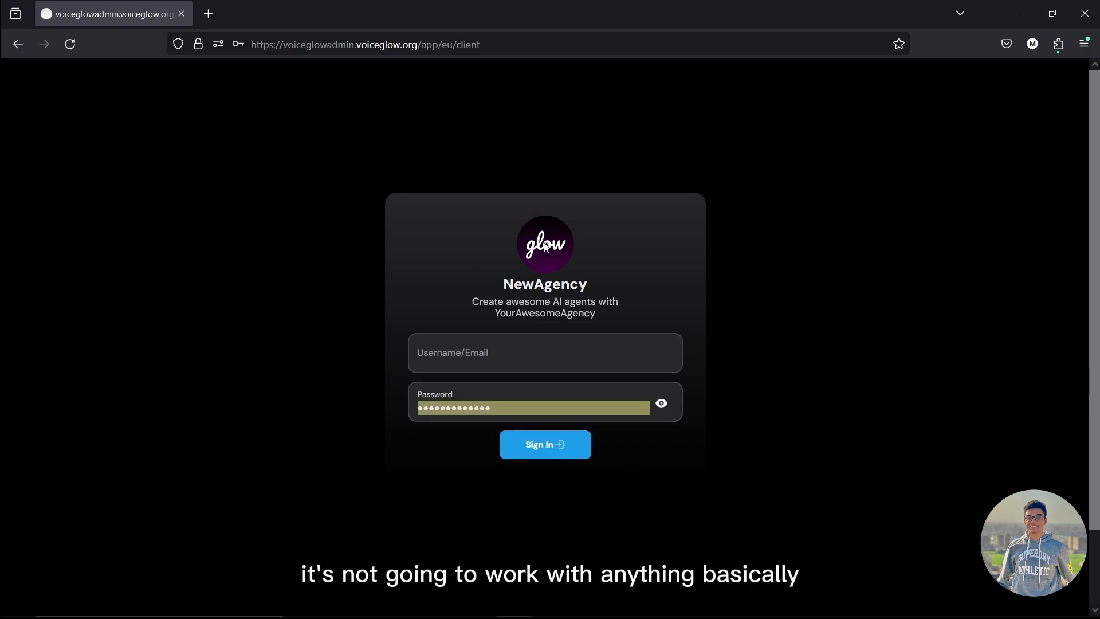
{"action": "left_click", "coordinate": [544, 444]}
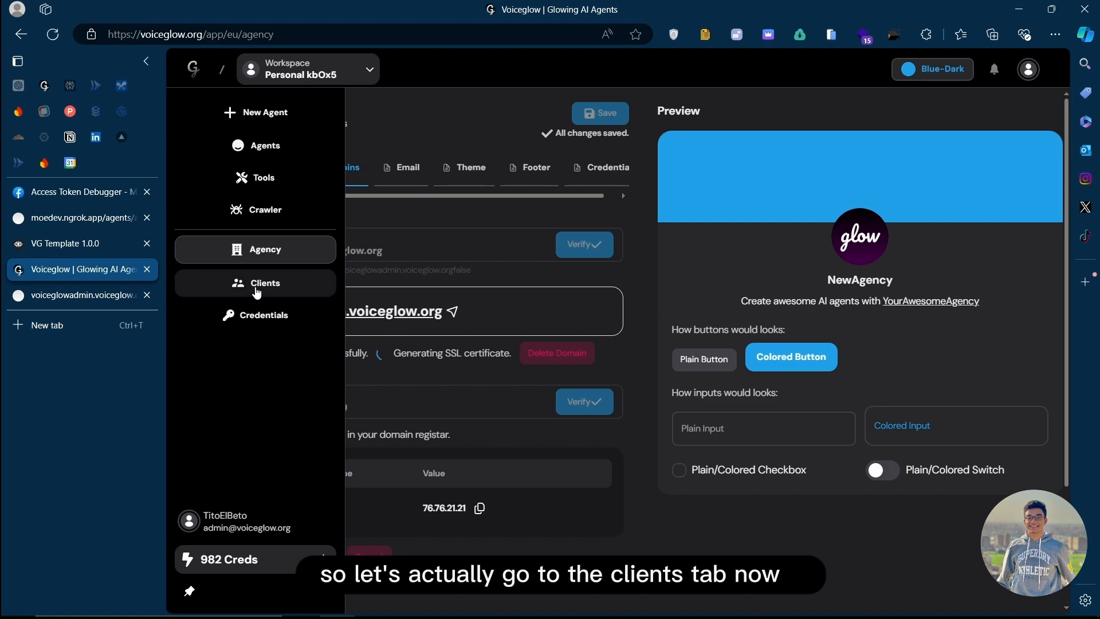
Create a DemoVapi client organisation and open its user management page
{"action": "left_click", "coordinate": [264, 283]}
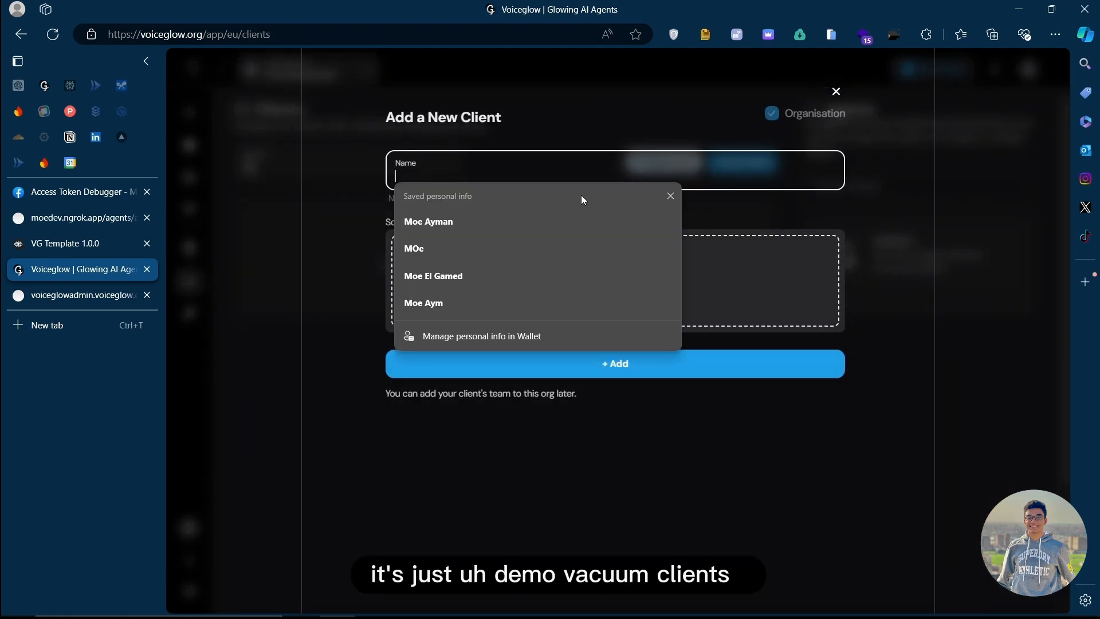
{"action": "type", "text": "DemoVapi"}
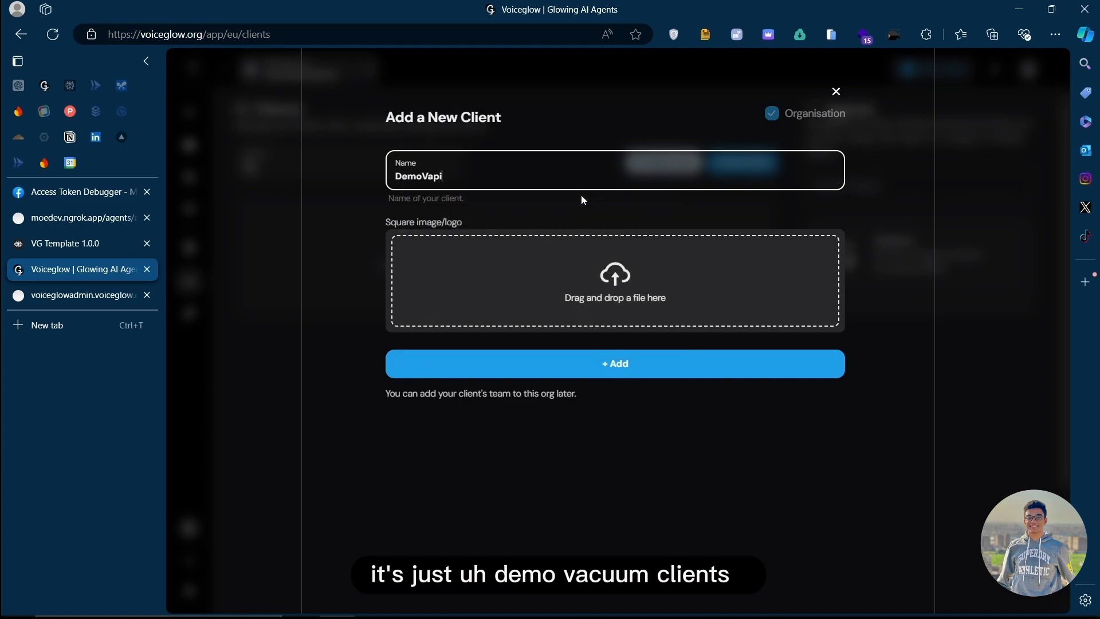
{"action": "left_click", "coordinate": [614, 363]}
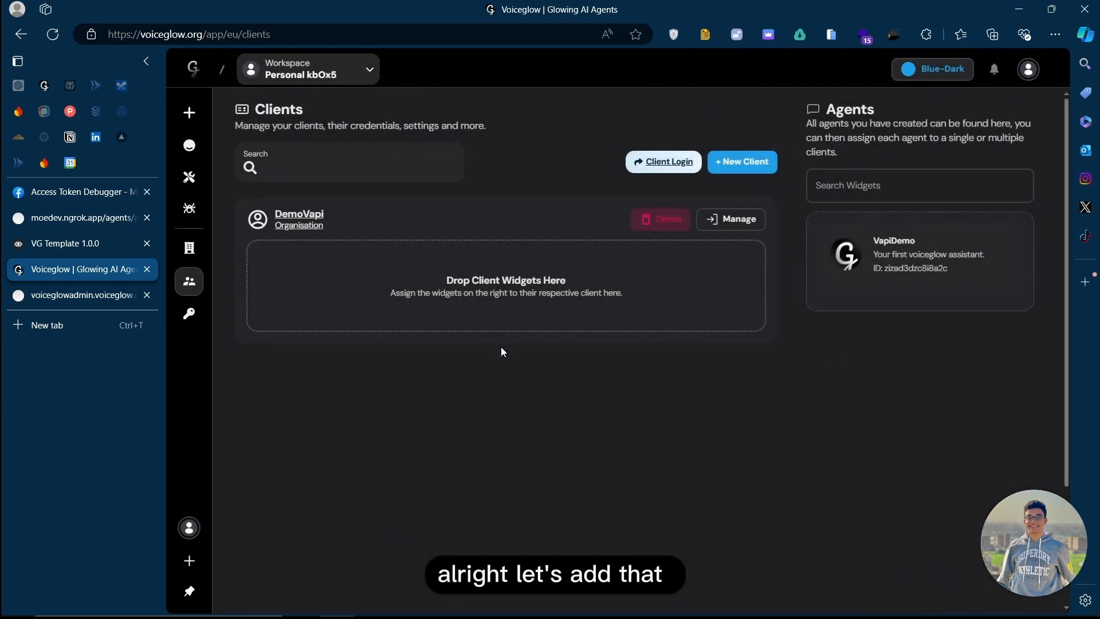
{"action": "left_click", "coordinate": [729, 219]}
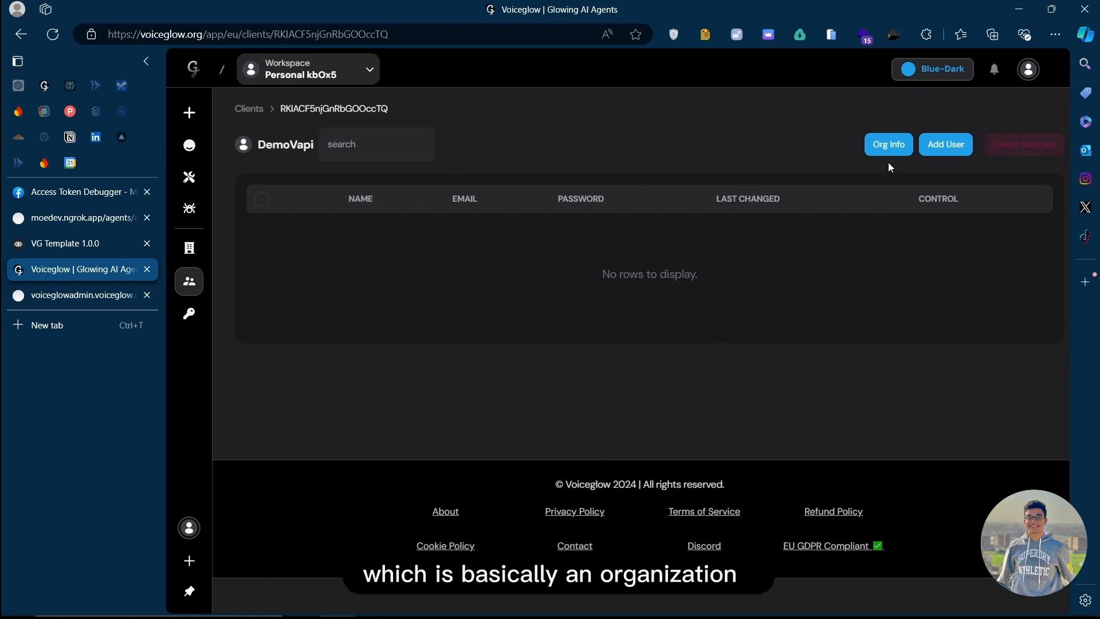
{"action": "mouse_move", "coordinate": [685, 322]}
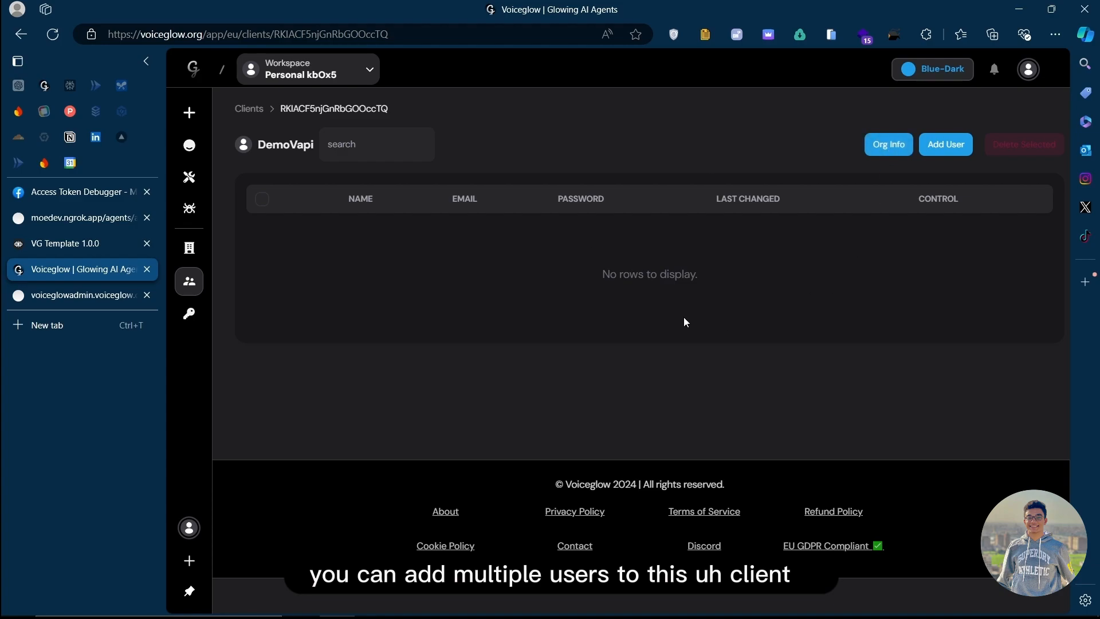
{"action": "mouse_move", "coordinate": [737, 268]}
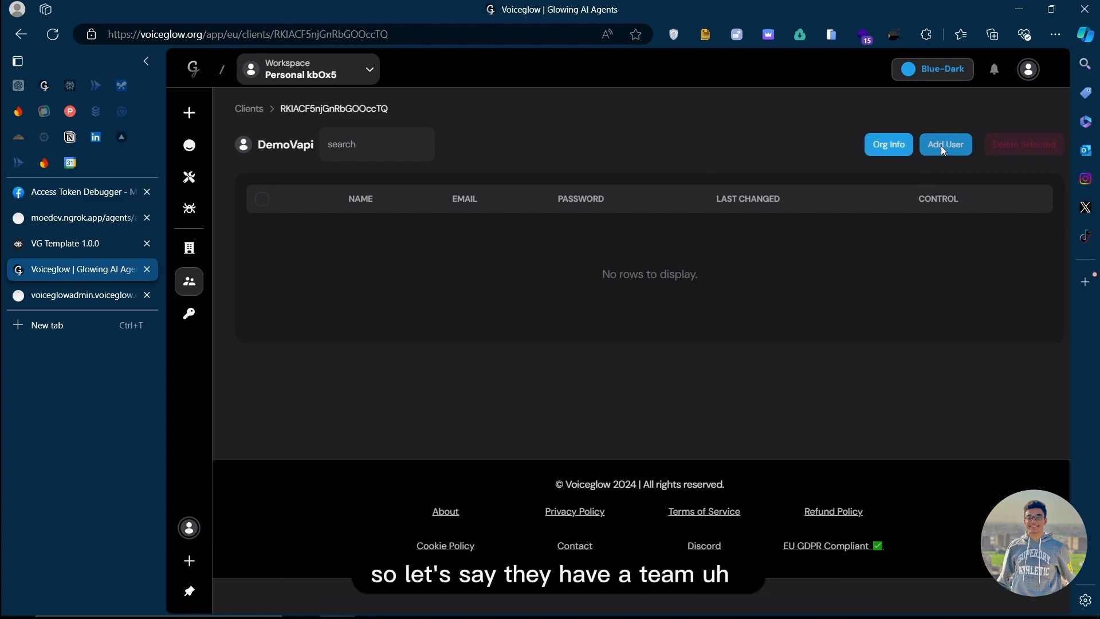
{"action": "left_click", "coordinate": [944, 145]}
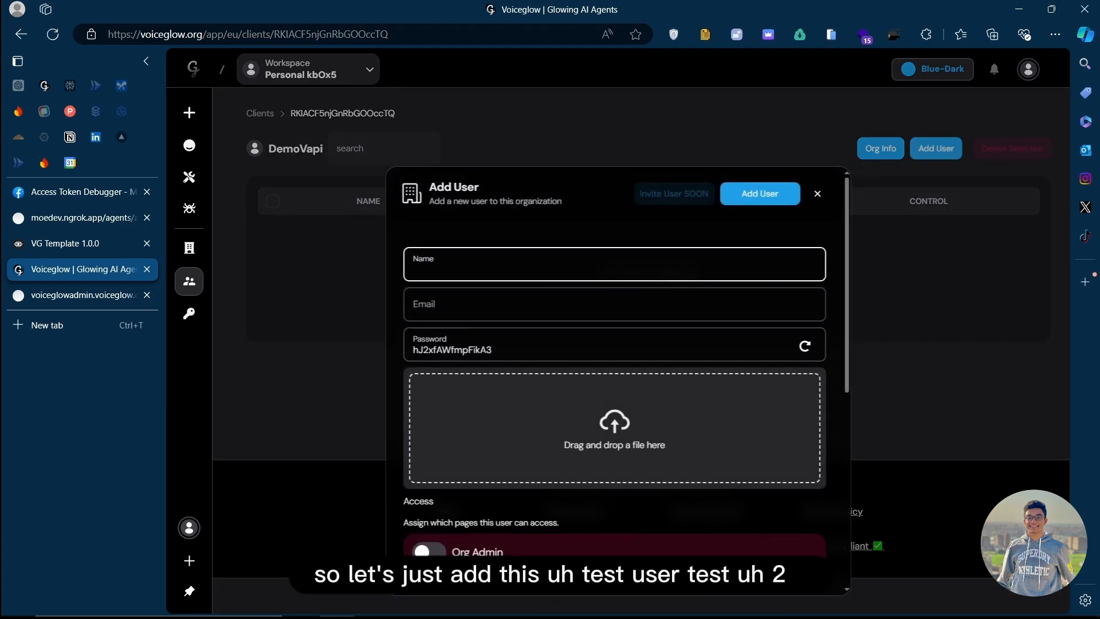
{"action": "type", "text": "Test"}
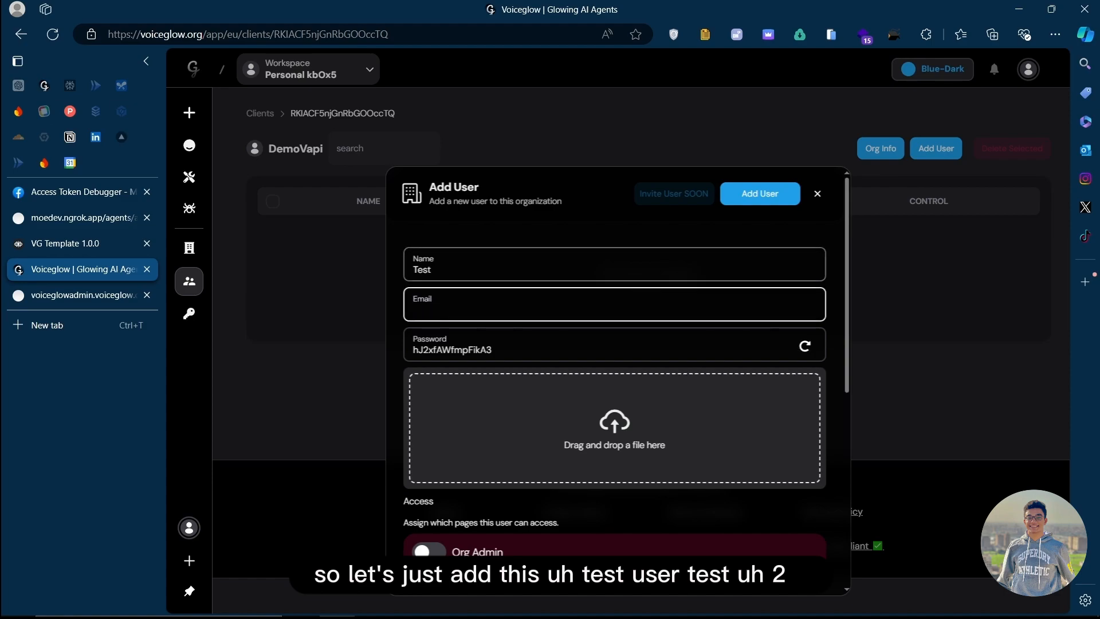
{"action": "type", "text": "test@"}
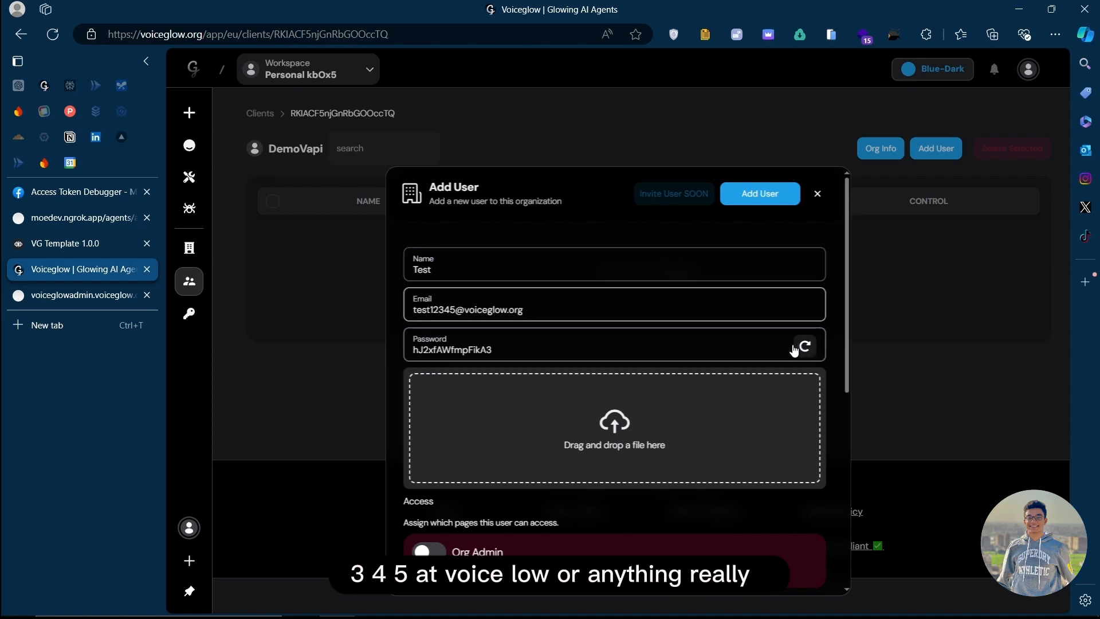
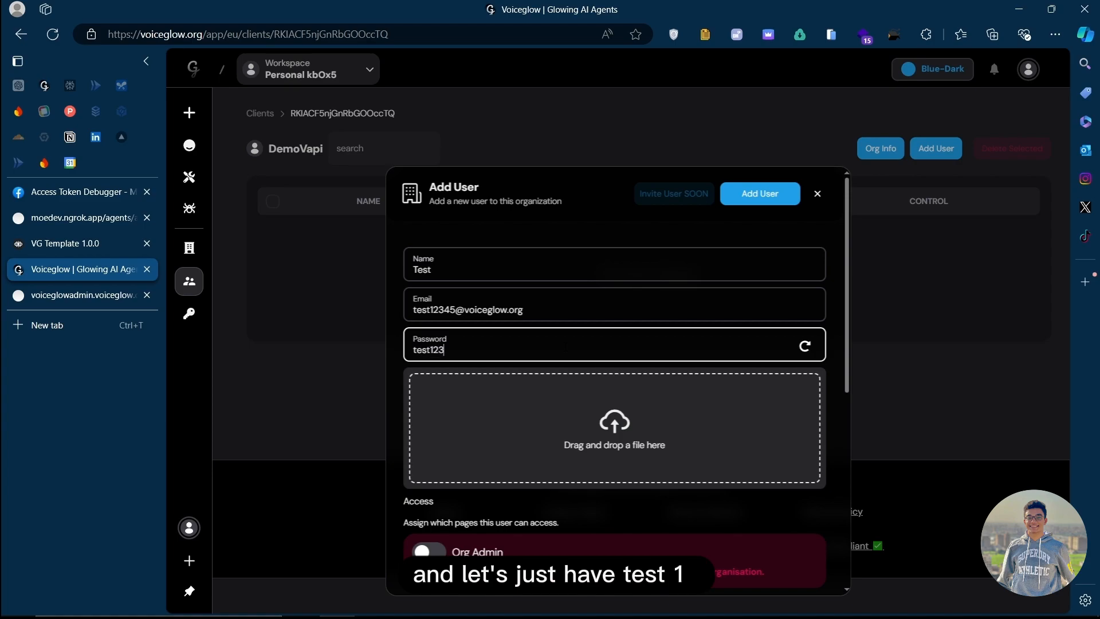
Grant org-admin rights and Knowledge Base page access, then submit the new user
{"action": "scroll", "scroll_direction": "down", "scroll_amount": 3}
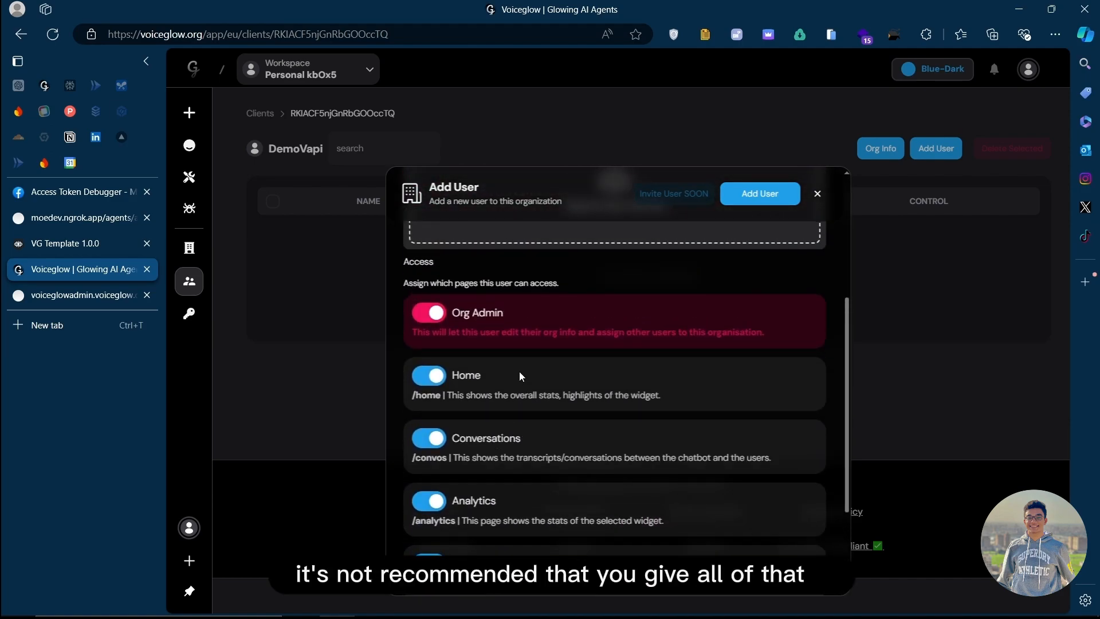
{"action": "scroll", "scroll_direction": "down", "scroll_amount": 3}
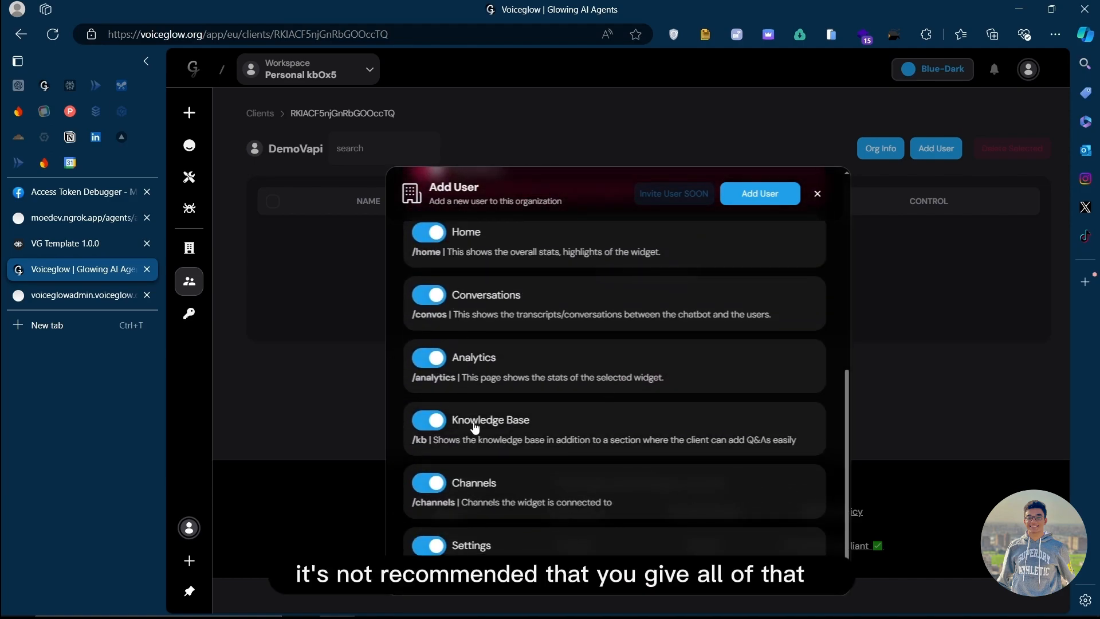
{"action": "mouse_move", "coordinate": [492, 424]}
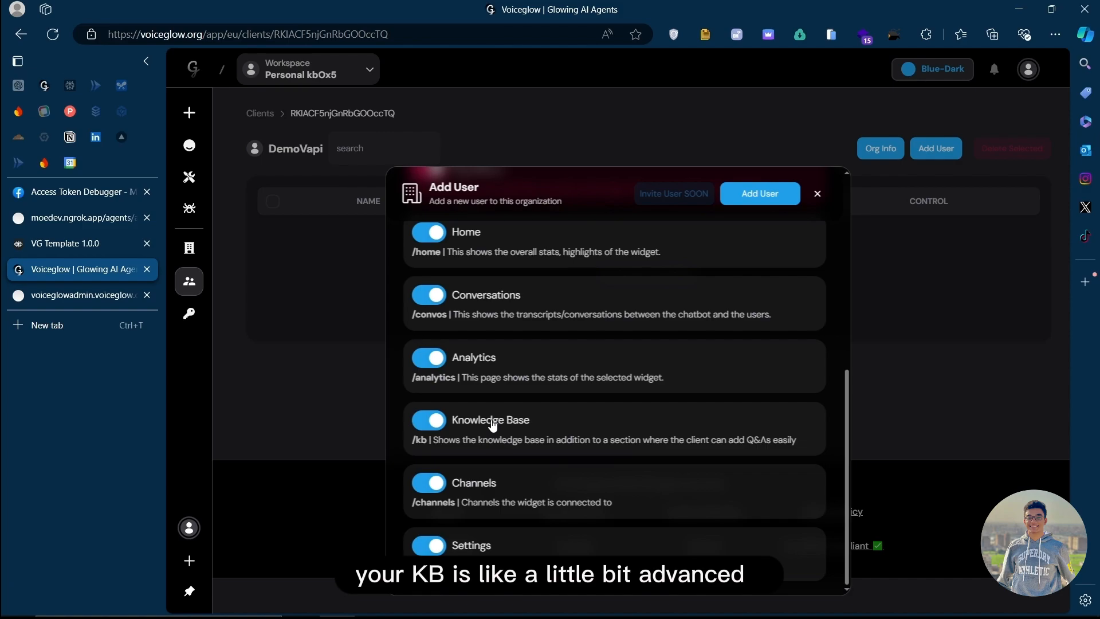
{"action": "mouse_move", "coordinate": [568, 292]}
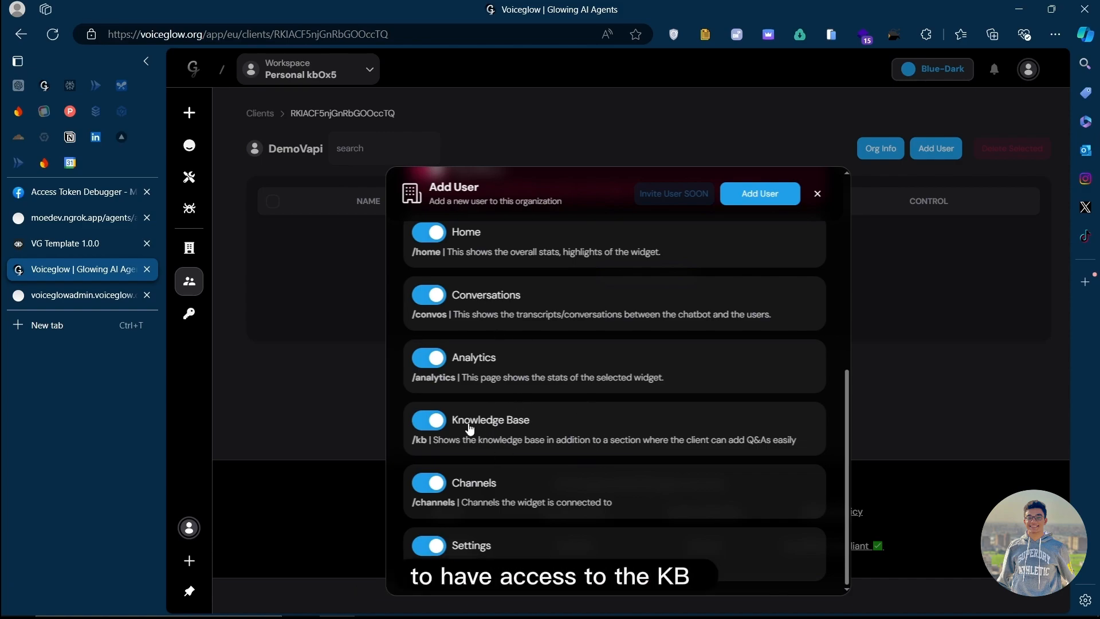
{"action": "left_click", "coordinate": [428, 419]}
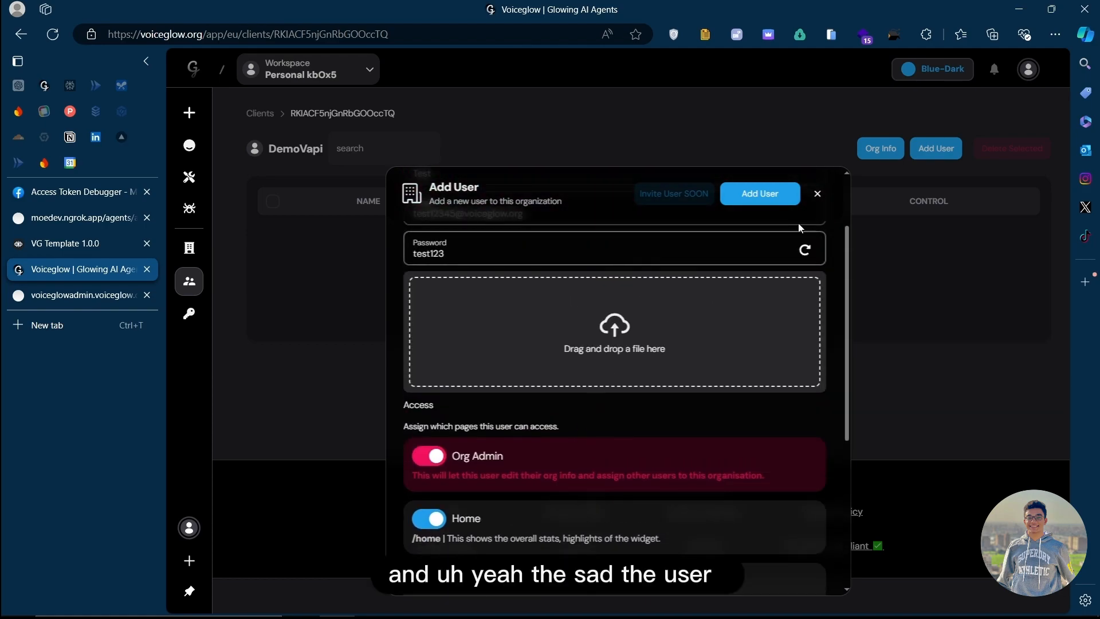
{"action": "left_click", "coordinate": [760, 194]}
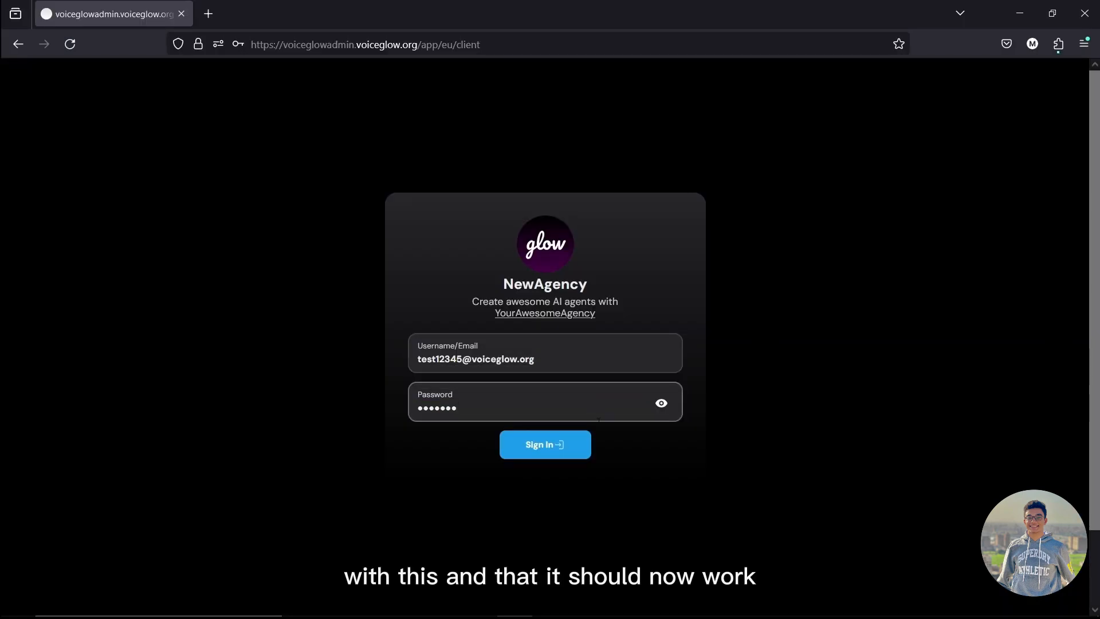
Sign in to the NewAgency client dashboard as the Test user without saving the login
{"action": "left_click", "coordinate": [544, 444]}
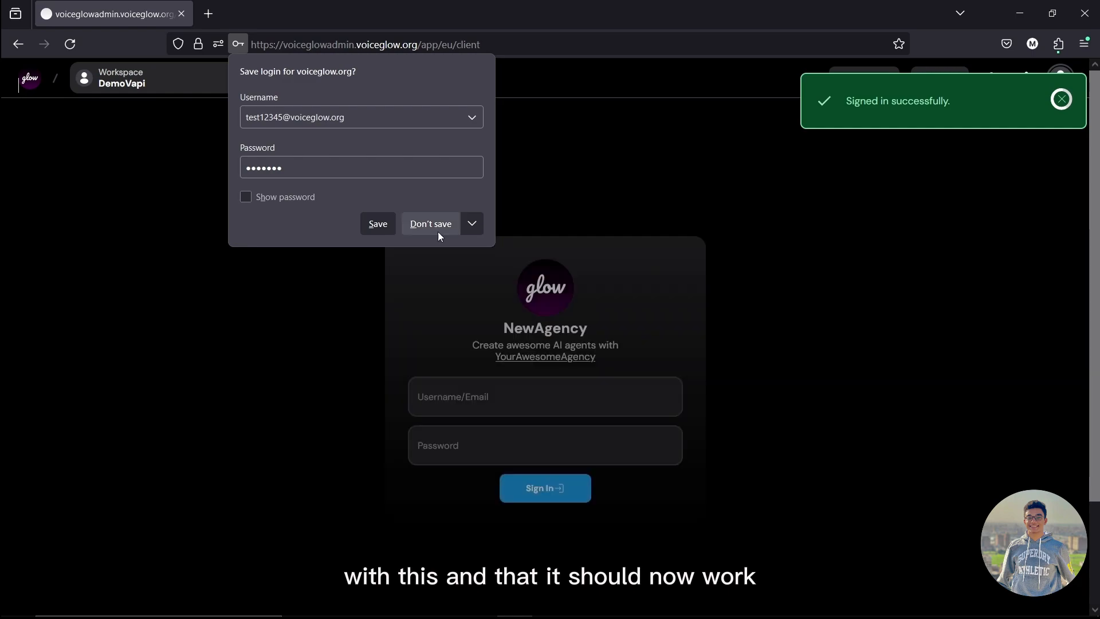
{"action": "left_click", "coordinate": [430, 223]}
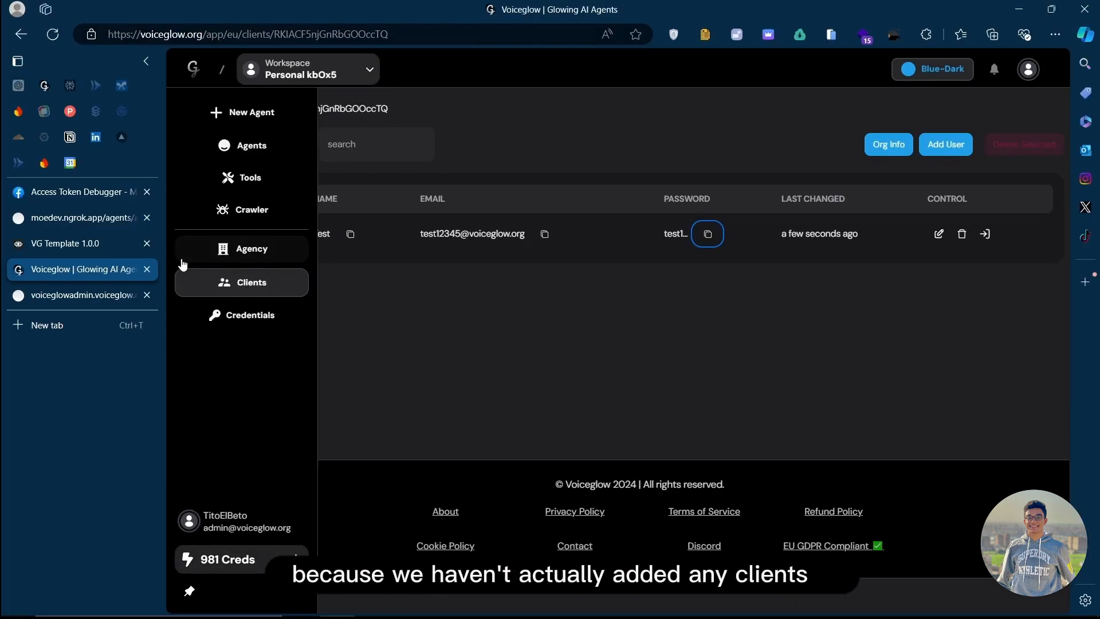
{"action": "left_click", "coordinate": [251, 282]}
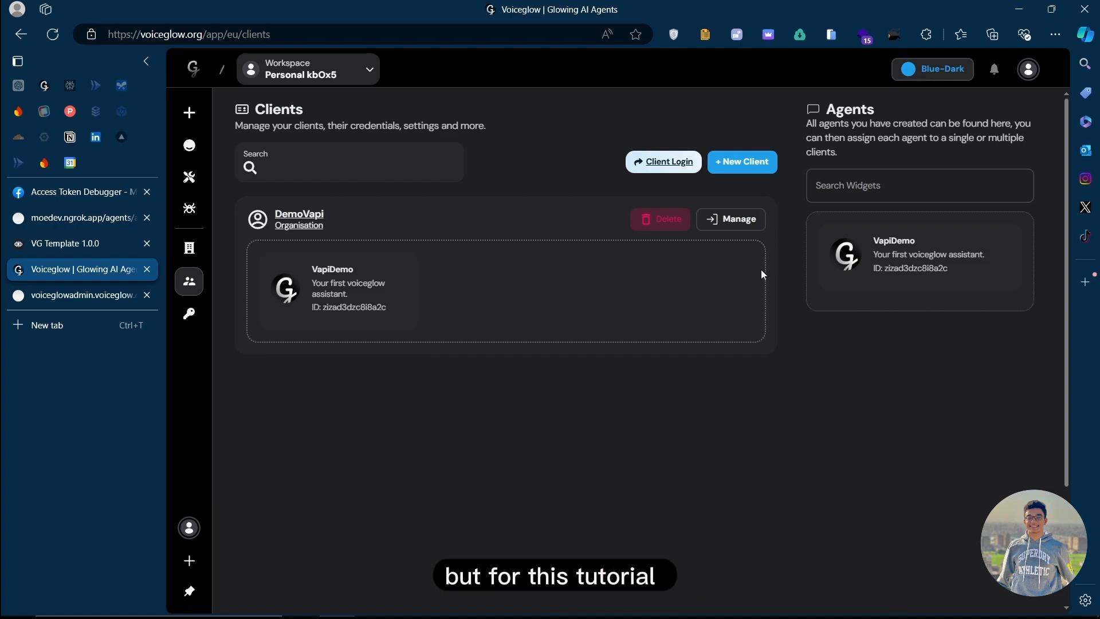
{"action": "mouse_move", "coordinate": [394, 337]}
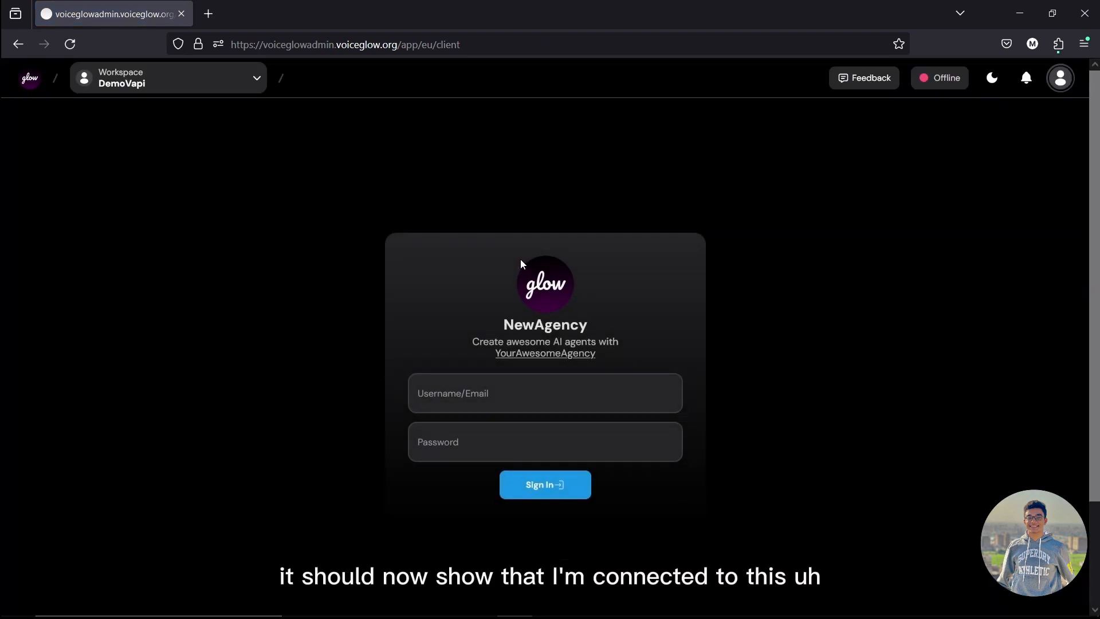
View the VapiDemo agent overview and its conversations, then return to the agency's Clients list
{"action": "left_click", "coordinate": [544, 483]}
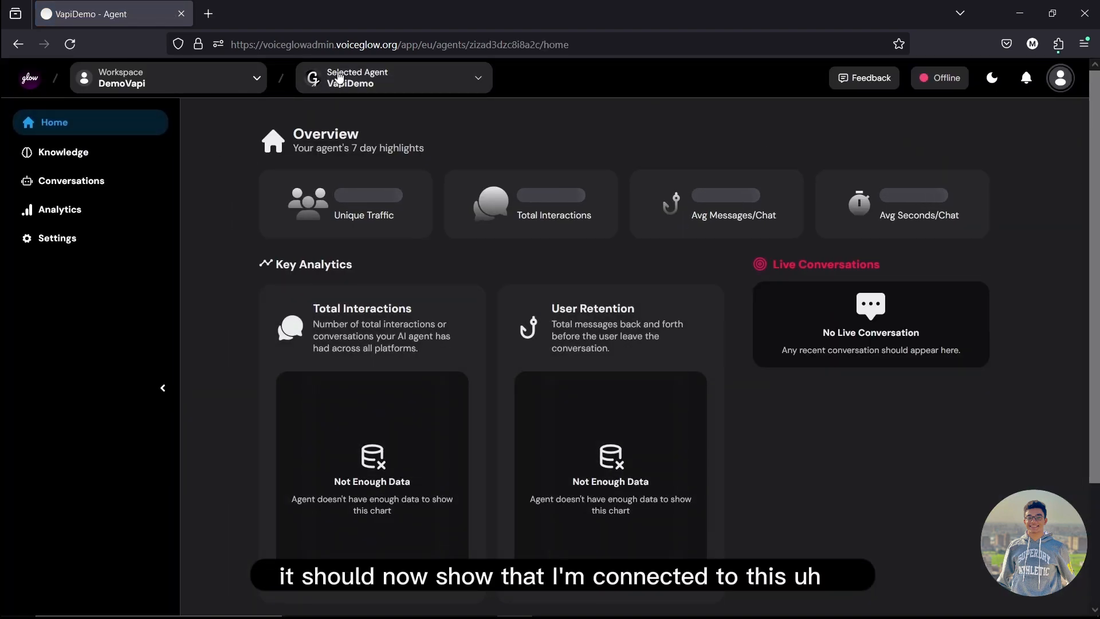
{"action": "mouse_move", "coordinate": [91, 184]}
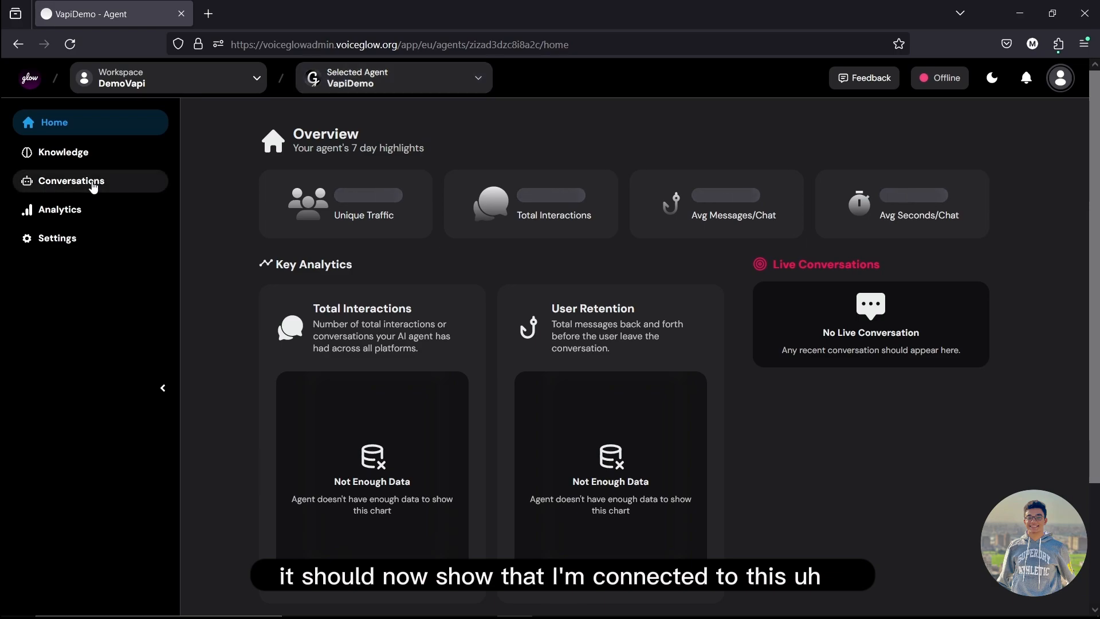
{"action": "left_click", "coordinate": [71, 180]}
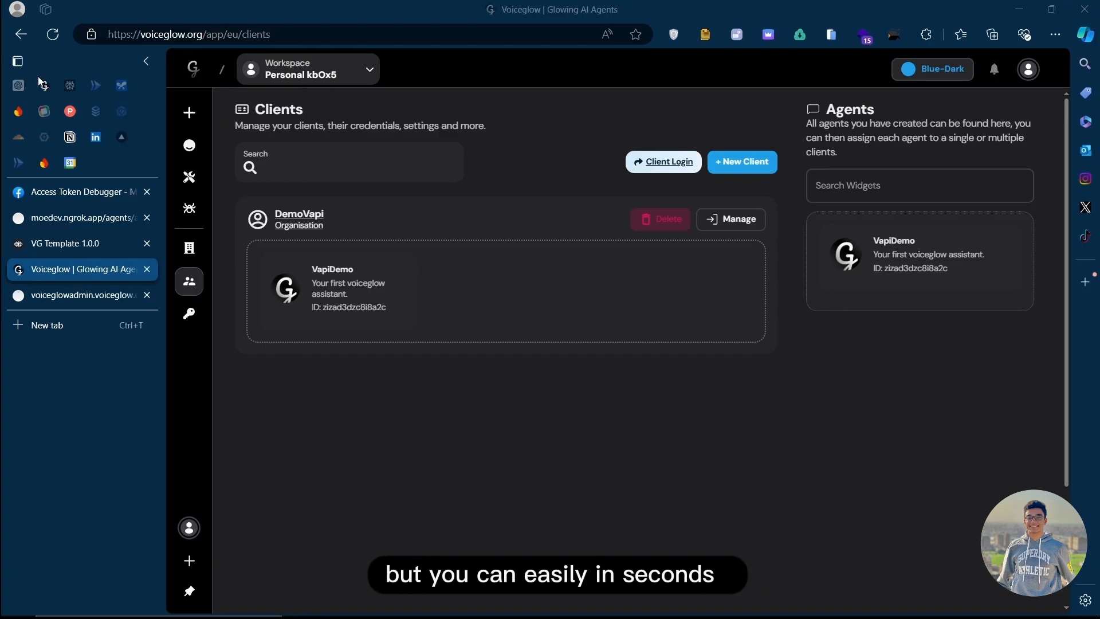
Give the NewAgency theme a dark green primary colour
{"action": "left_click", "coordinate": [188, 247]}
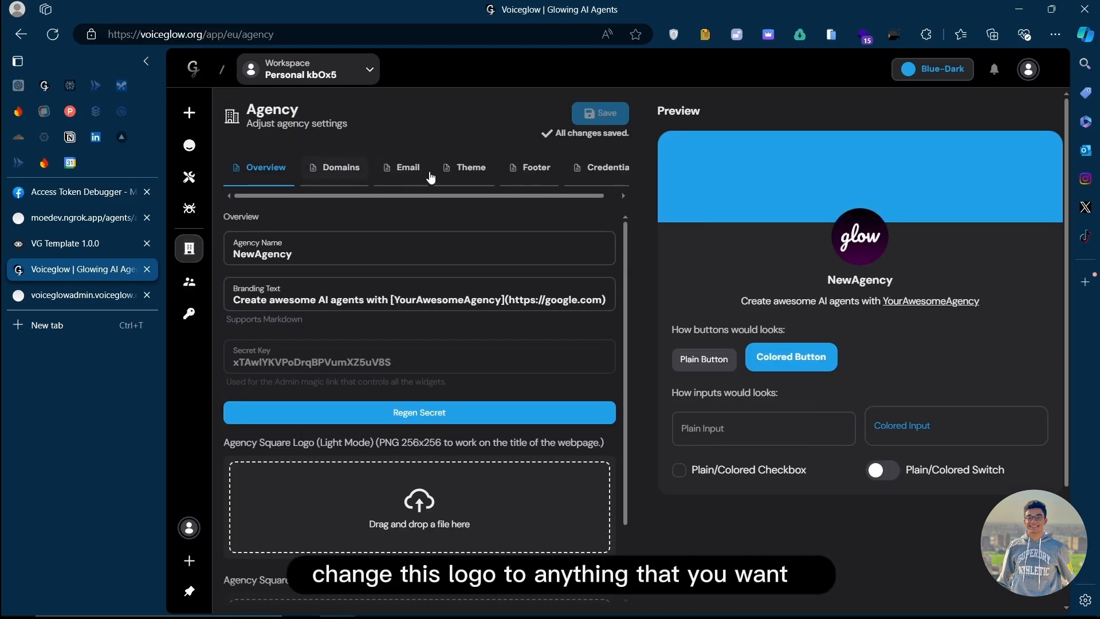
{"action": "left_click", "coordinate": [470, 167]}
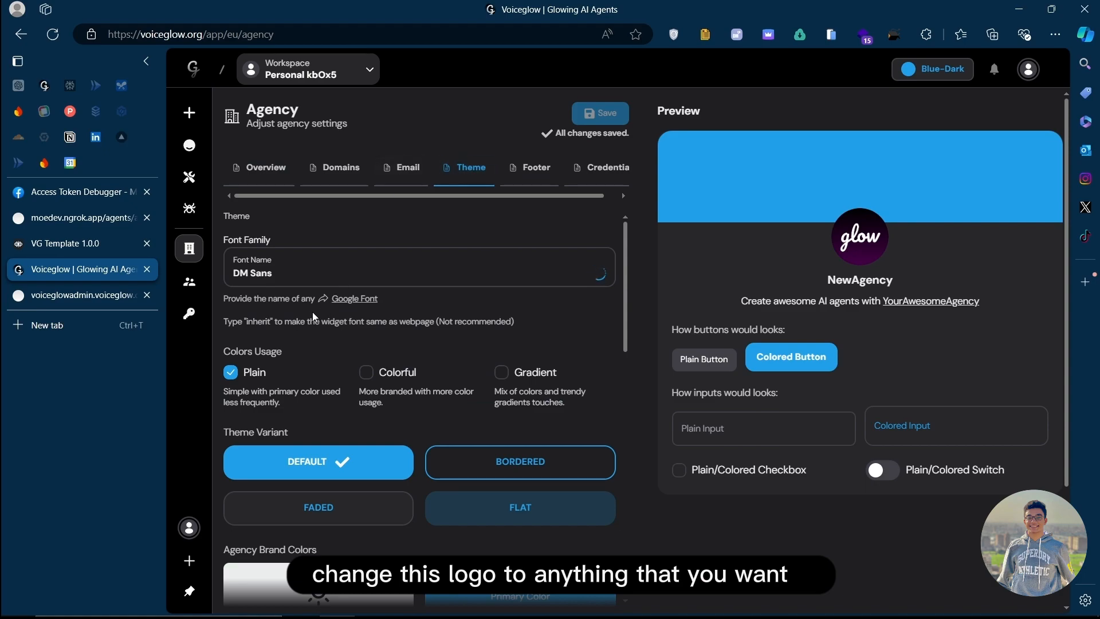
{"action": "scroll", "scroll_direction": "down", "scroll_amount": 3}
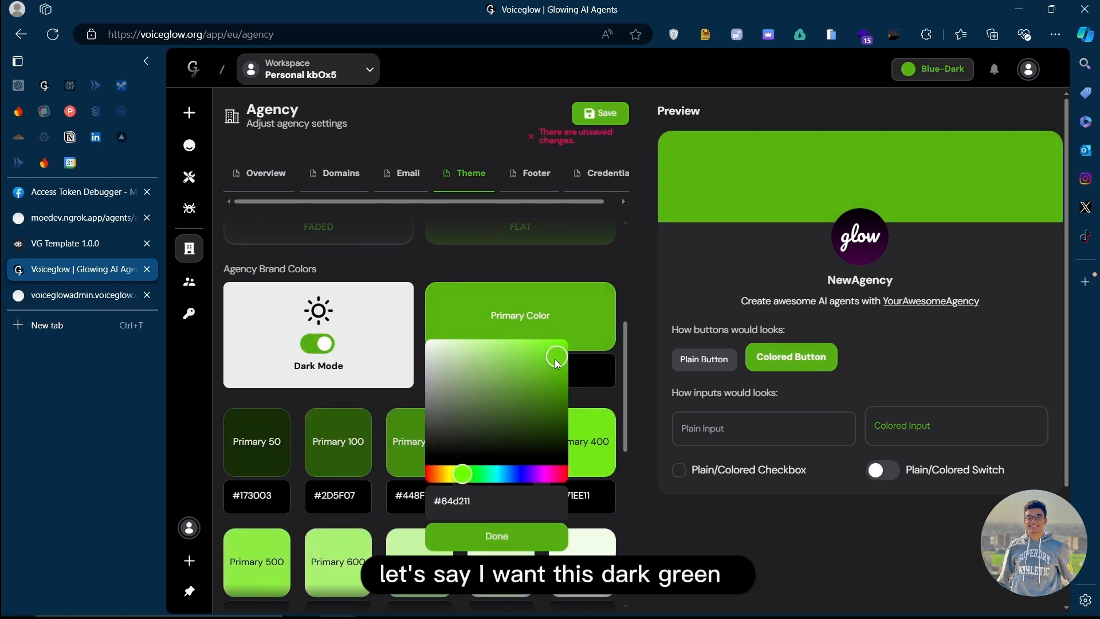
{"action": "left_click", "coordinate": [496, 535]}
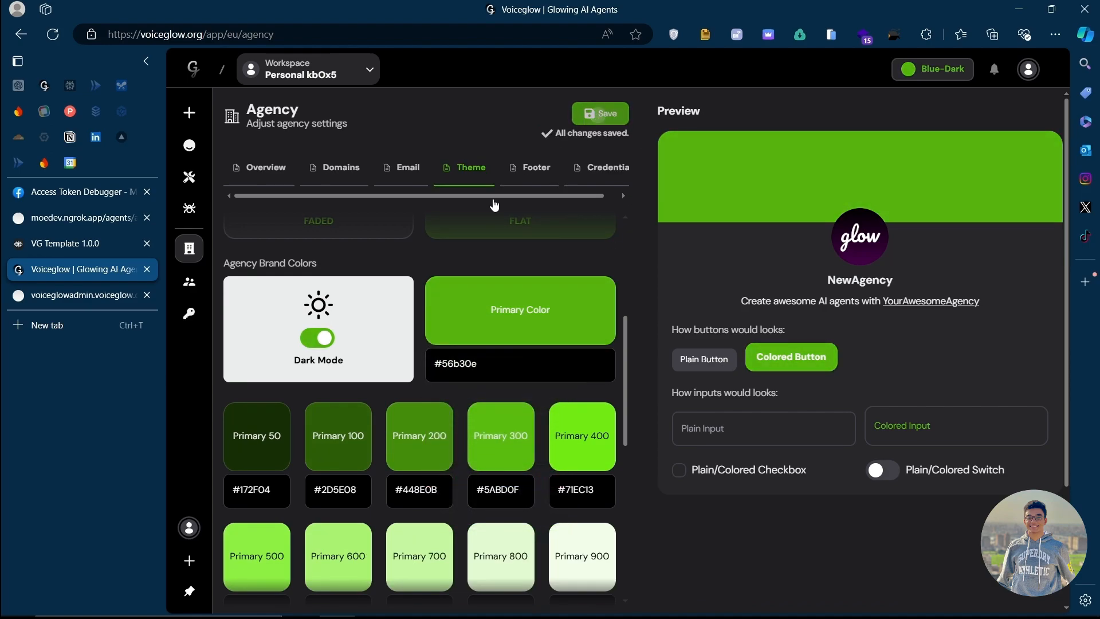
Set the agency font to Poppins, upload the cat photo as light-mode logo and save the branding
{"action": "left_click", "coordinate": [599, 113]}
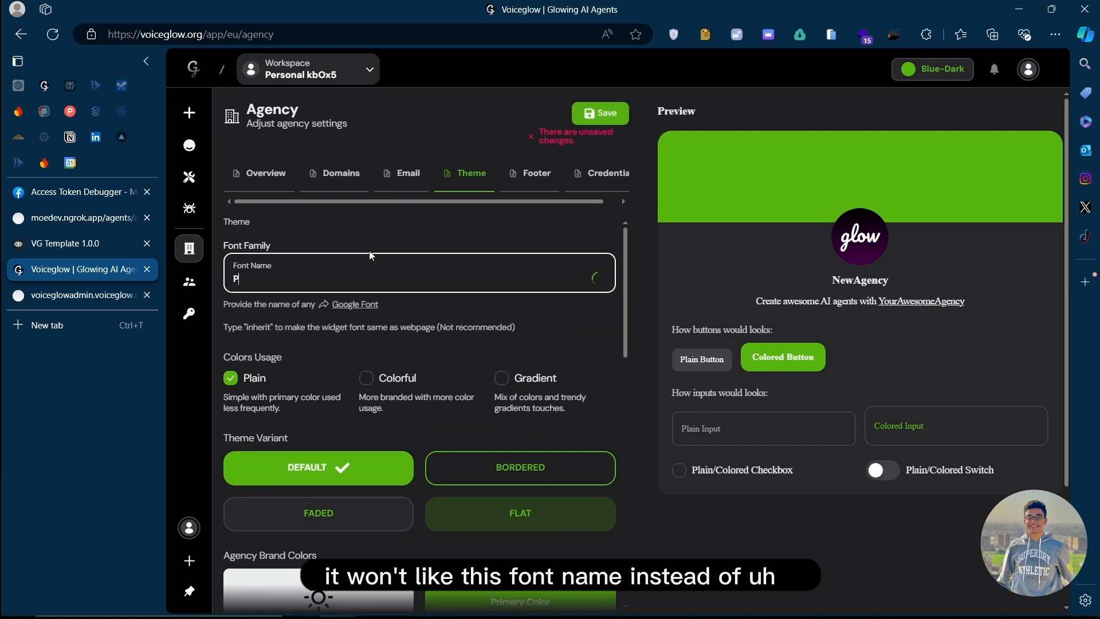
{"action": "type", "text": "Poppins"}
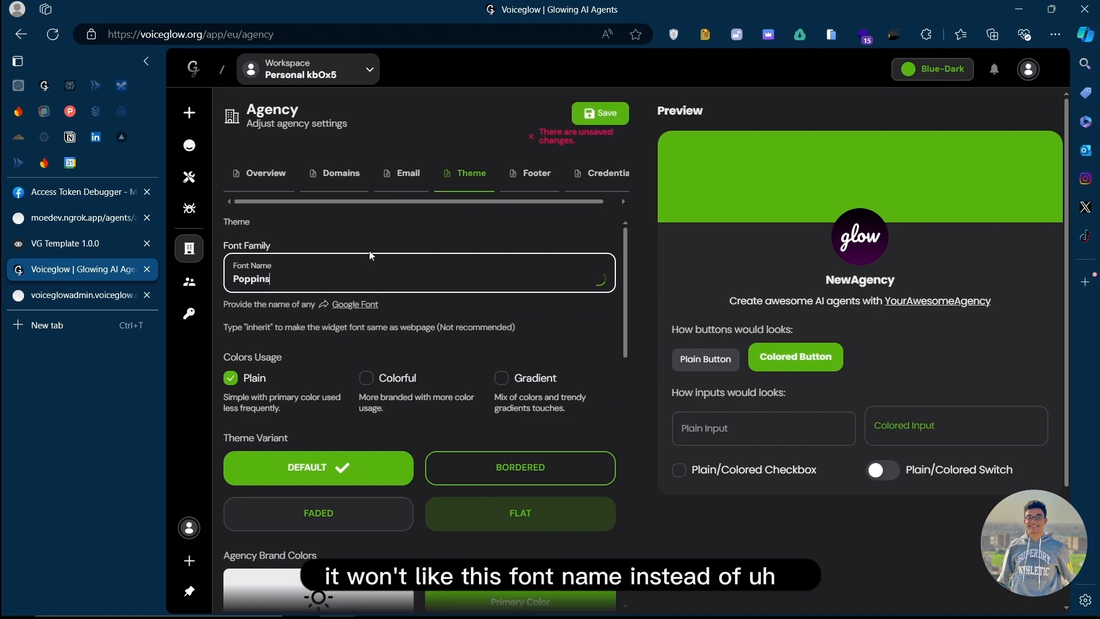
{"action": "left_click", "coordinate": [599, 113]}
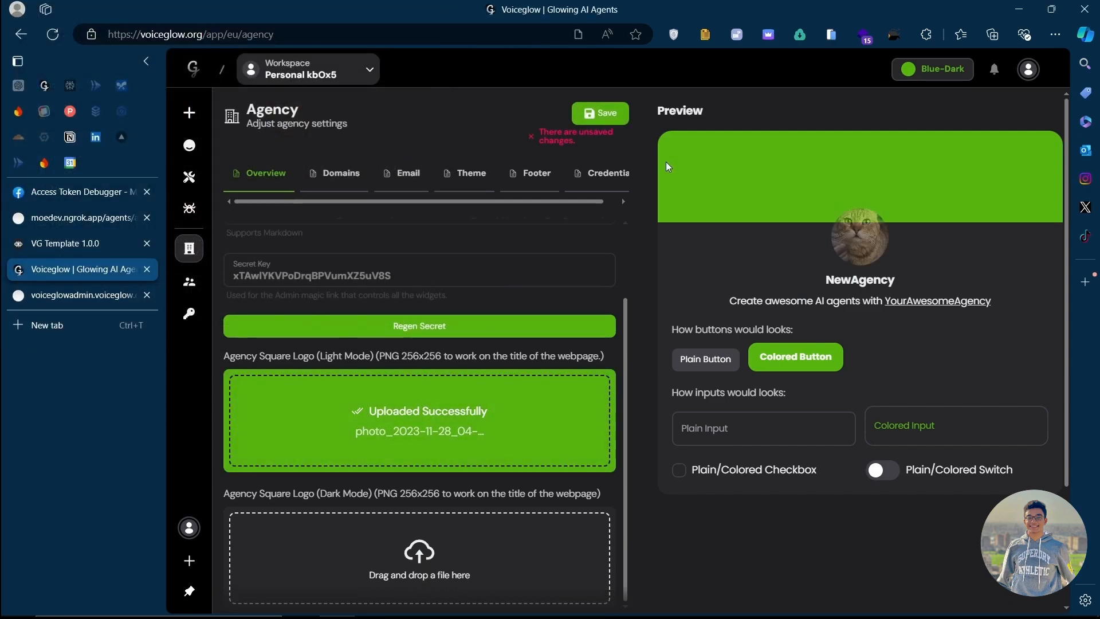
{"action": "left_click", "coordinate": [600, 113]}
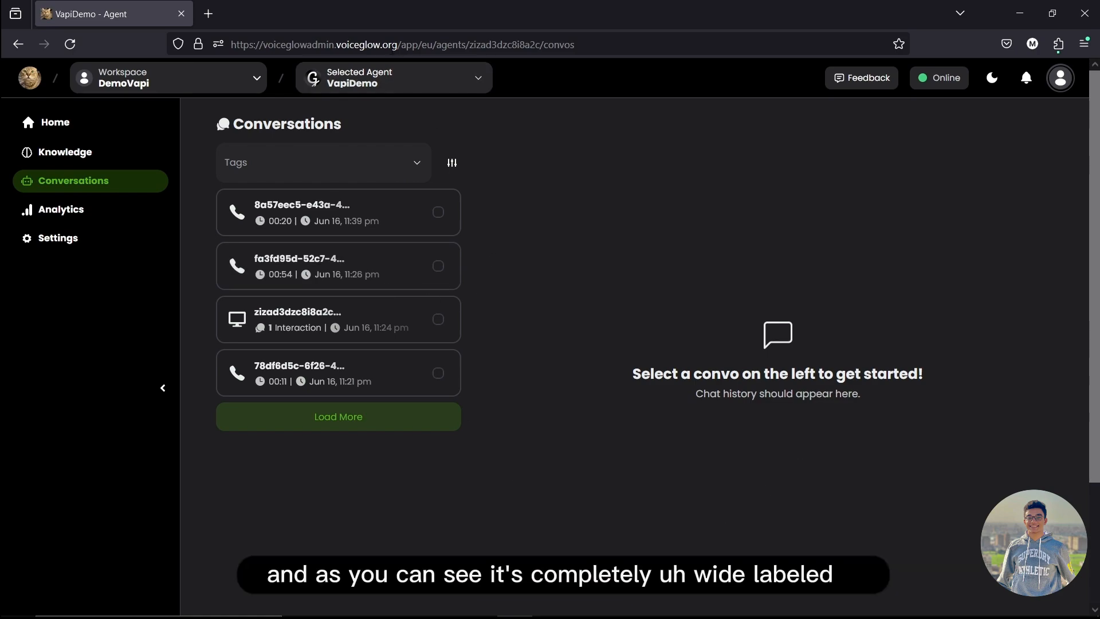
Review the most recent call conversation on the branded dashboard, then go back to the Clients page
{"action": "left_click", "coordinate": [400, 45]}
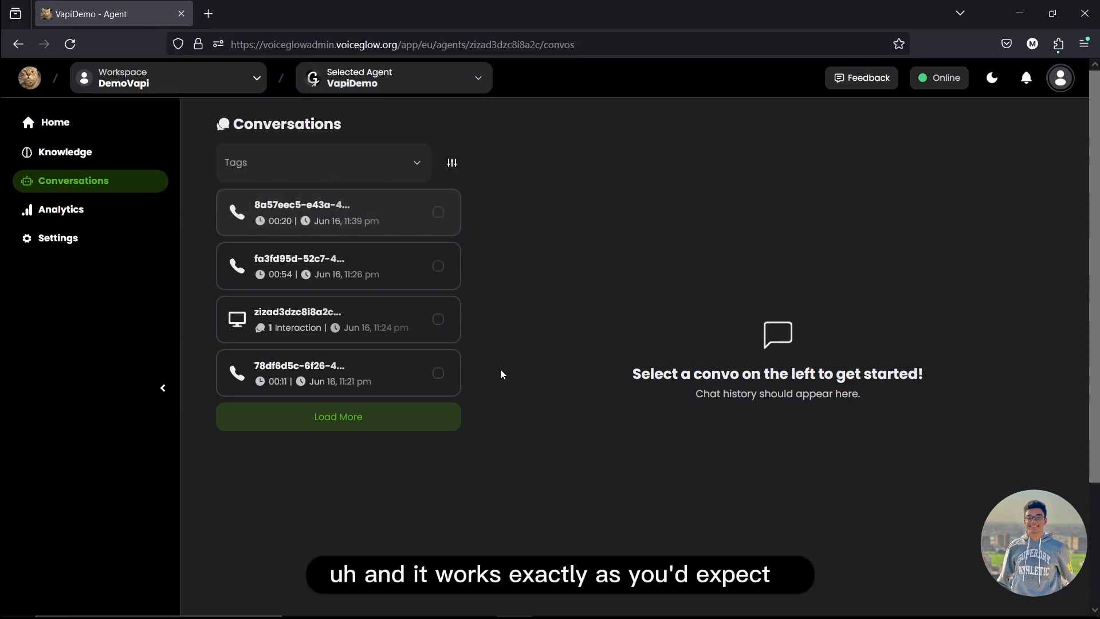
{"action": "left_click", "coordinate": [337, 212]}
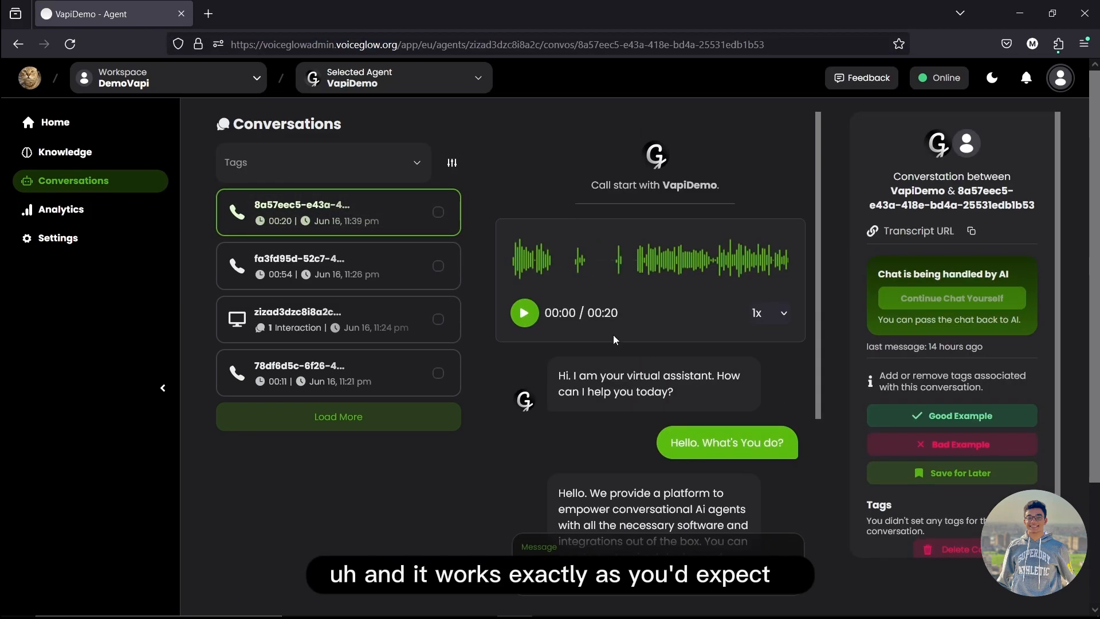
{"action": "left_click", "coordinate": [64, 152]}
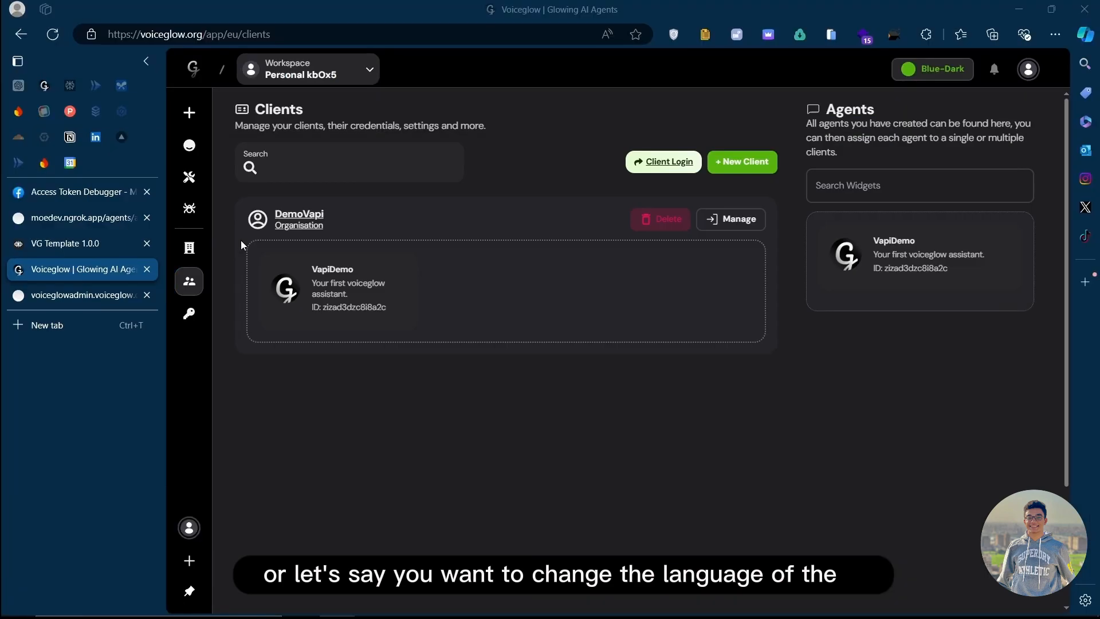
{"action": "mouse_move", "coordinate": [424, 216]}
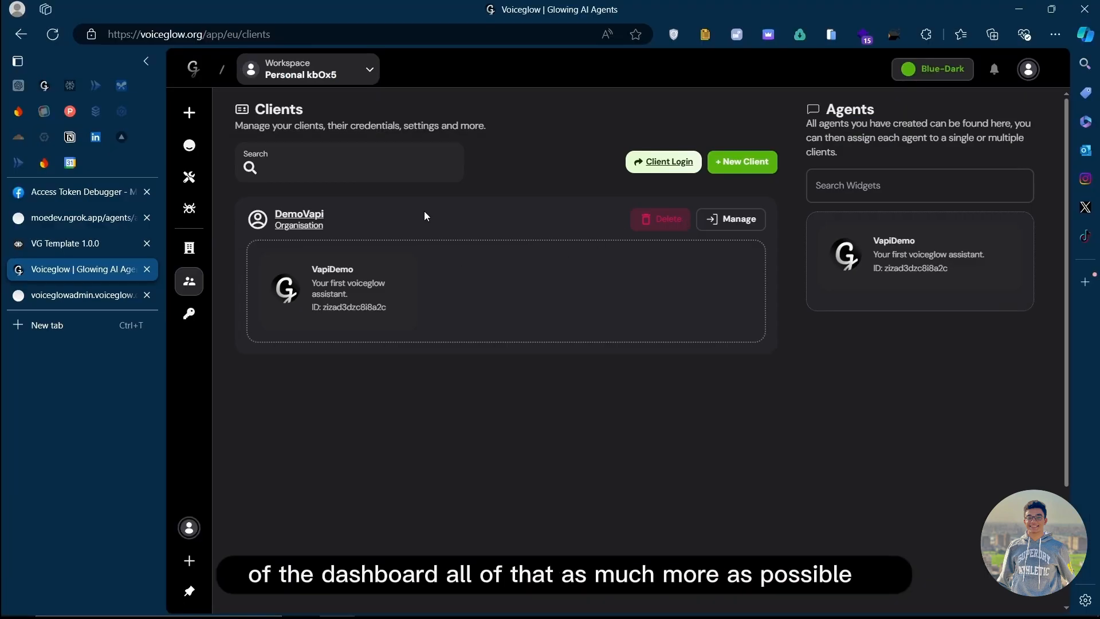
Check the DemoVapi client's users and the test user's account editor
{"action": "left_click", "coordinate": [730, 219]}
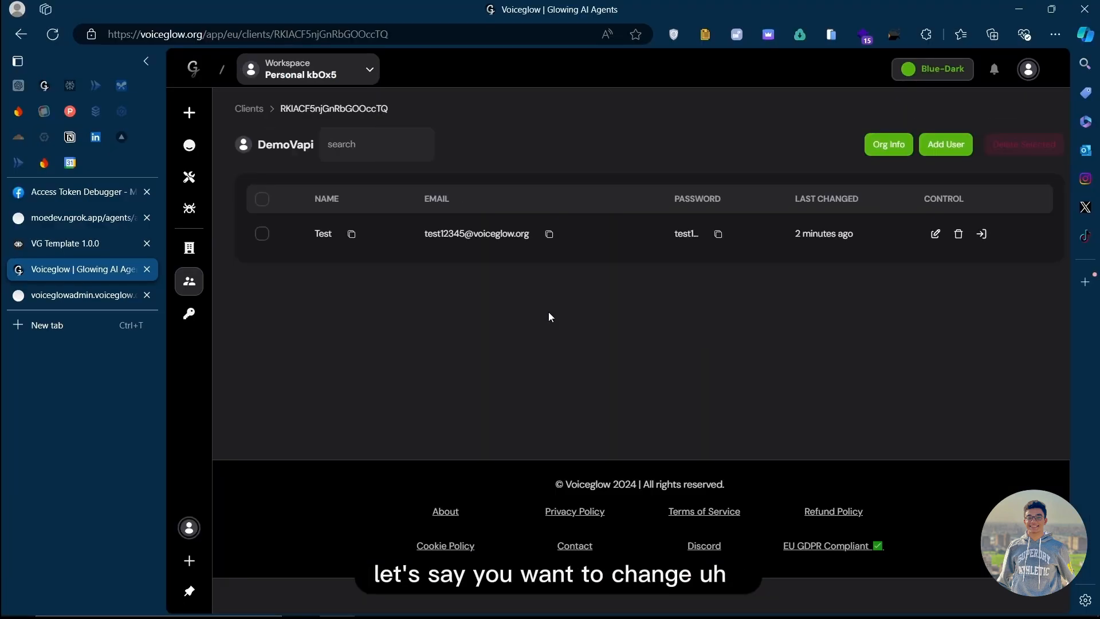
{"action": "left_click", "coordinate": [935, 234]}
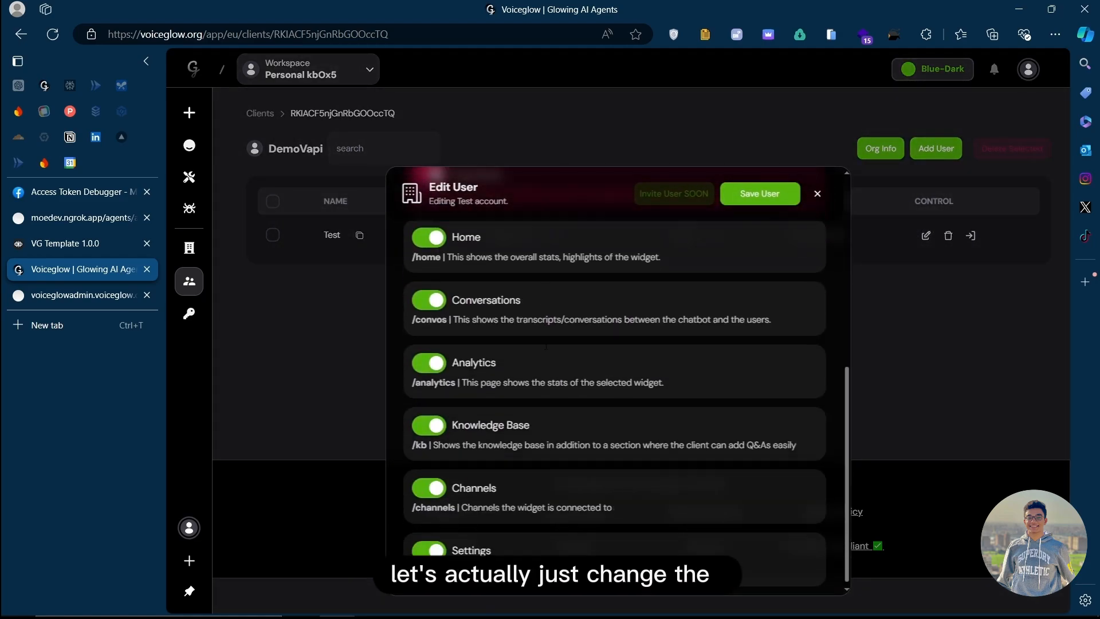
{"action": "left_click", "coordinate": [880, 148]}
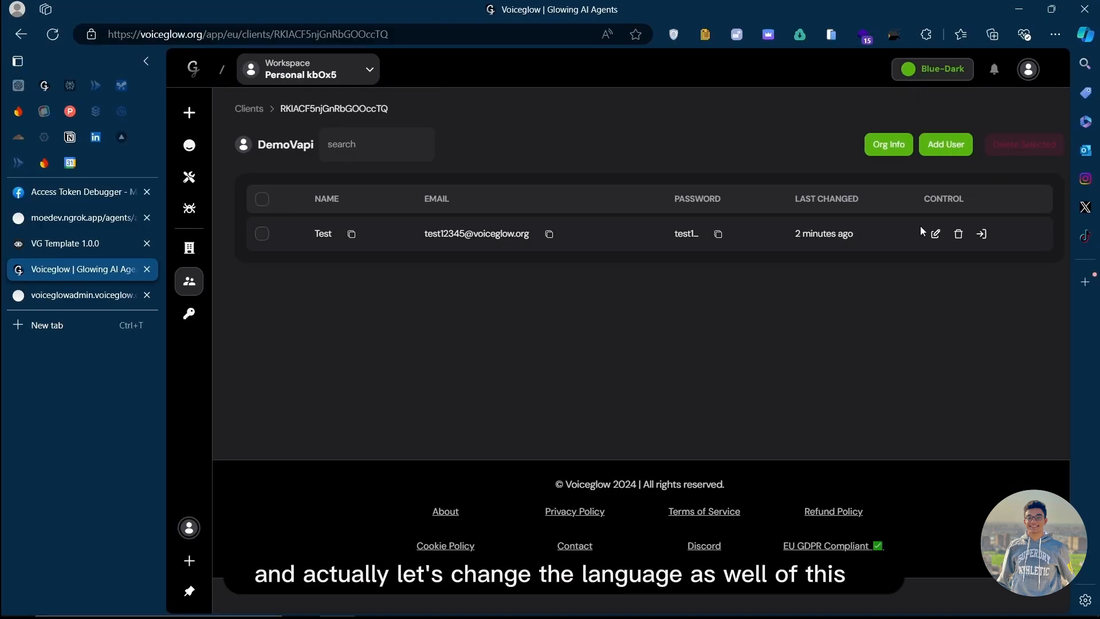
{"action": "left_click", "coordinate": [935, 234]}
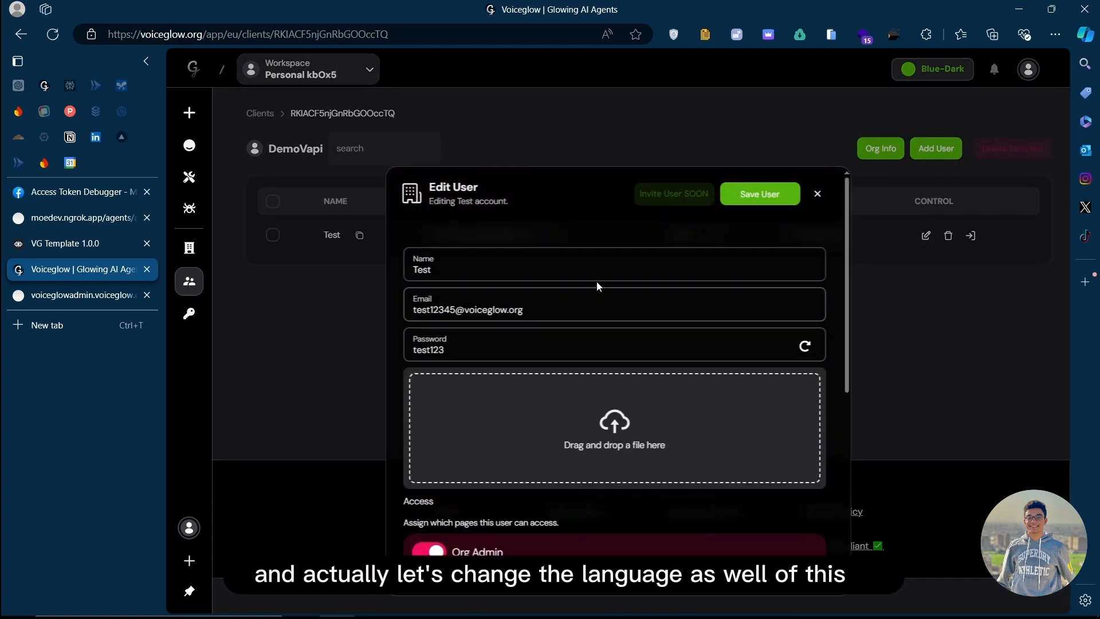
In DemoVapi's Org Info, set the dashboard language to French with a horizontal layout
{"action": "left_click", "coordinate": [880, 148]}
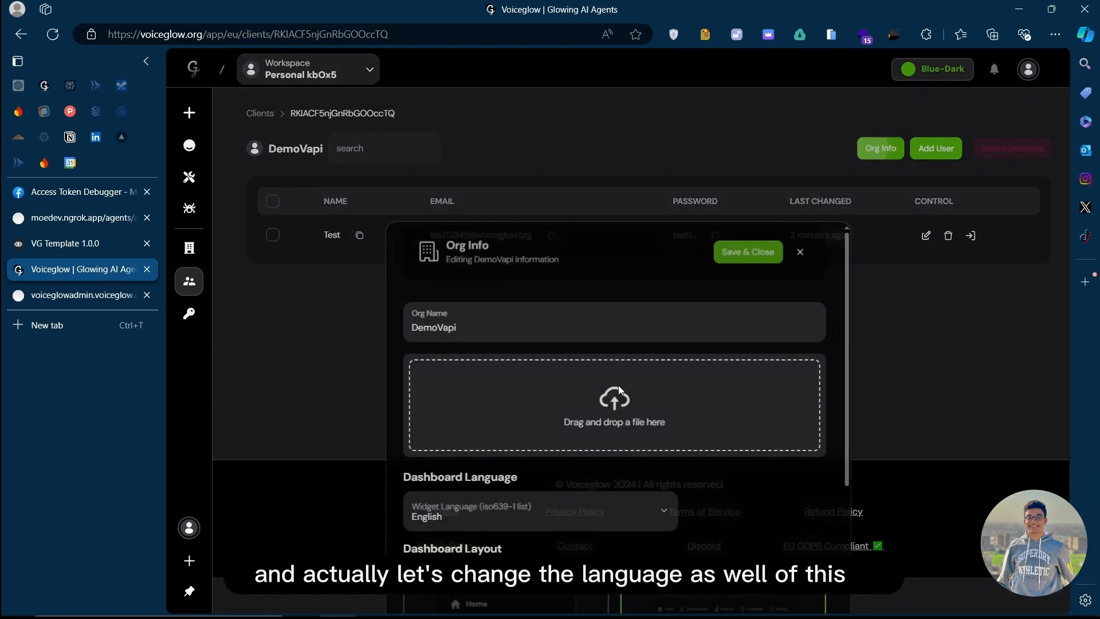
{"action": "left_click", "coordinate": [533, 512]}
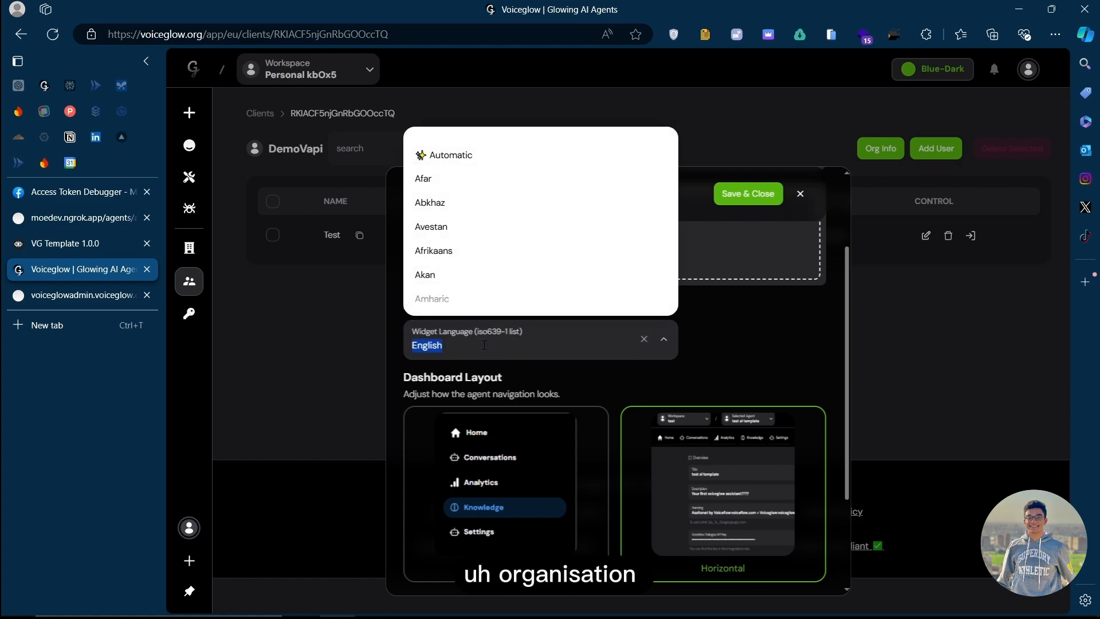
{"action": "type", "text": "Fren"}
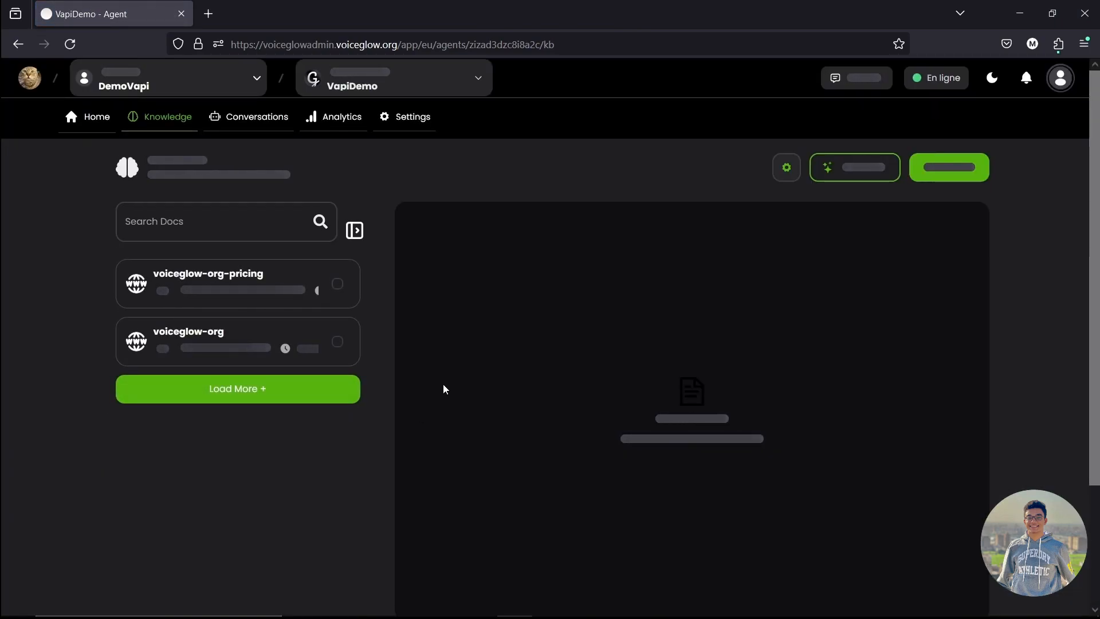
Visit the voiceglow-org-pricing knowledge document, the latest call conversation and the agent overview in French
{"action": "left_click", "coordinate": [237, 283]}
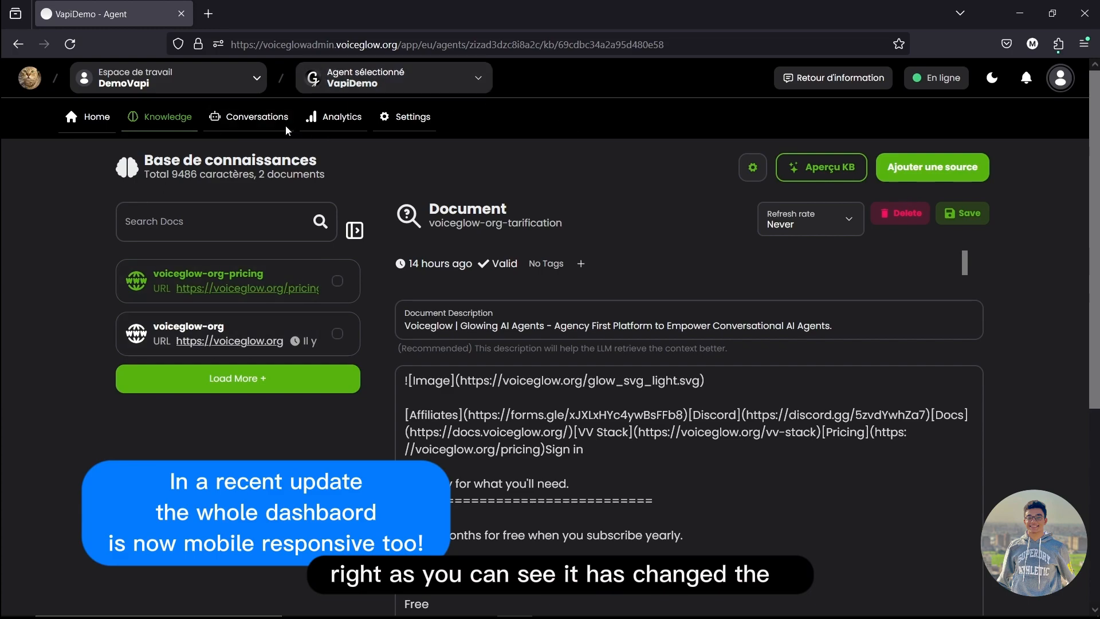
{"action": "left_click", "coordinate": [255, 117]}
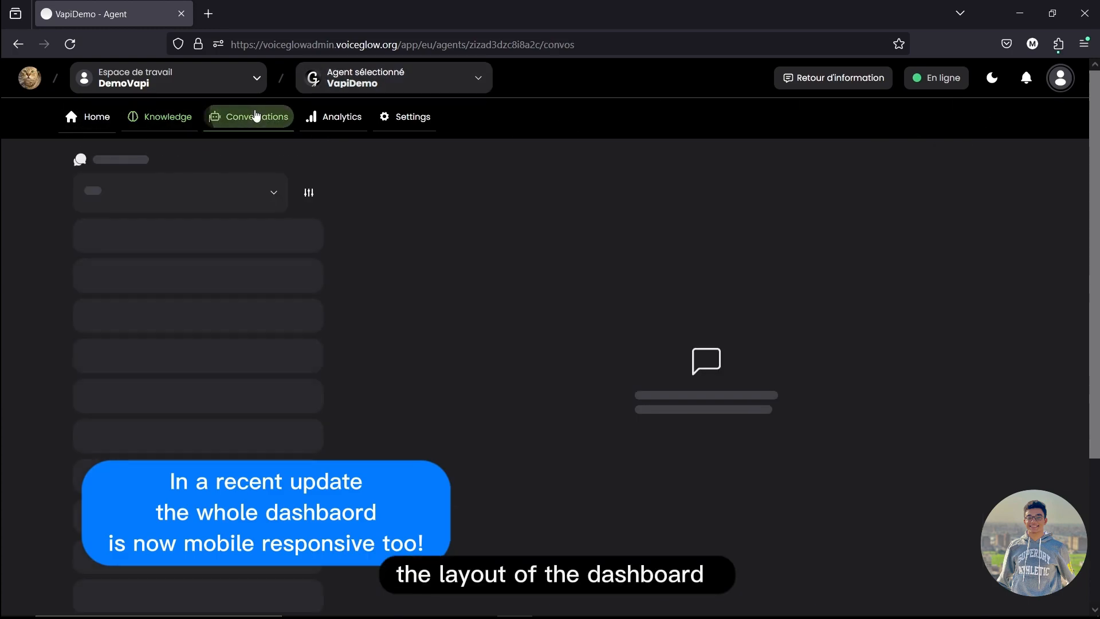
{"action": "left_click", "coordinate": [247, 117]}
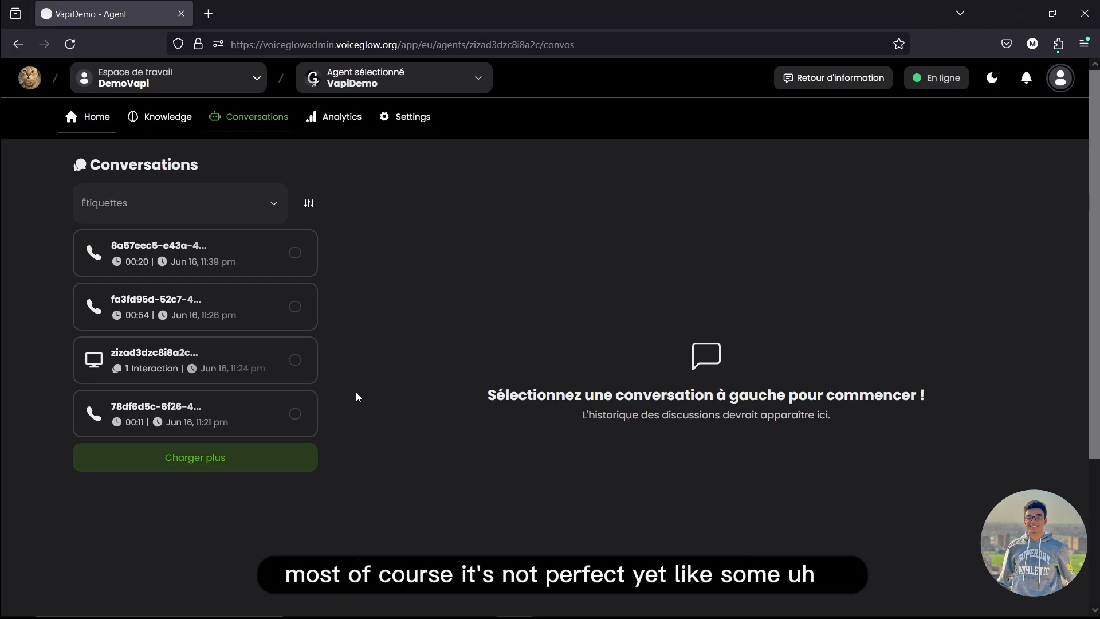
{"action": "left_click", "coordinate": [195, 252]}
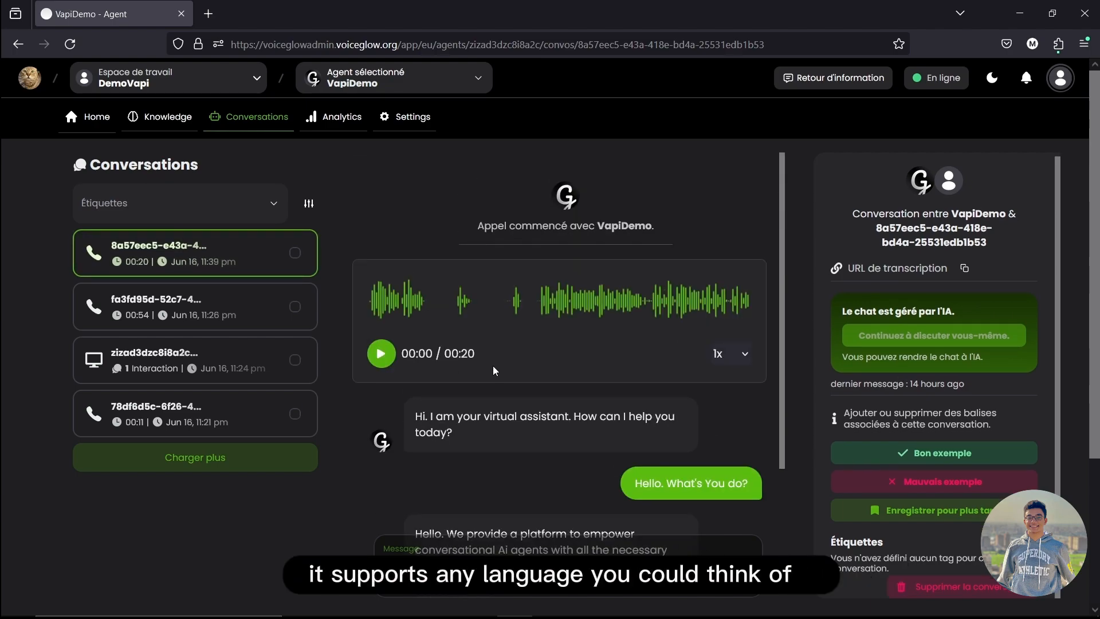
{"action": "left_click", "coordinate": [88, 117]}
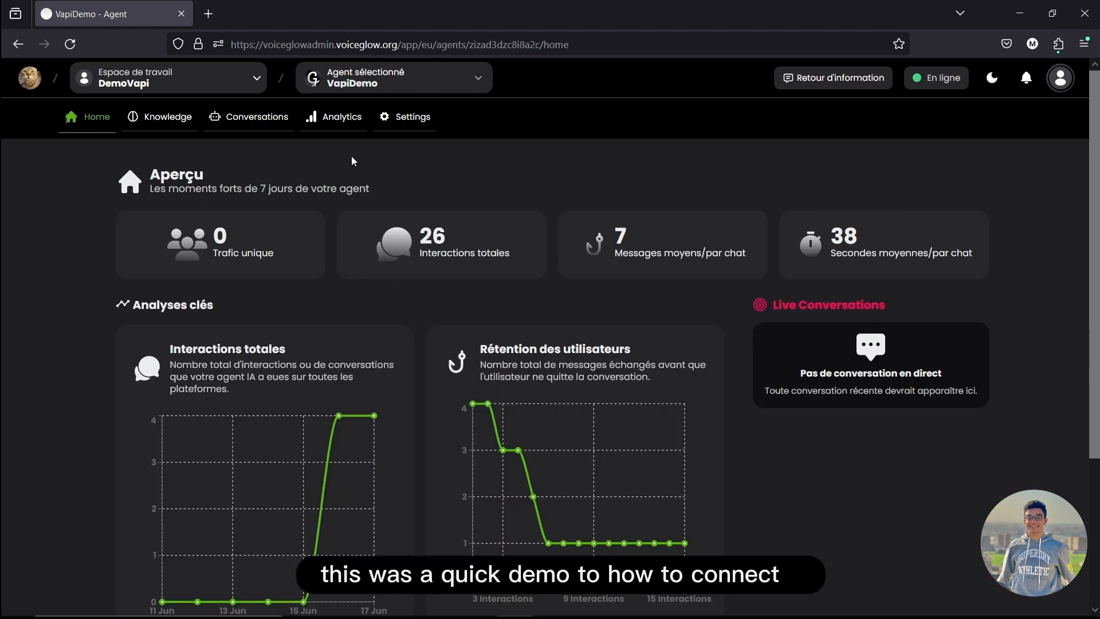